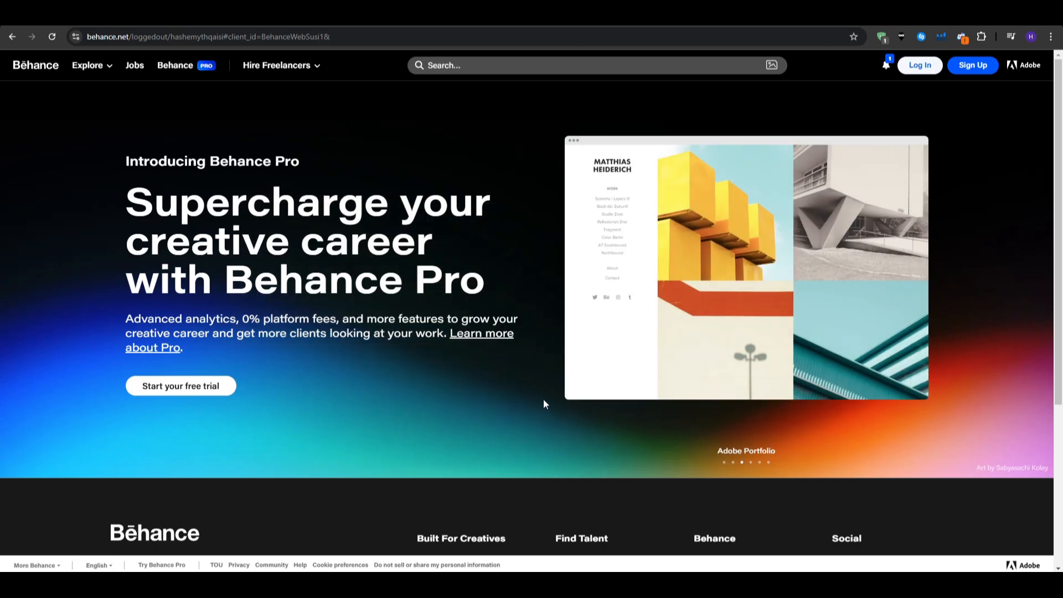
Browse the Behance Pro landing page to the footer and show the Explore menu categories.
{"action": "scroll", "scroll_direction": "down", "scroll_amount": 3}
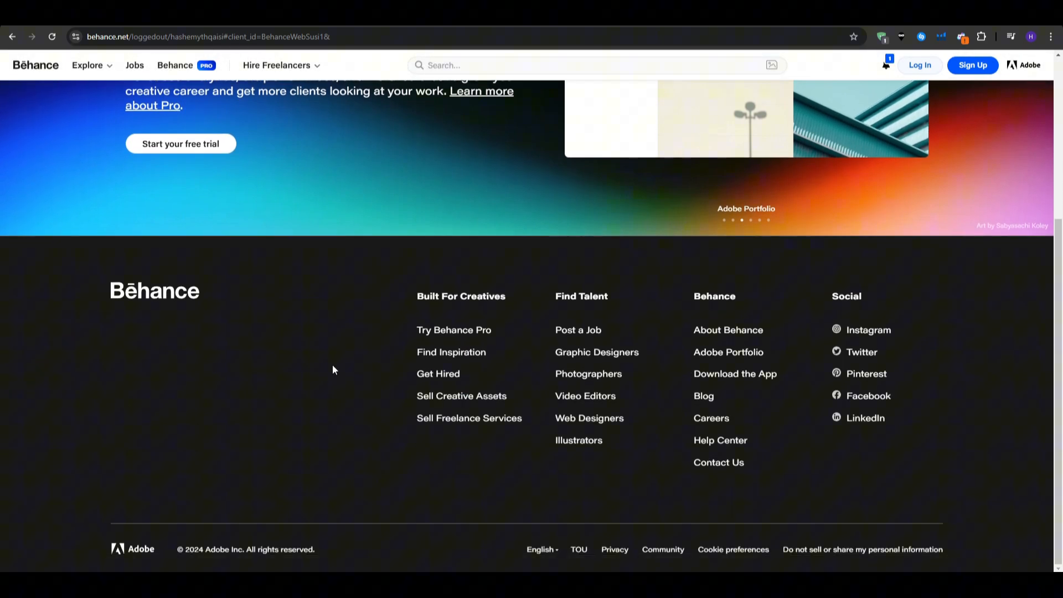
{"action": "mouse_move", "coordinate": [407, 279]}
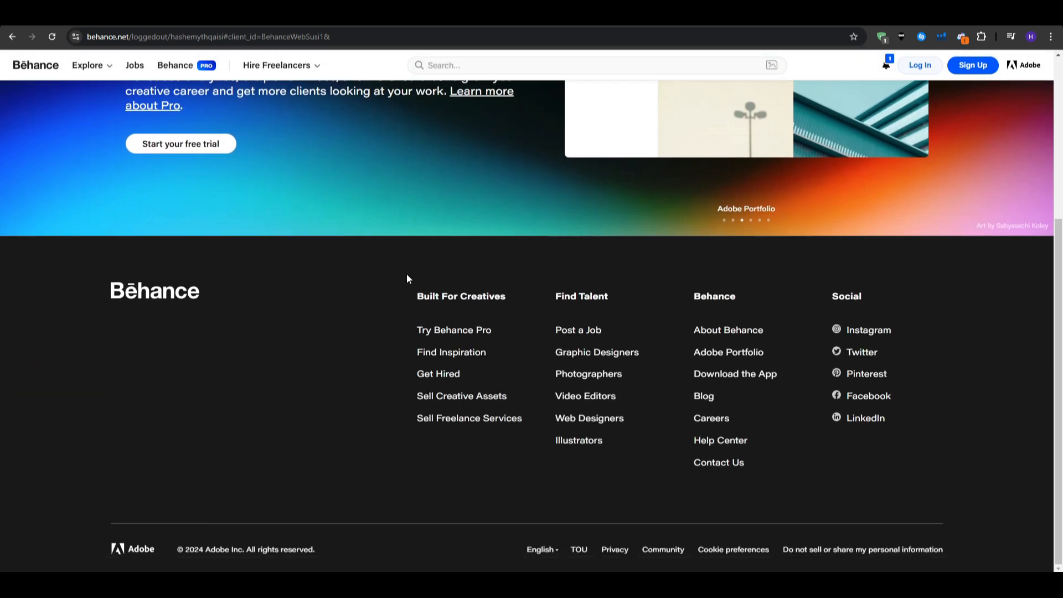
{"action": "left_click", "coordinate": [88, 65]}
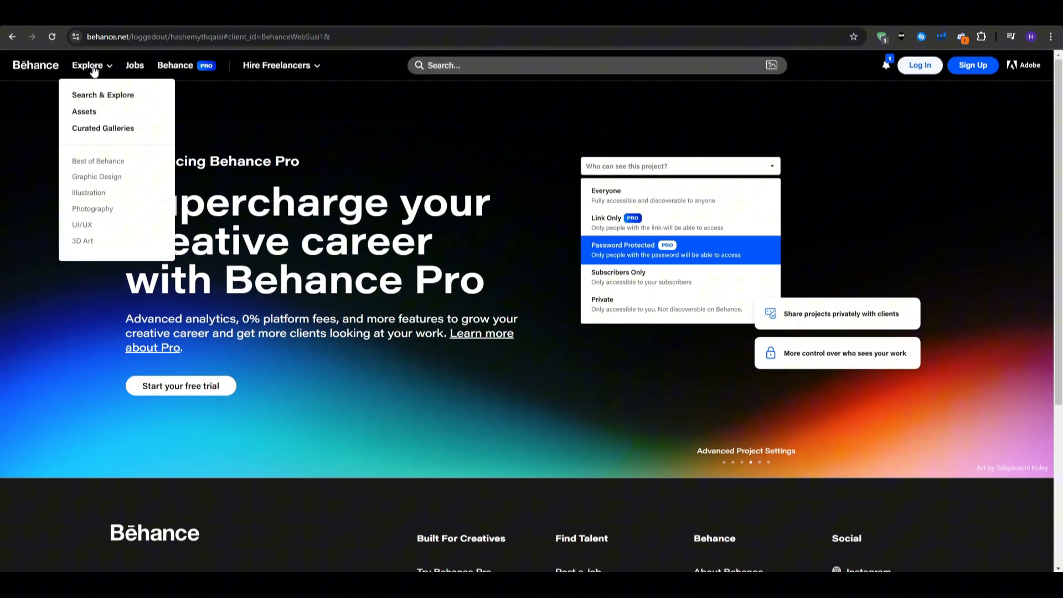
{"action": "mouse_move", "coordinate": [92, 128]}
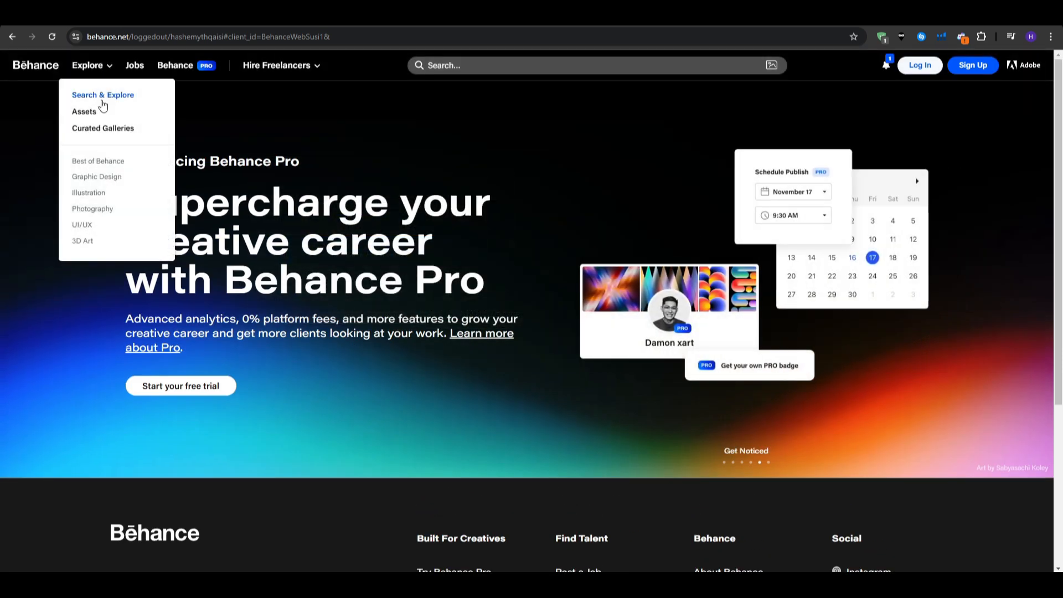
Go to Search & Explore and browse several rows down the Recommended projects feed.
{"action": "left_click", "coordinate": [102, 95]}
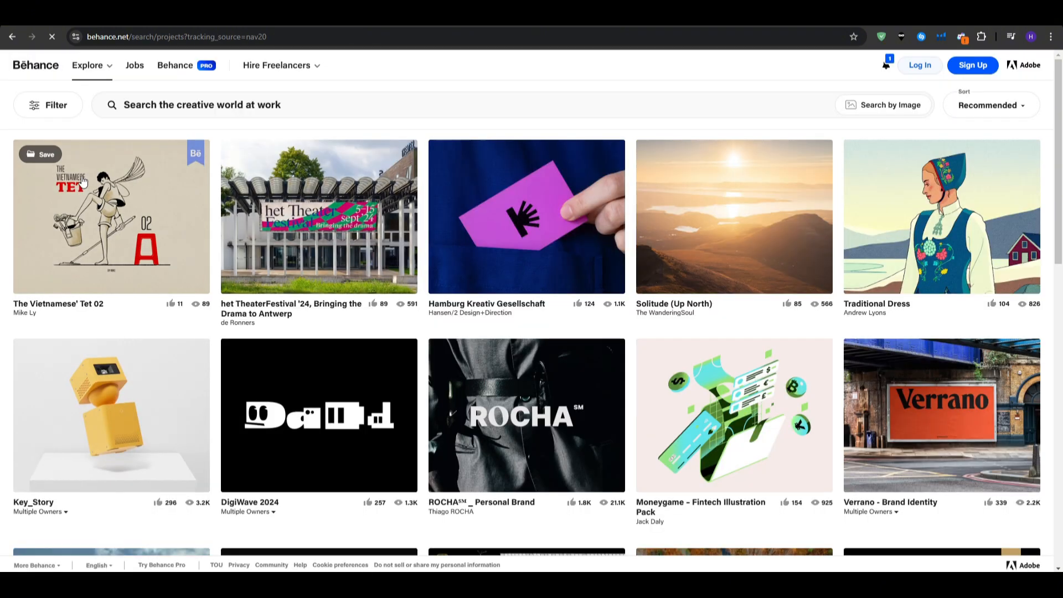
{"action": "mouse_move", "coordinate": [395, 135]}
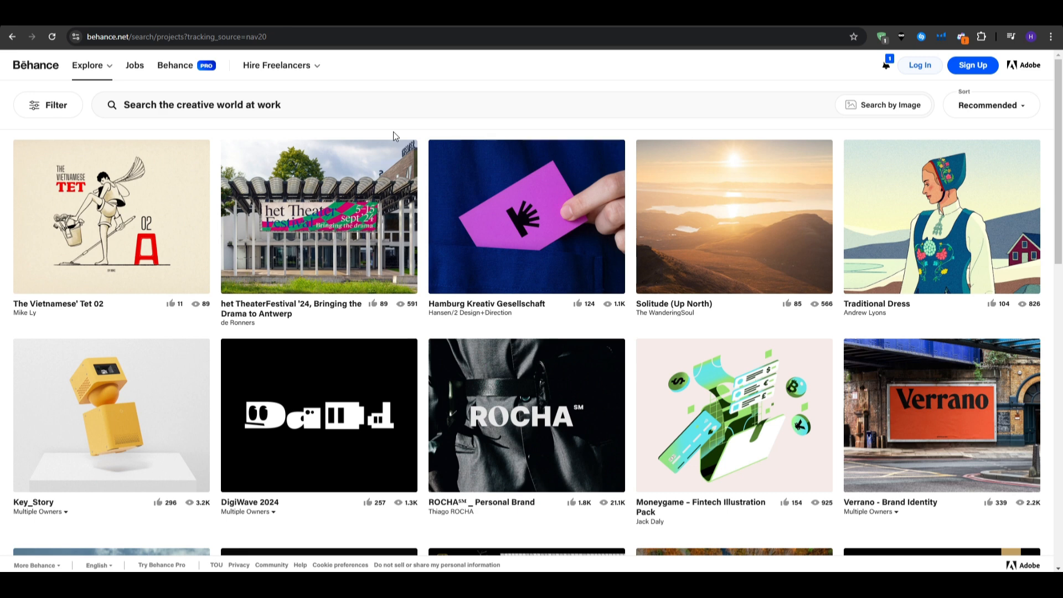
{"action": "mouse_move", "coordinate": [3, 226]}
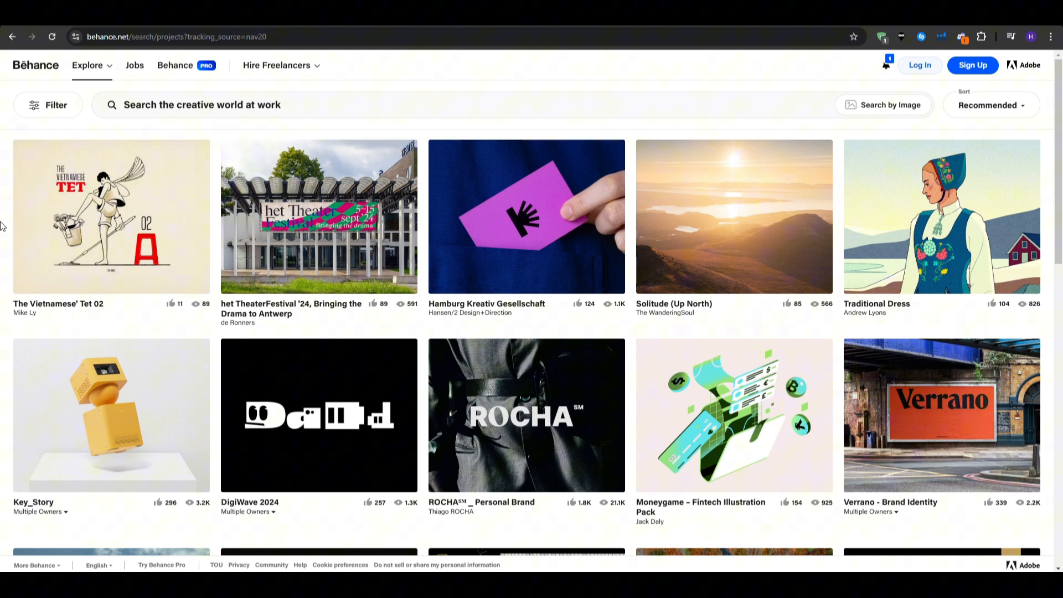
{"action": "scroll", "scroll_direction": "down", "scroll_amount": 3}
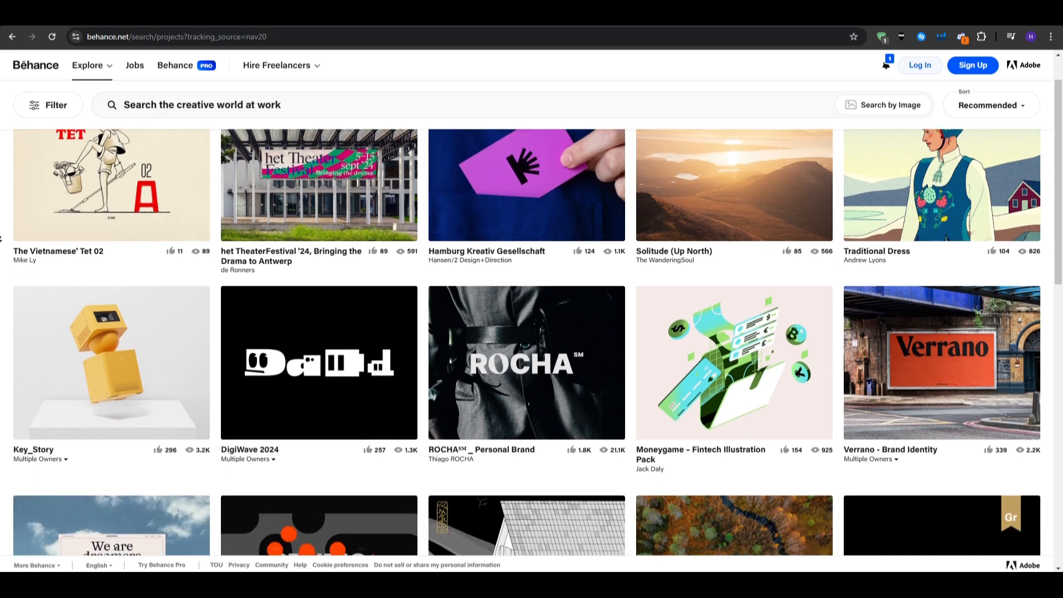
{"action": "scroll", "scroll_direction": "down", "scroll_amount": 3}
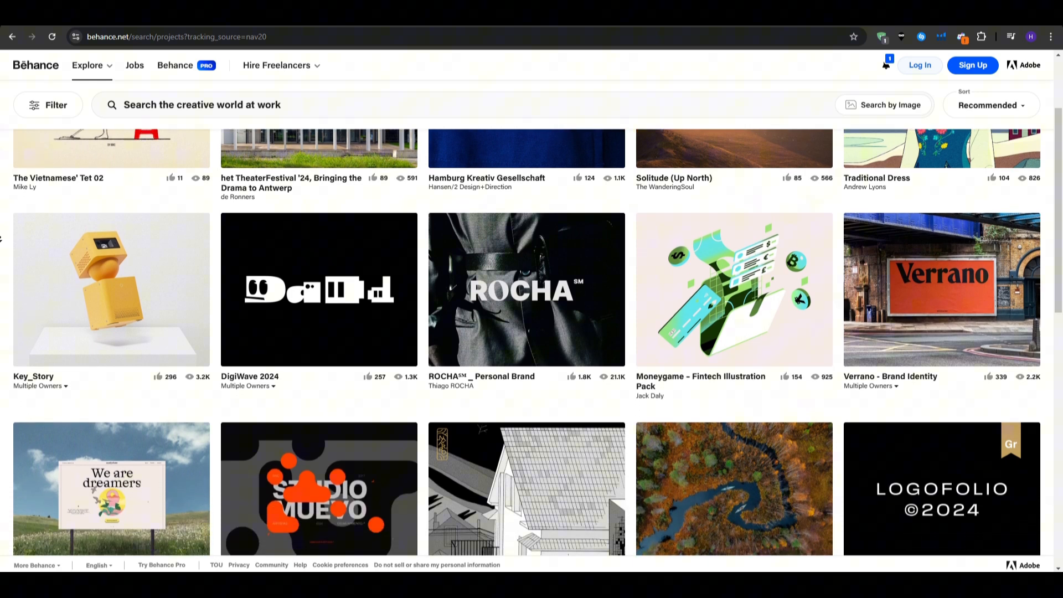
{"action": "scroll", "scroll_direction": "down", "scroll_amount": 3}
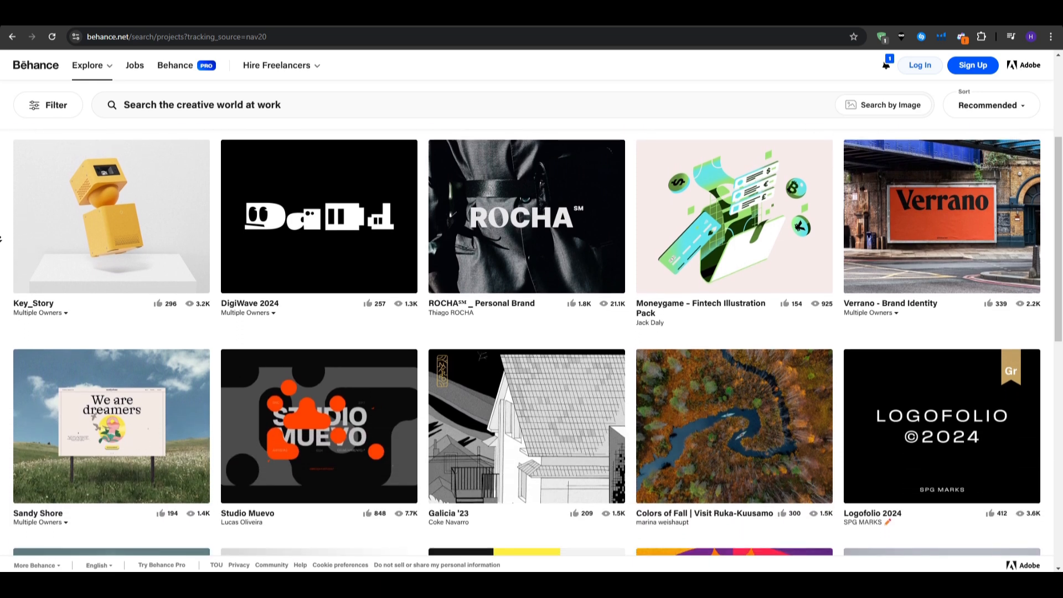
{"action": "scroll", "scroll_direction": "down", "scroll_amount": 3}
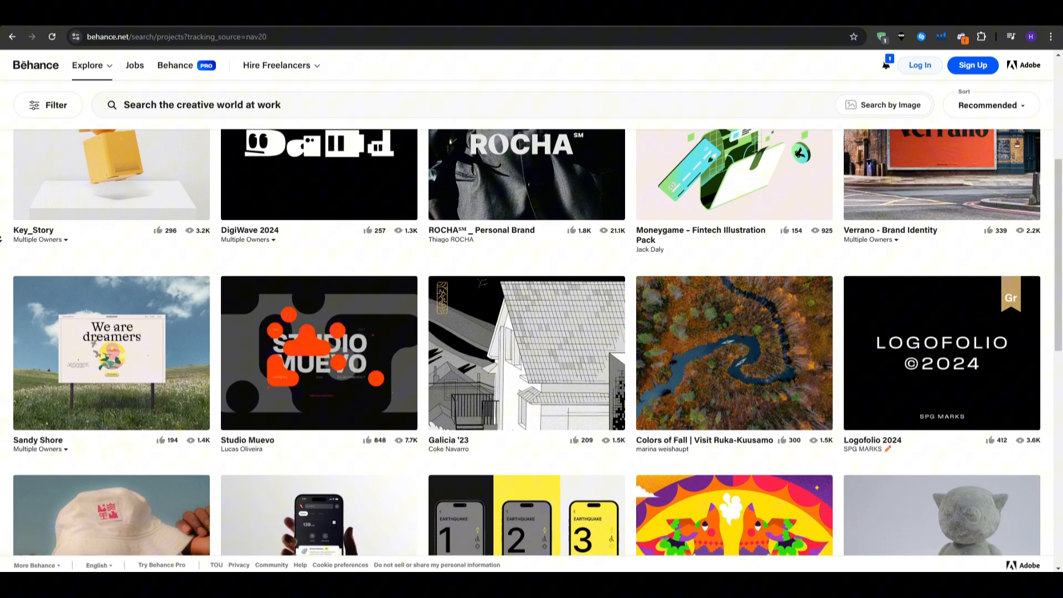
{"action": "scroll", "scroll_direction": "down", "scroll_amount": 3}
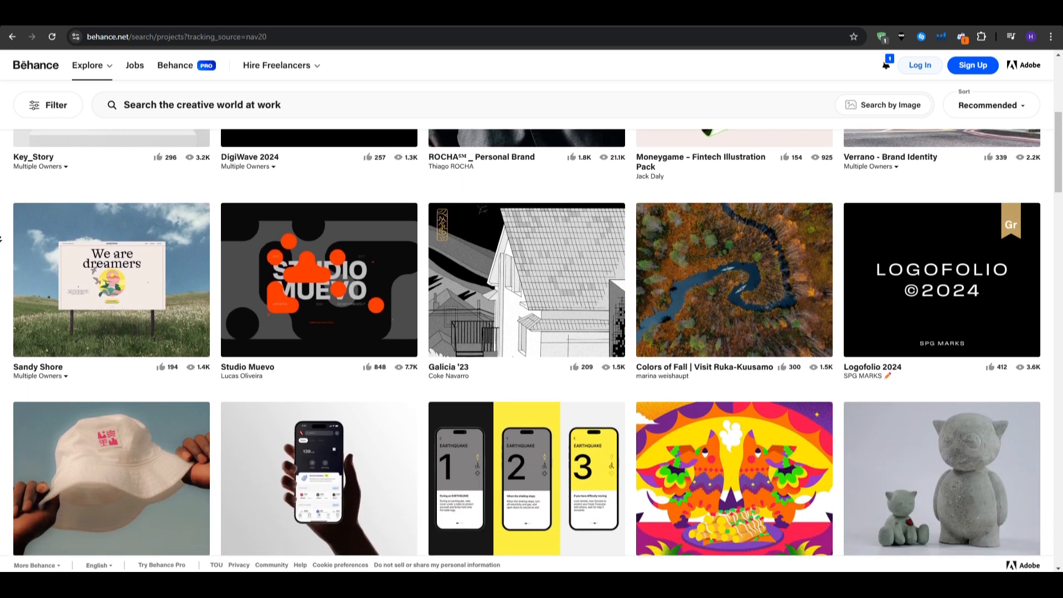
{"action": "scroll", "scroll_direction": "down", "scroll_amount": 3}
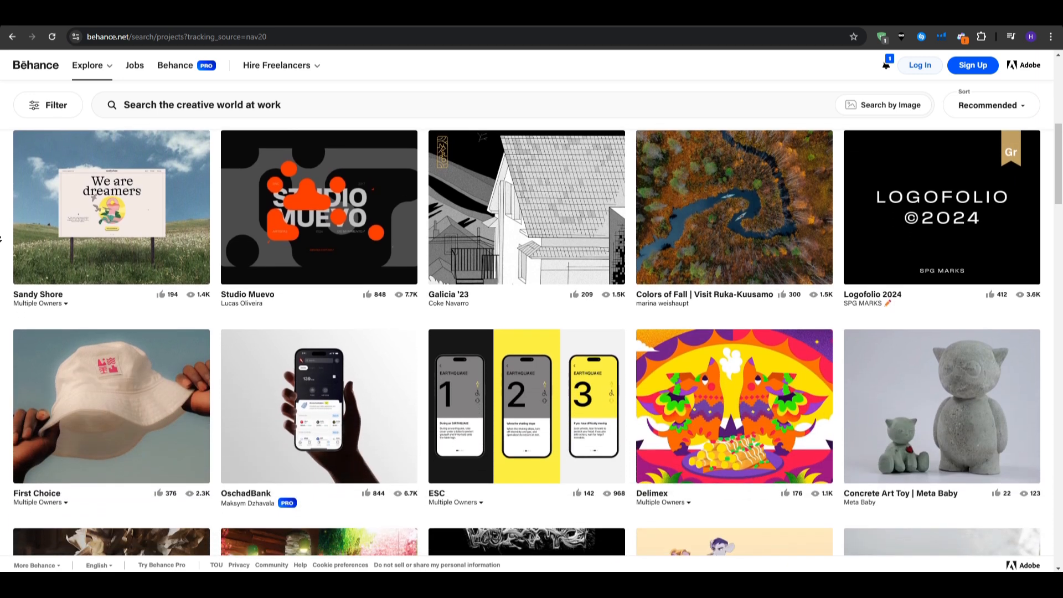
{"action": "scroll", "scroll_direction": "down", "scroll_amount": 3}
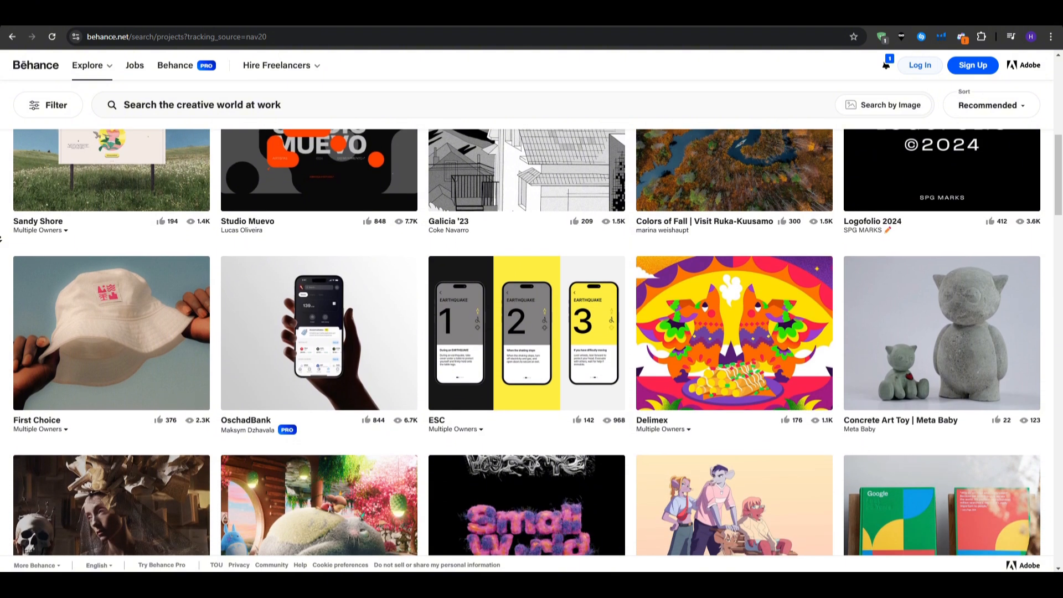
{"action": "scroll", "scroll_direction": "down", "scroll_amount": 3}
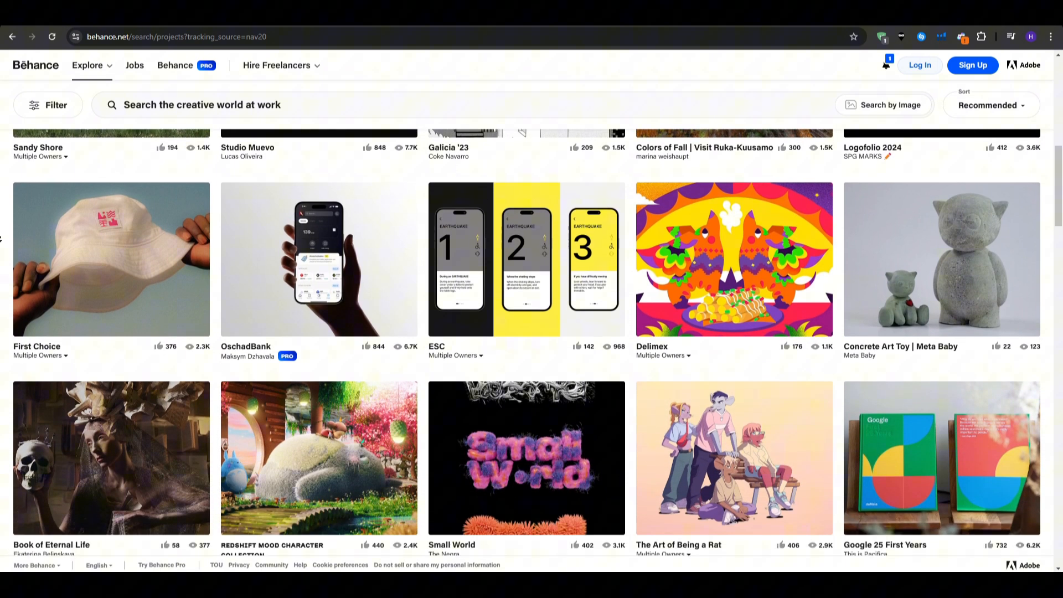
{"action": "scroll", "scroll_direction": "down", "scroll_amount": 3}
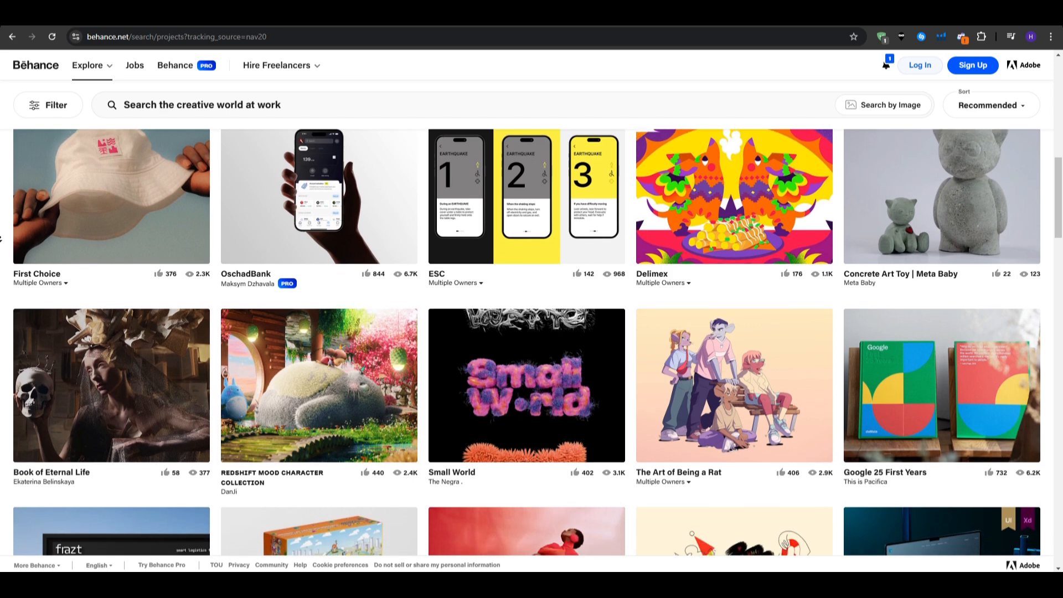
{"action": "scroll", "scroll_direction": "down", "scroll_amount": 3}
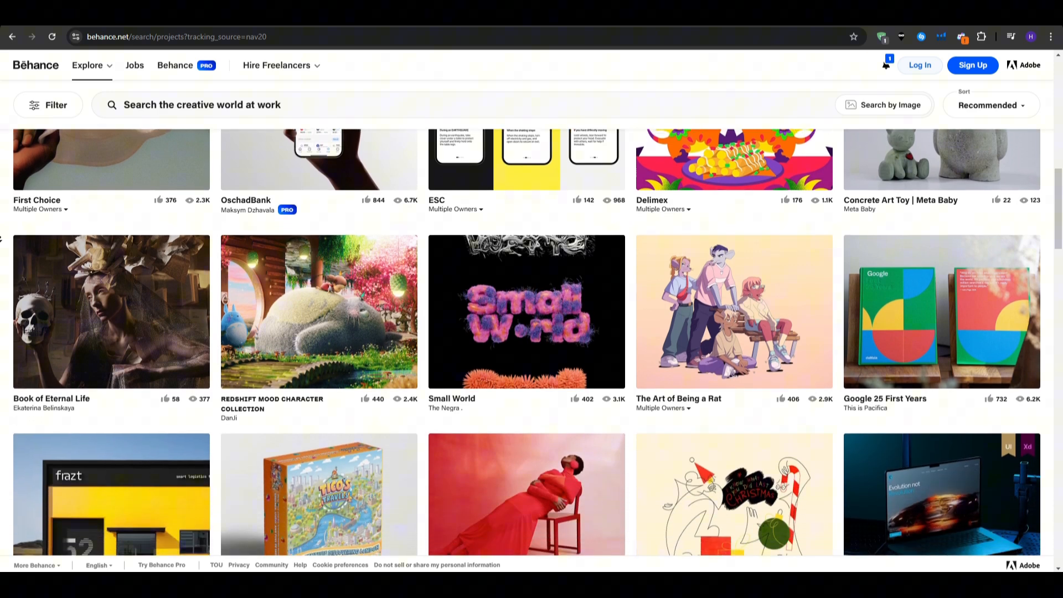
{"action": "scroll", "scroll_direction": "down", "scroll_amount": 3}
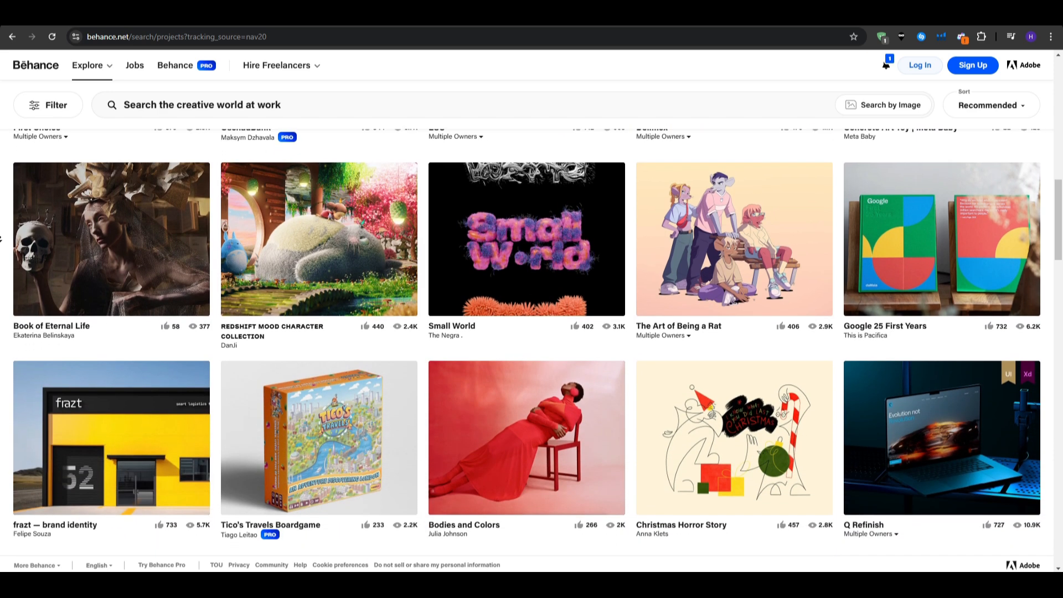
{"action": "scroll", "scroll_direction": "down", "scroll_amount": 3}
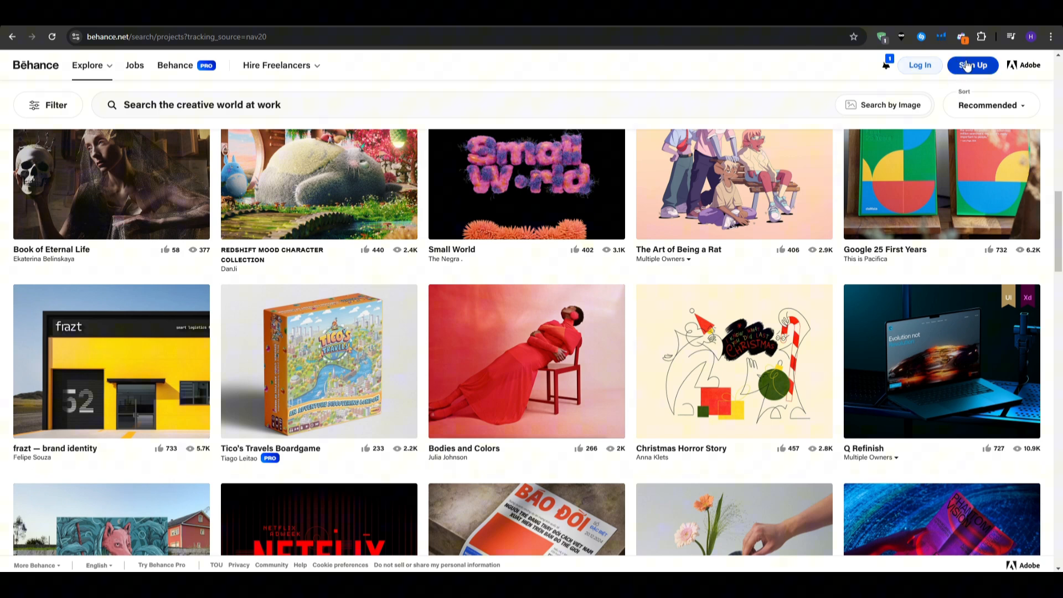
Sign up for Behance with a Google account and land on the For You feed.
{"action": "left_click", "coordinate": [972, 65]}
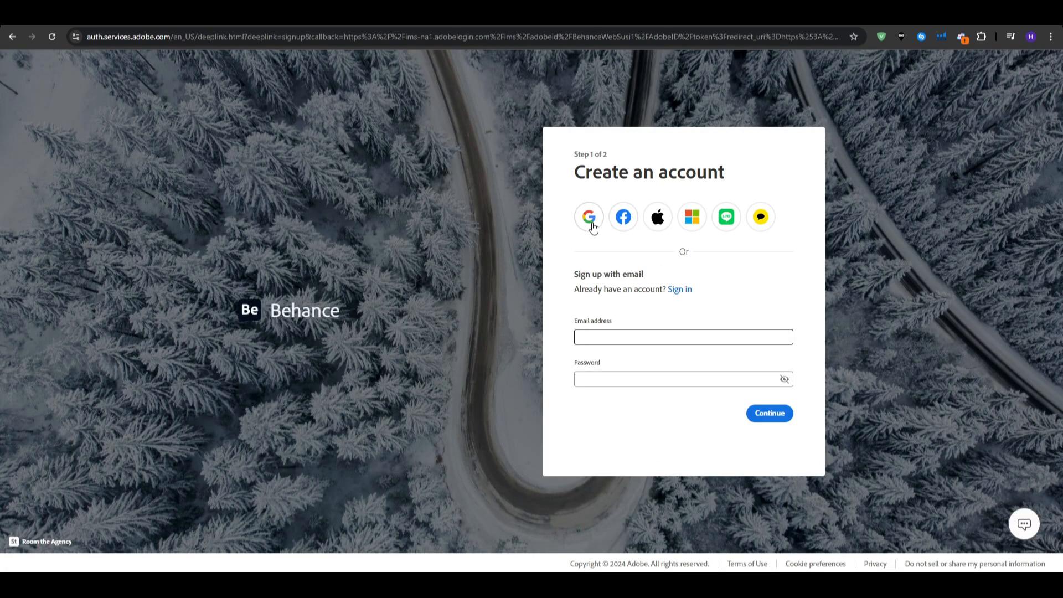
{"action": "mouse_move", "coordinate": [579, 316]}
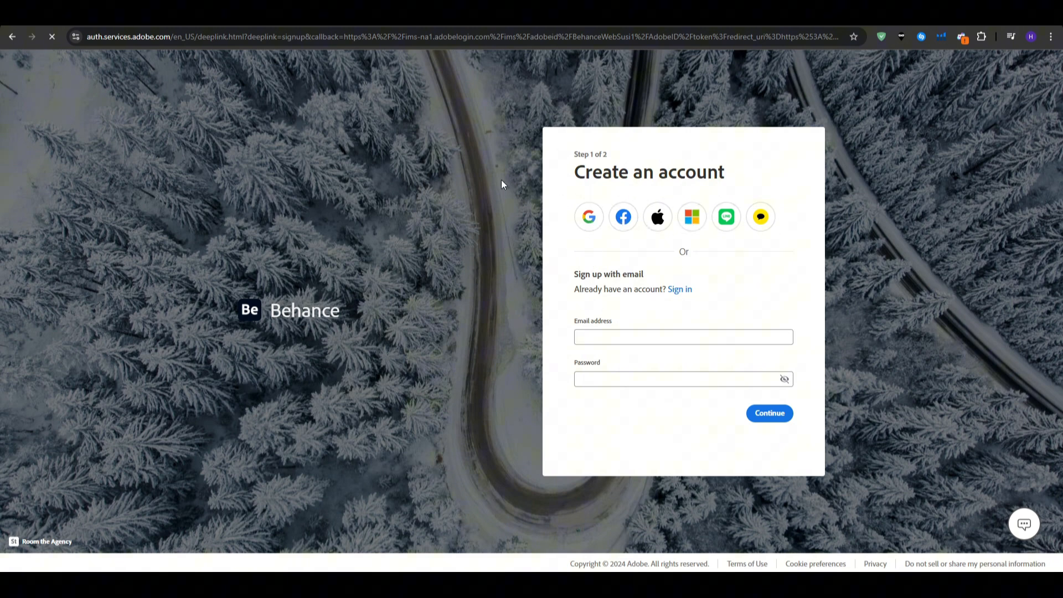
{"action": "left_click", "coordinate": [588, 217]}
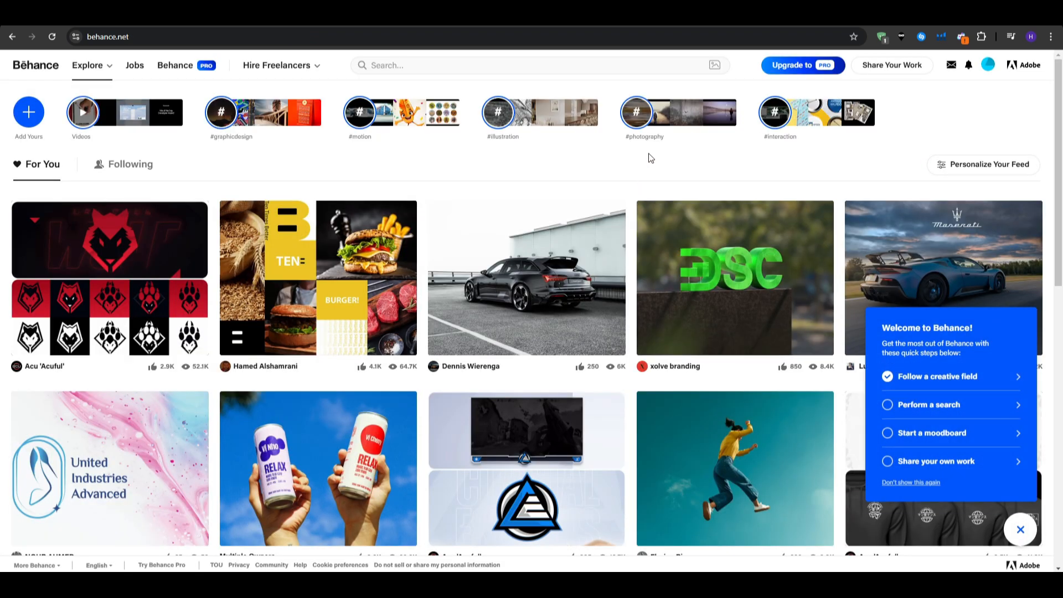
{"action": "mouse_move", "coordinate": [603, 156]}
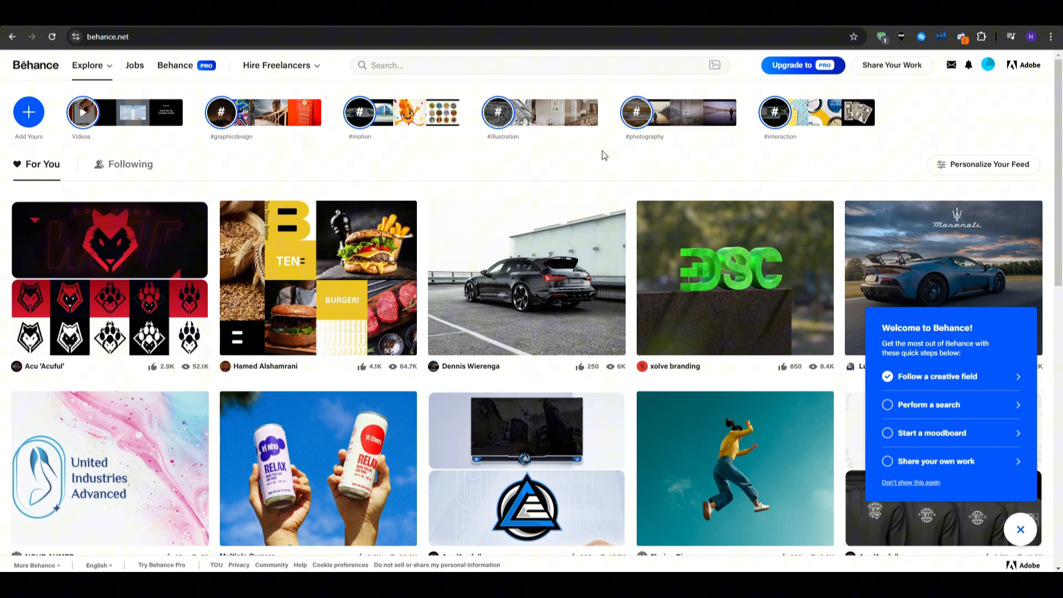
{"action": "mouse_move", "coordinate": [113, 223]}
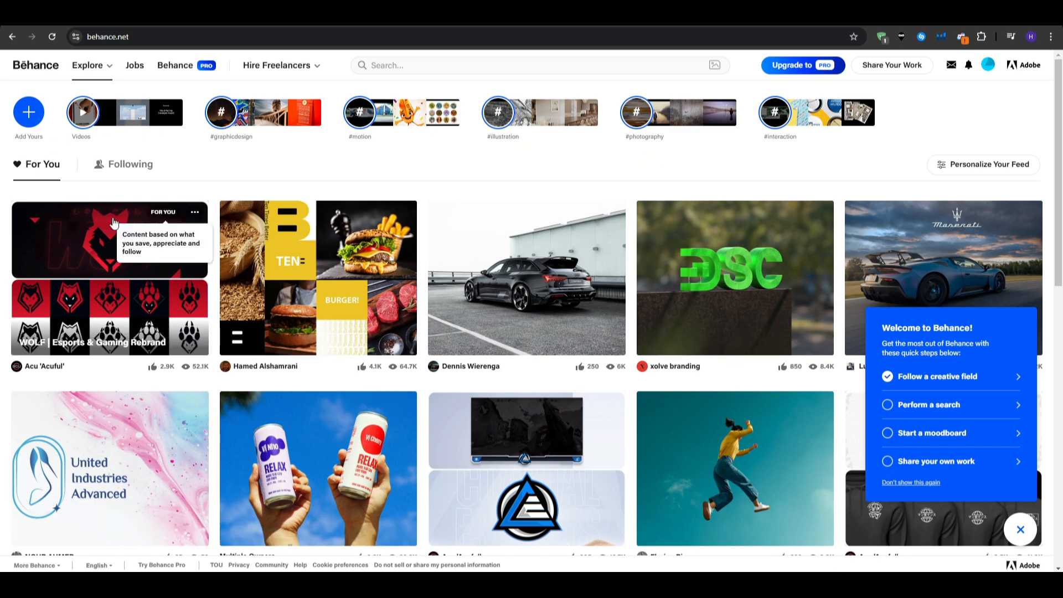
{"action": "mouse_move", "coordinate": [3, 265]}
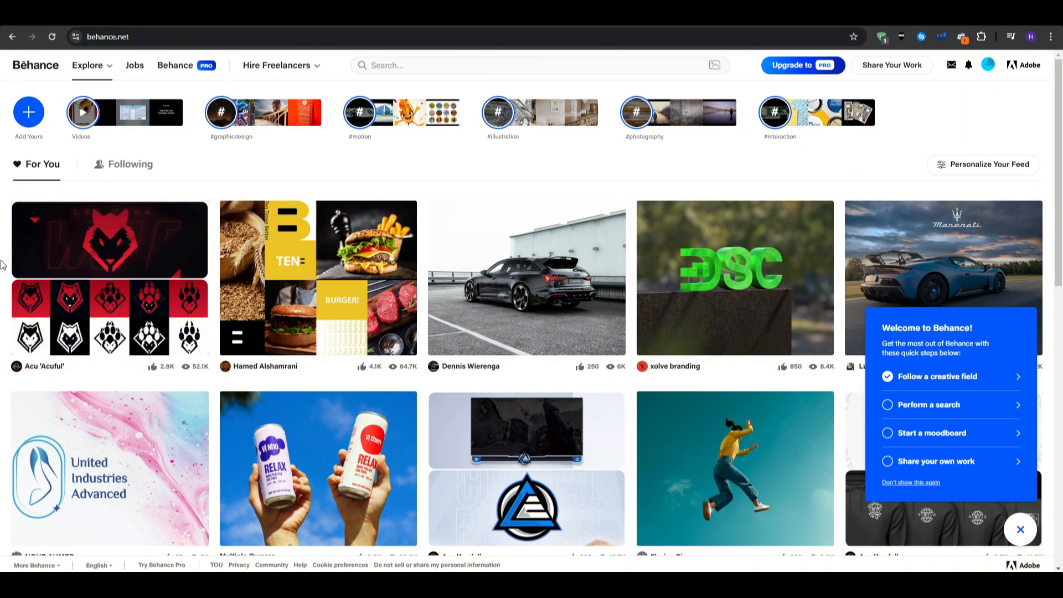
Dismiss the welcome checklist and review followed and recommended topics in Personalize Your Feed.
{"action": "left_click", "coordinate": [1019, 529]}
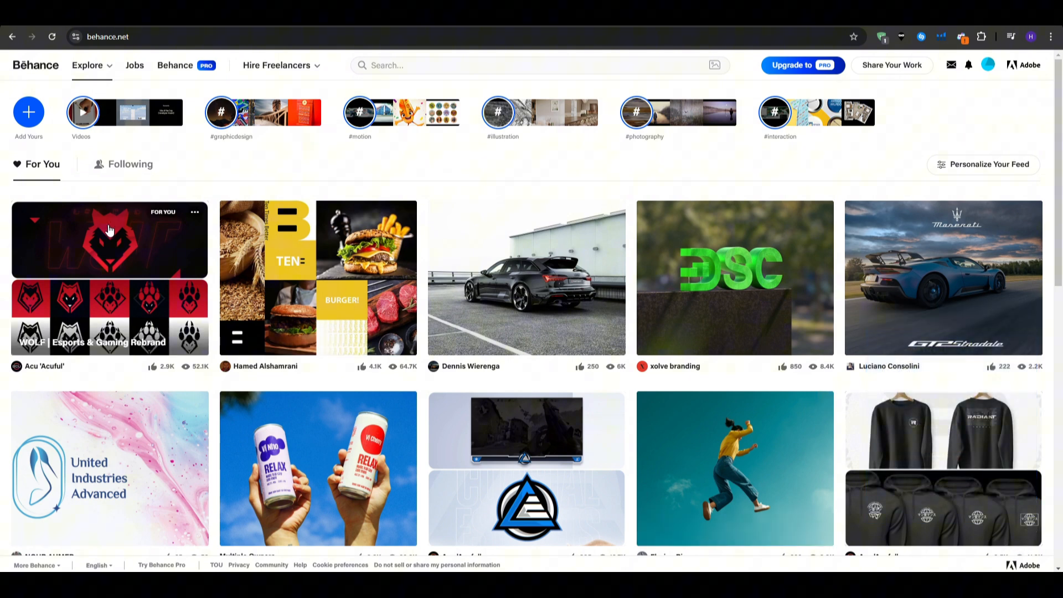
{"action": "left_click", "coordinate": [982, 164]}
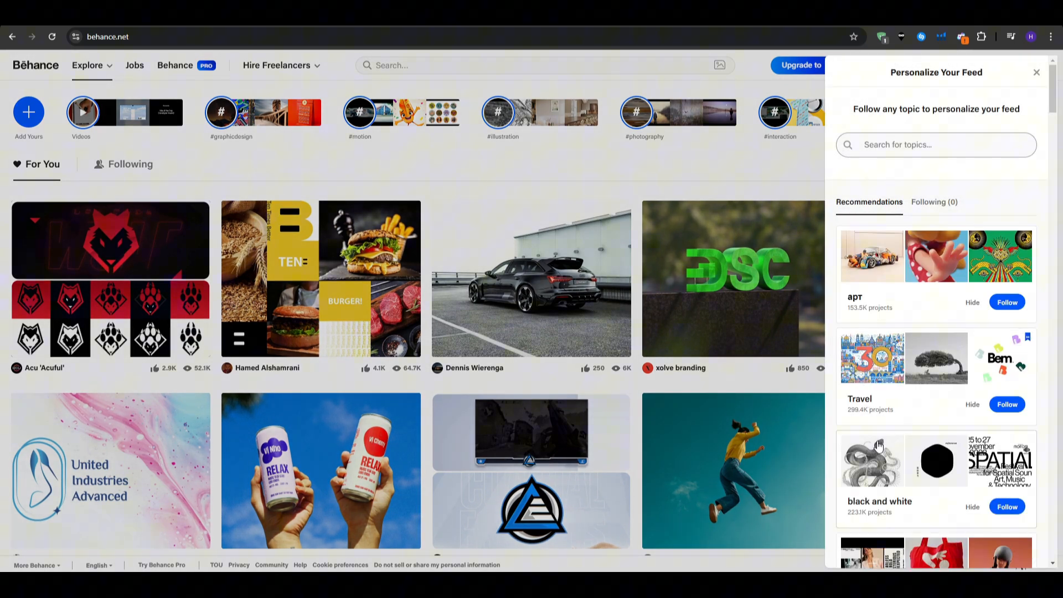
{"action": "mouse_move", "coordinate": [552, 251]}
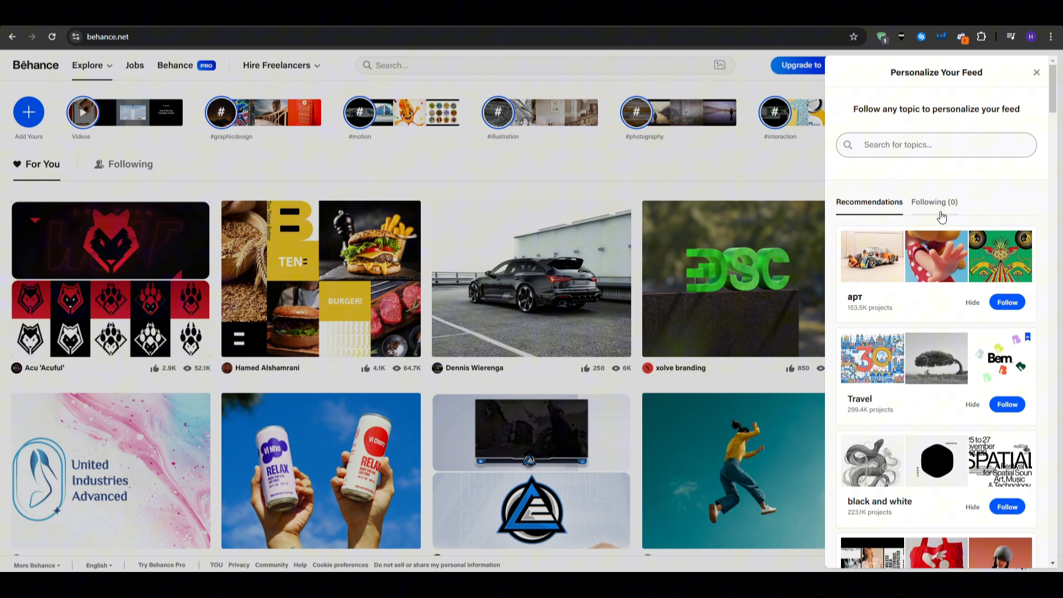
{"action": "left_click", "coordinate": [933, 202]}
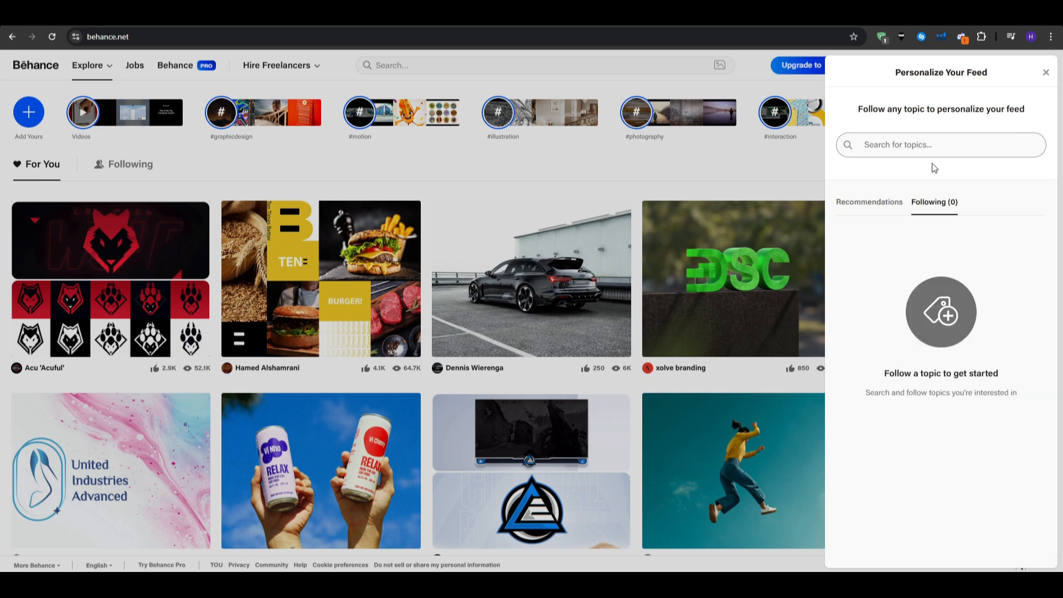
{"action": "left_click", "coordinate": [868, 202]}
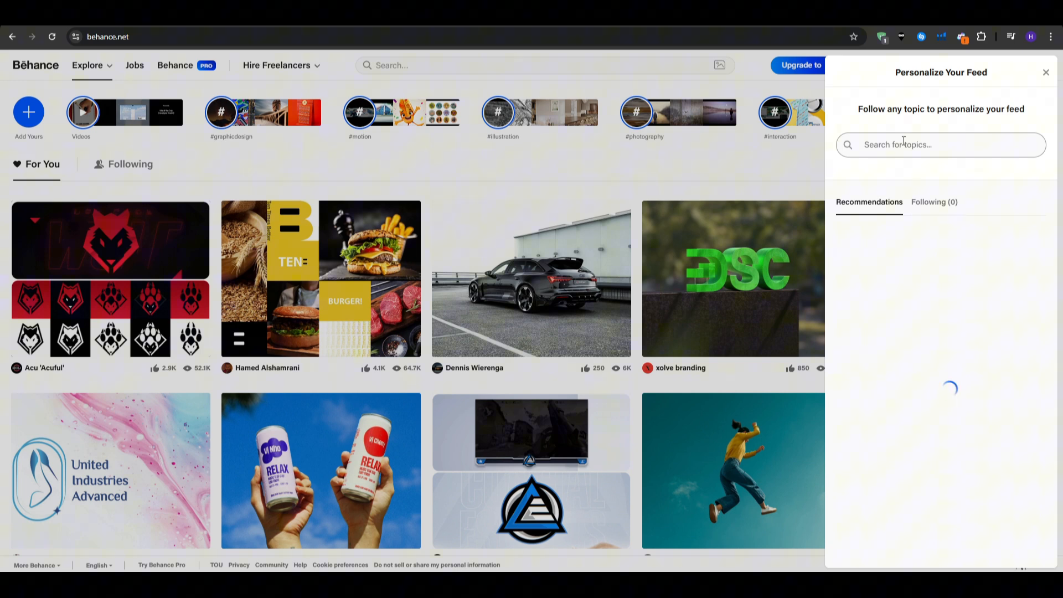
Search topics for 'photorgaphy' and follow the matching topic.
{"action": "left_click", "coordinate": [940, 144]}
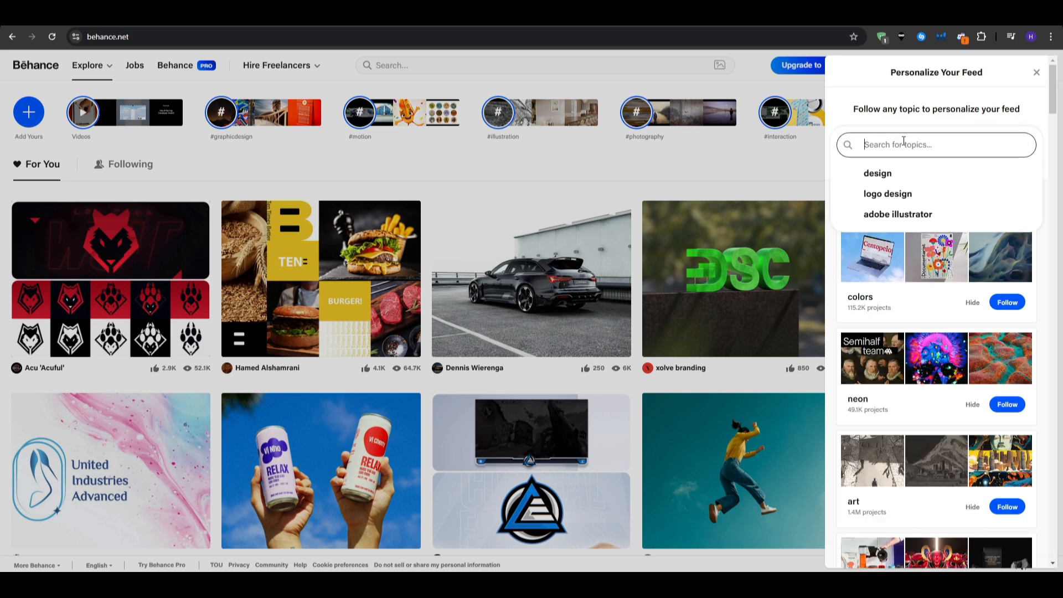
{"action": "type", "text": "photorga"}
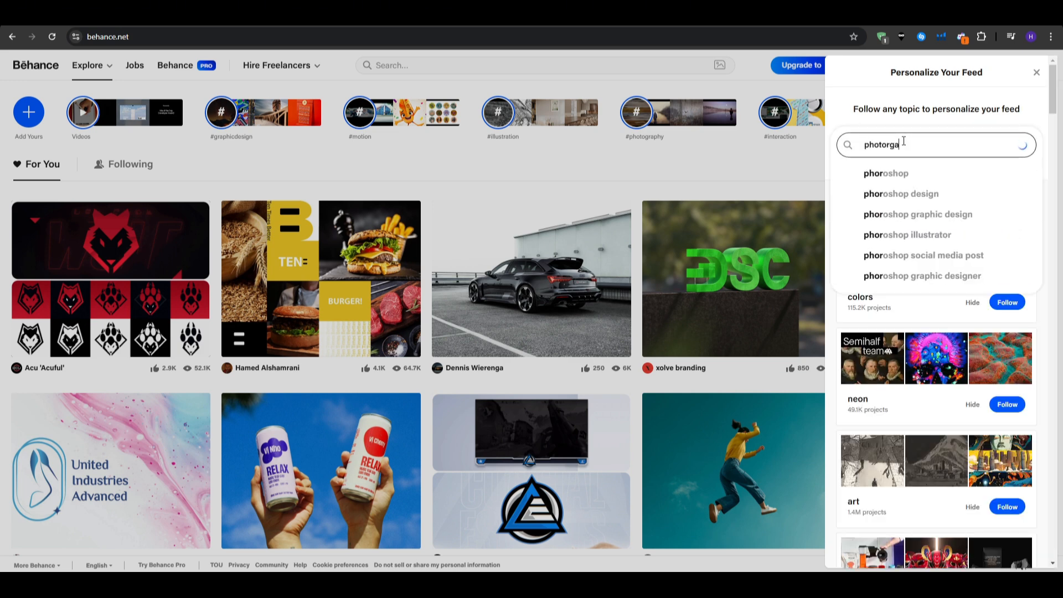
{"action": "type", "text": "phy"}
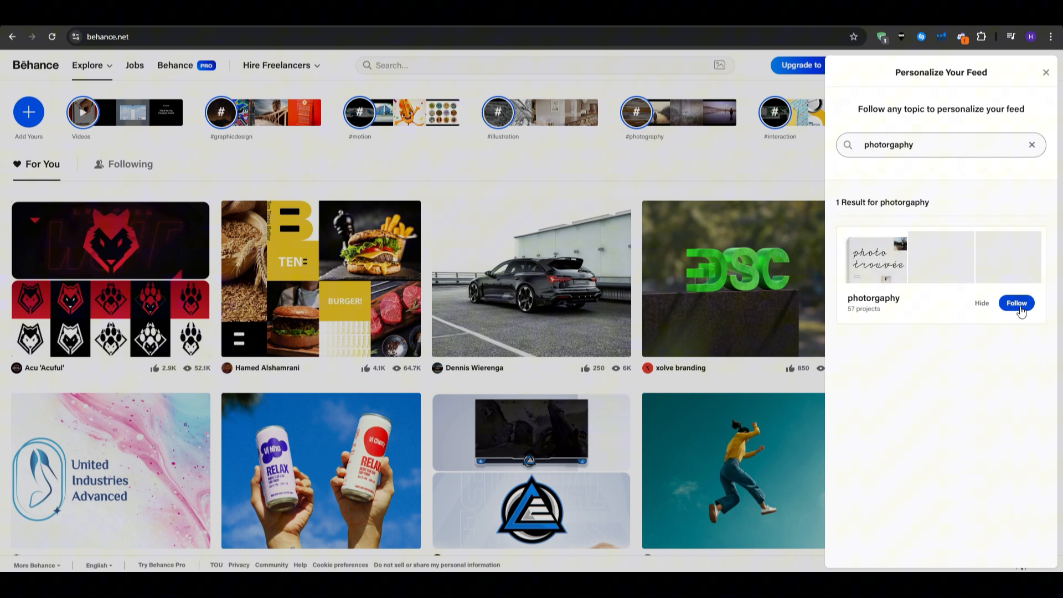
{"action": "left_click", "coordinate": [1016, 302]}
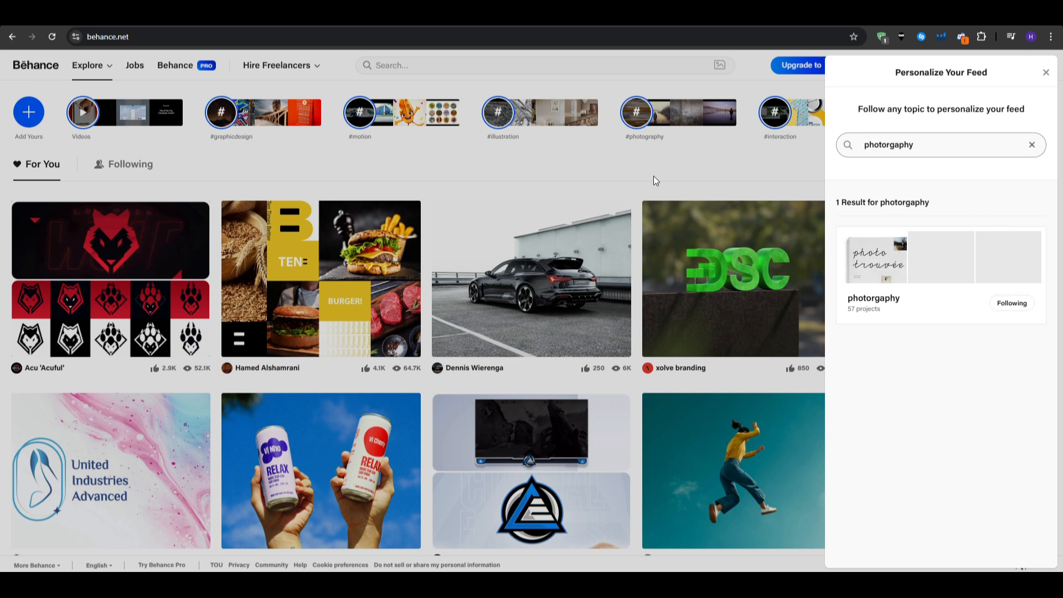
Close feed personalization, swipe through the #photography stories, and return to the For You feed.
{"action": "left_click", "coordinate": [1043, 72]}
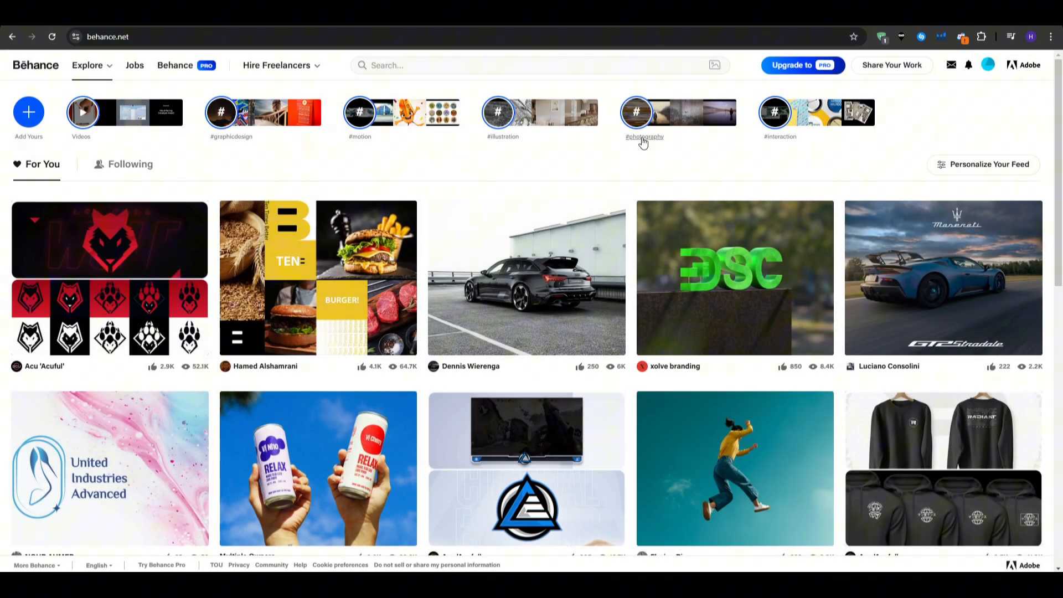
{"action": "left_click", "coordinate": [642, 112]}
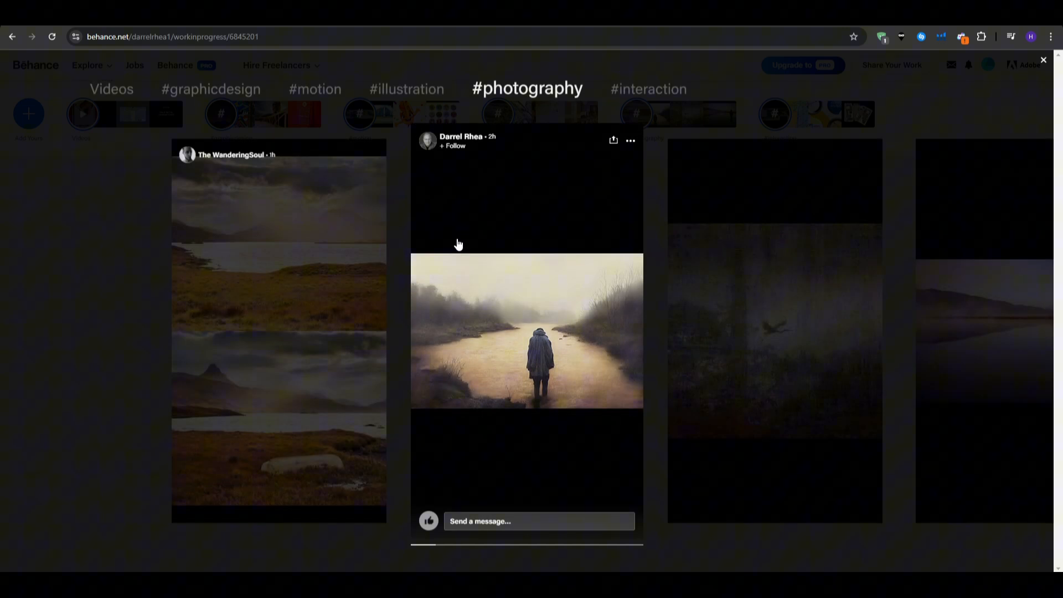
{"action": "mouse_move", "coordinate": [781, 382]}
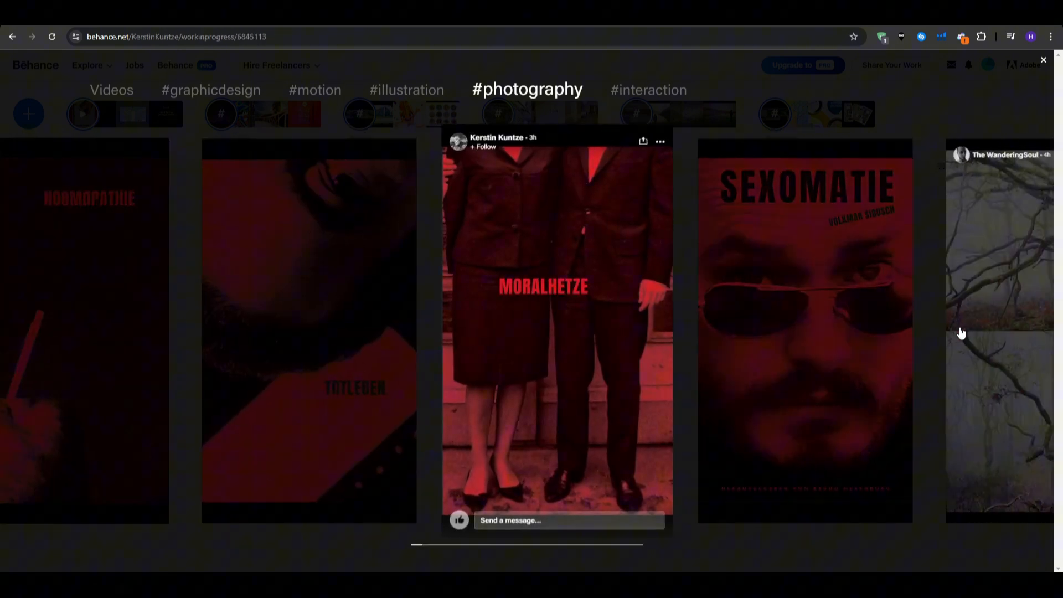
{"action": "scroll", "scroll_direction": "right", "scroll_amount": 3}
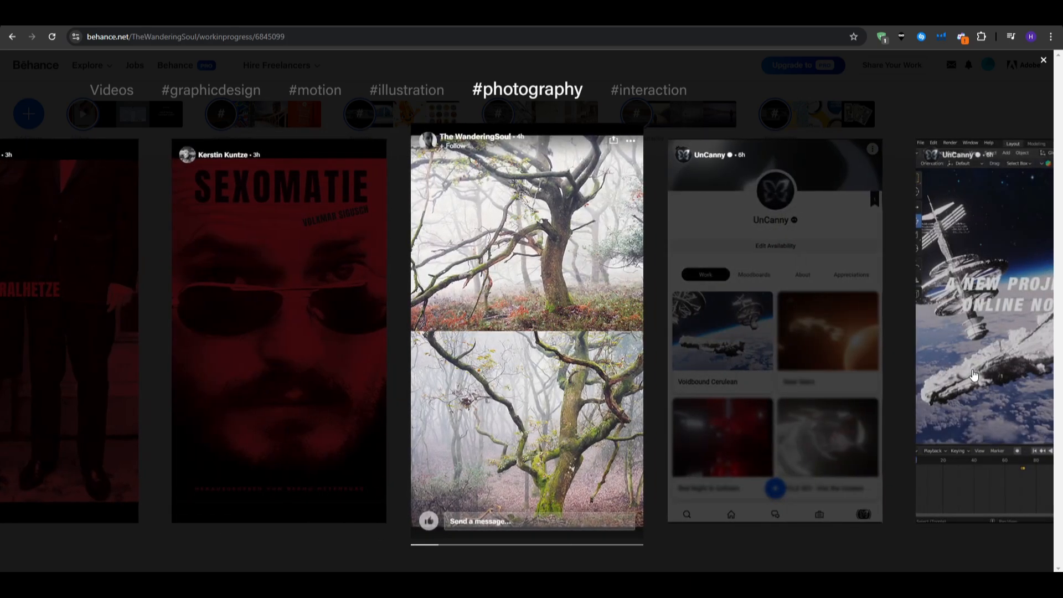
{"action": "left_click", "coordinate": [1043, 59]}
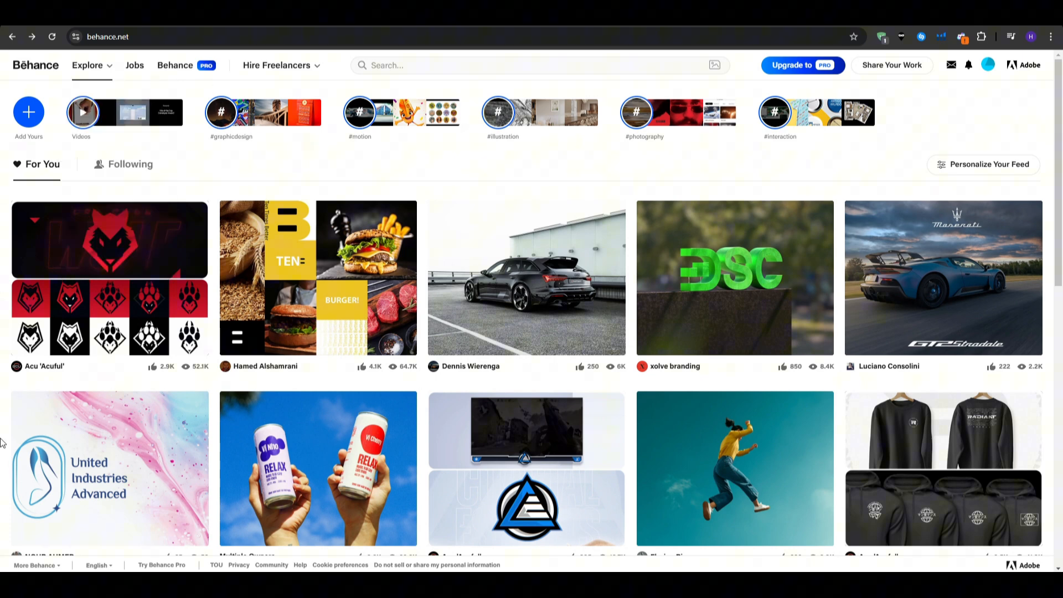
{"action": "mouse_move", "coordinate": [340, 159]}
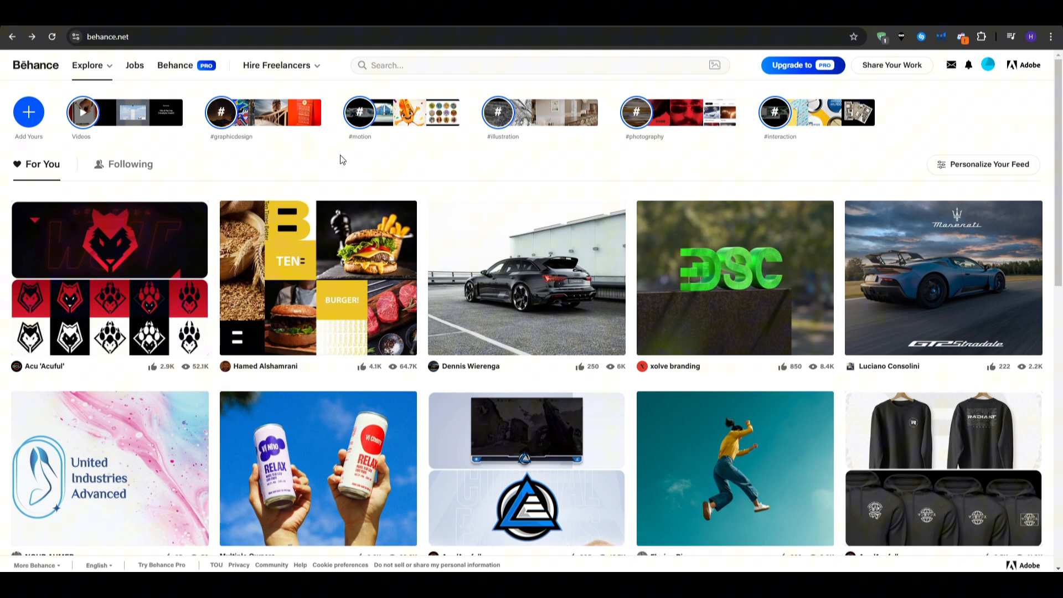
Go to the Creative Jobs board listing 608 full-time postings with category filters.
{"action": "scroll", "scroll_direction": "down", "scroll_amount": 3}
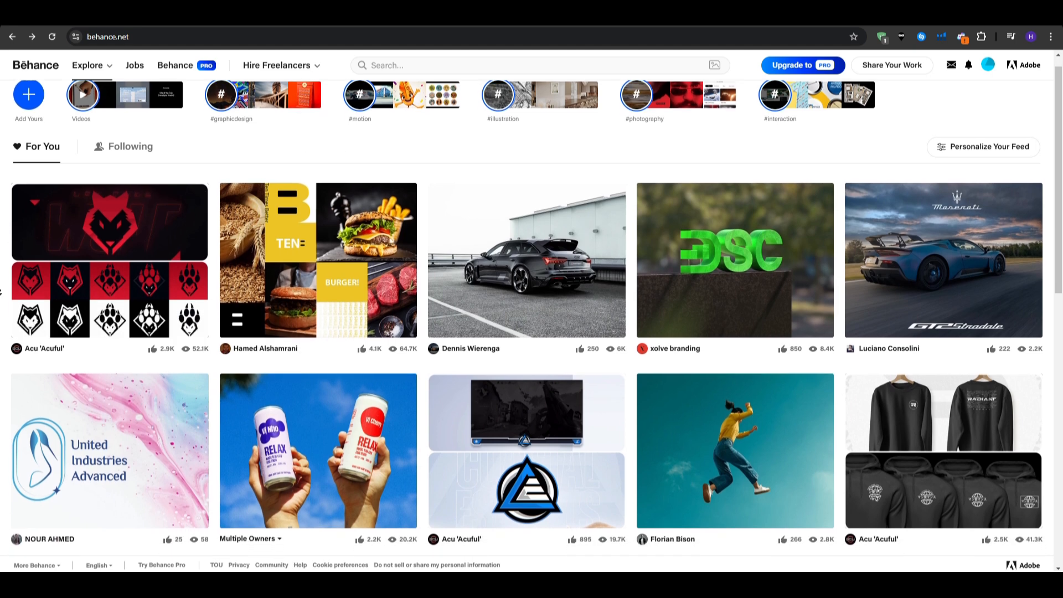
{"action": "left_click", "coordinate": [89, 65]}
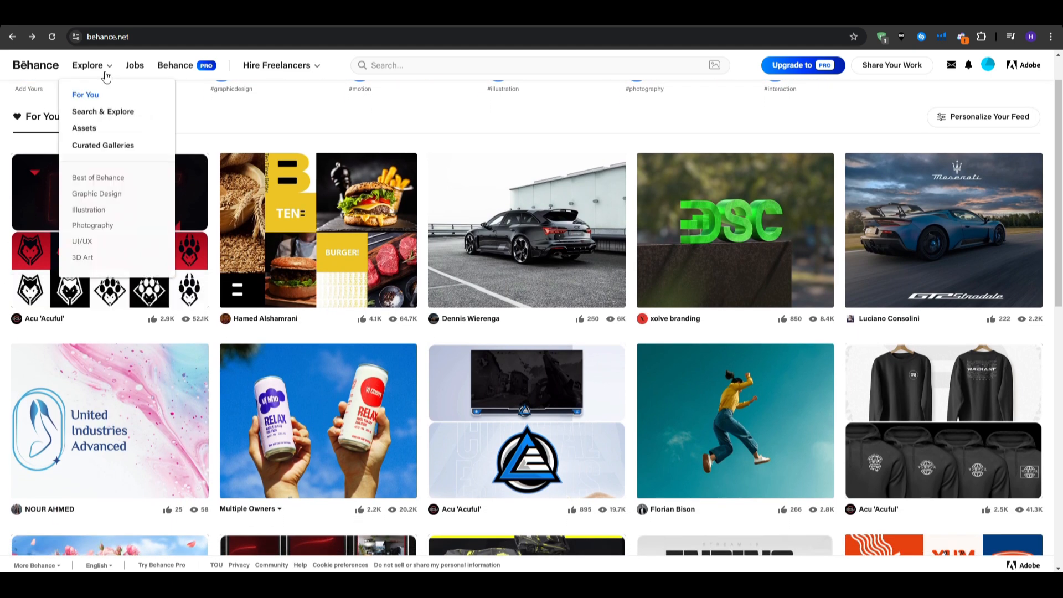
{"action": "left_click", "coordinate": [133, 65]}
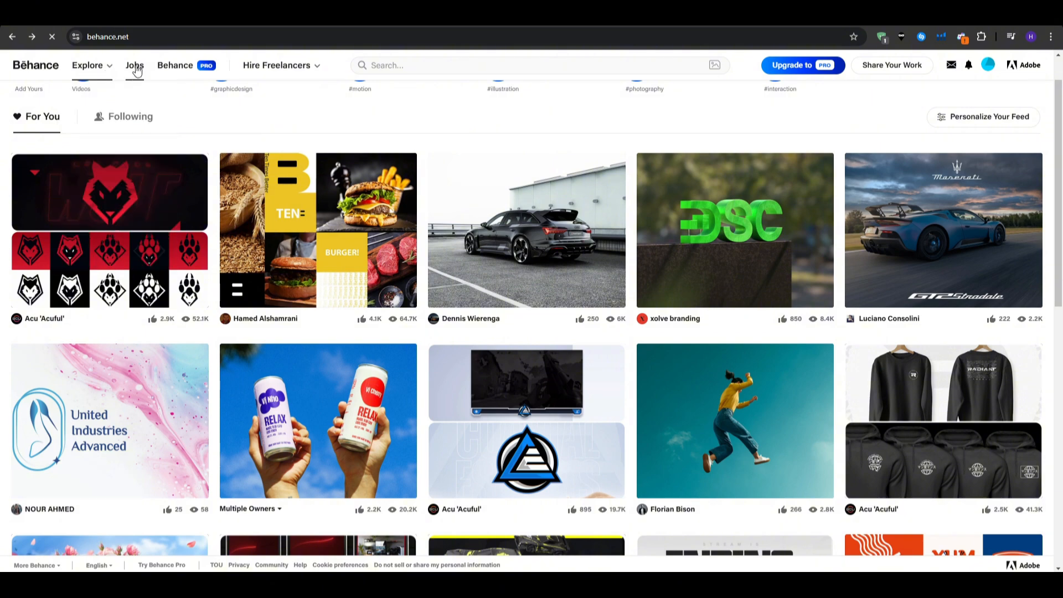
{"action": "left_click", "coordinate": [134, 65]}
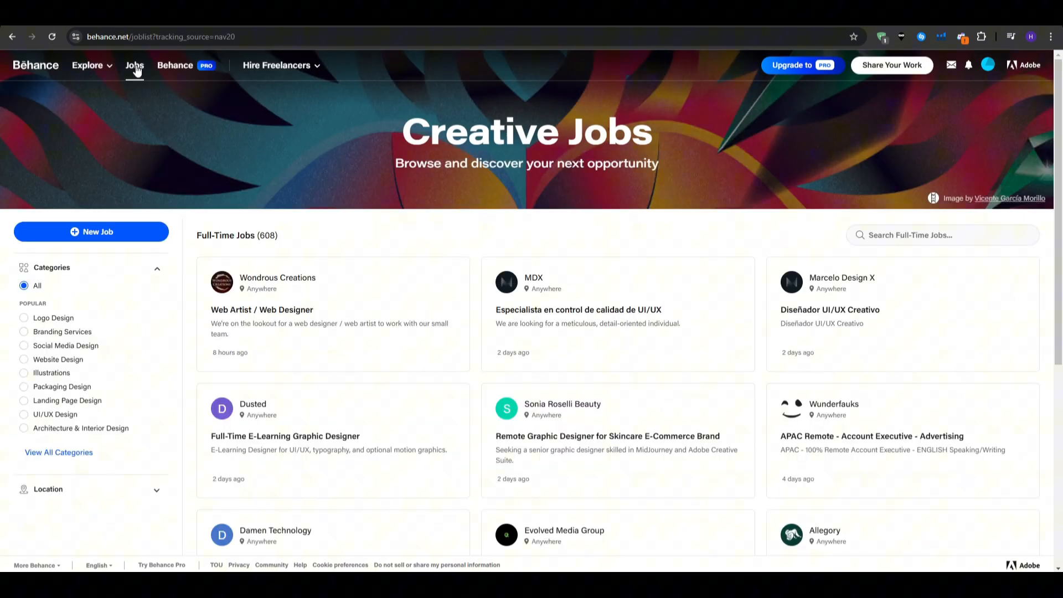
{"action": "mouse_move", "coordinate": [362, 221]}
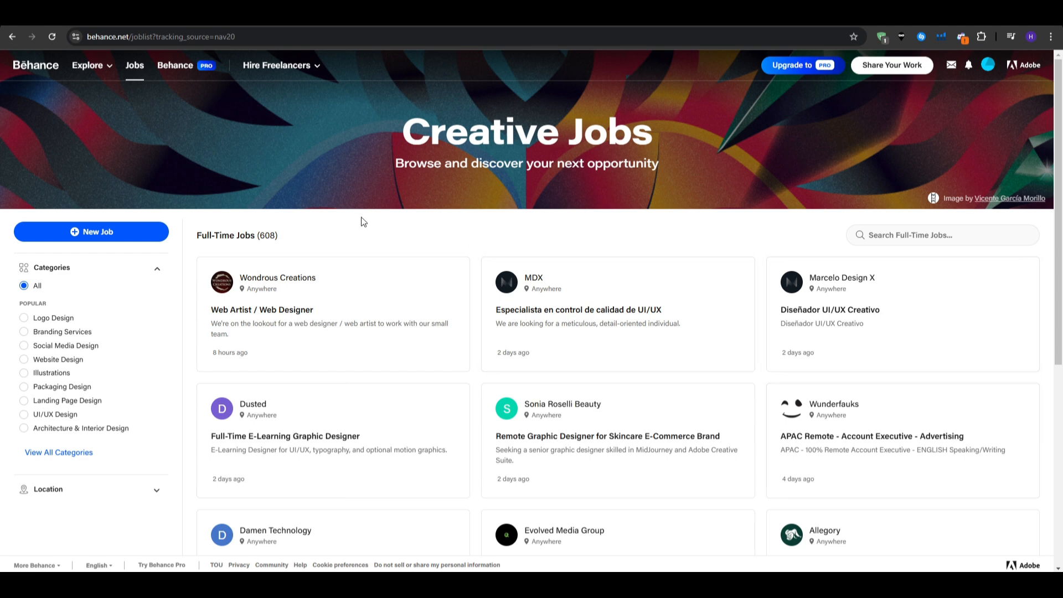
{"action": "left_click", "coordinate": [279, 66]}
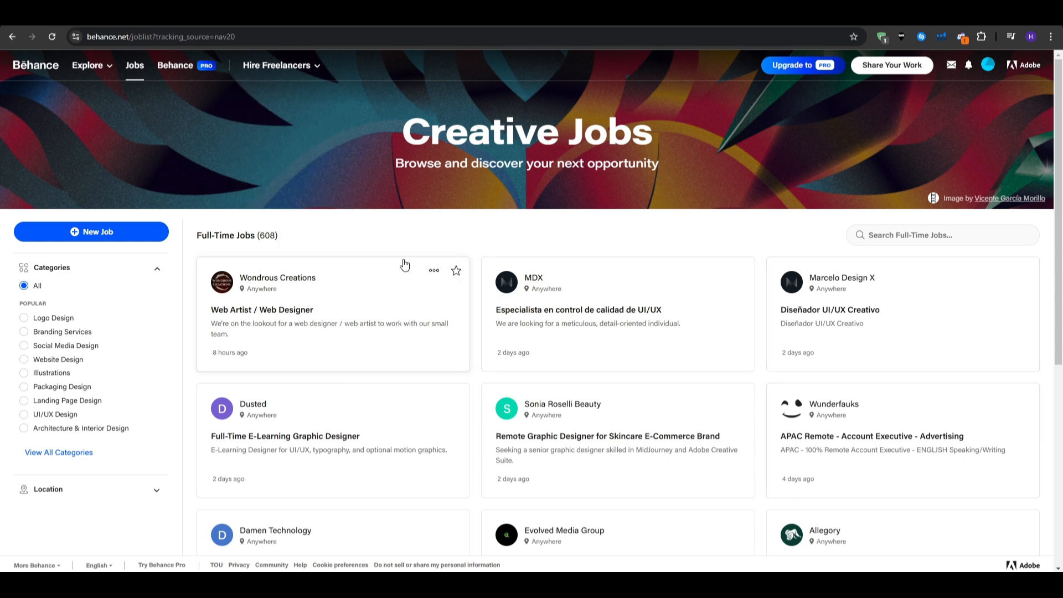
Go to your own profile from the avatar menu, dismiss the checklist and review the empty Projects section.
{"action": "left_click", "coordinate": [987, 65]}
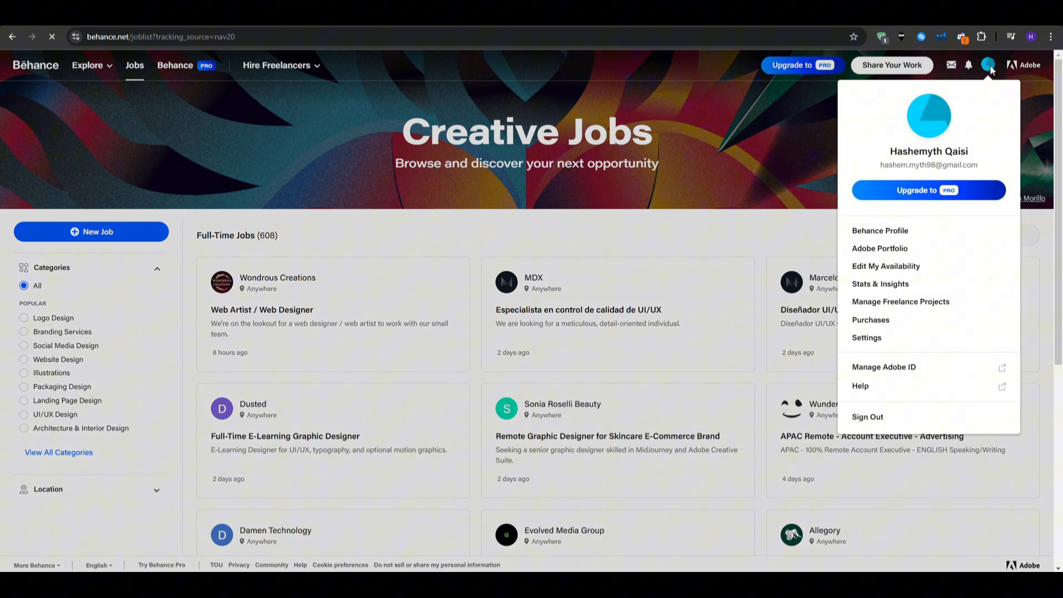
{"action": "left_click", "coordinate": [879, 230]}
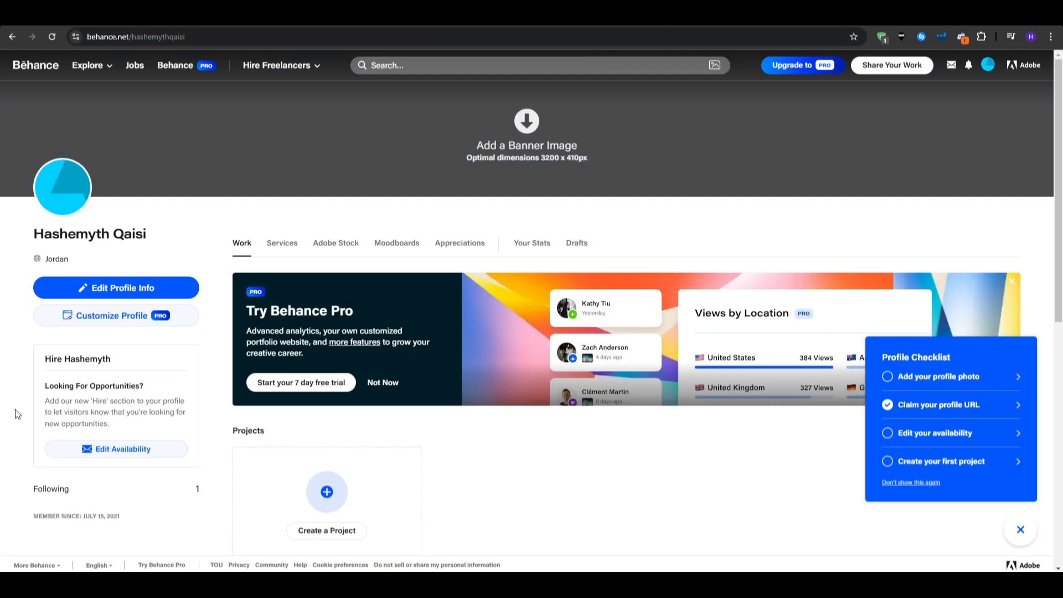
{"action": "left_click", "coordinate": [1019, 529]}
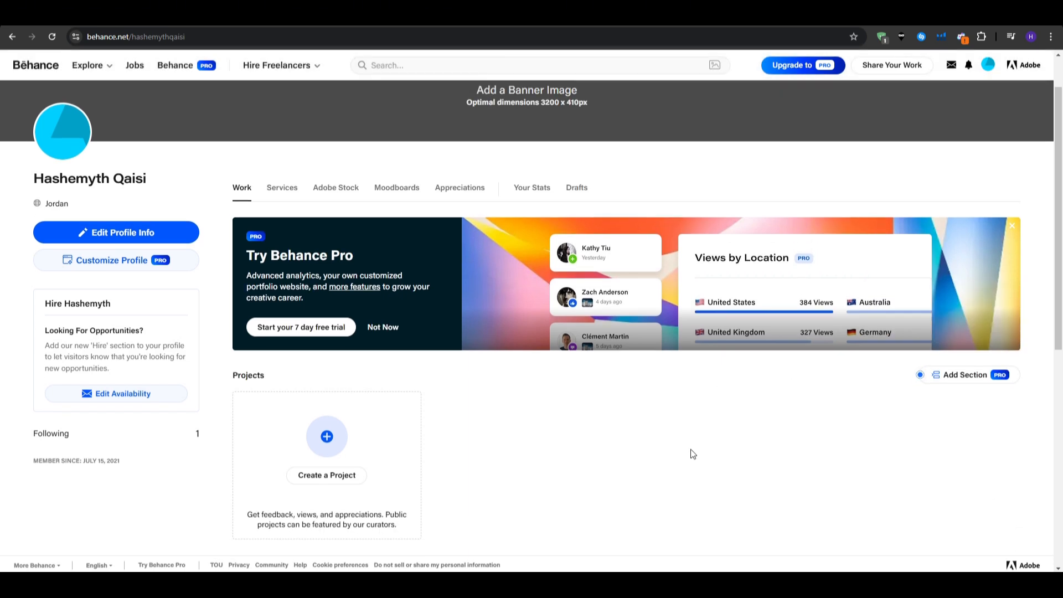
{"action": "scroll", "scroll_direction": "down", "scroll_amount": 3}
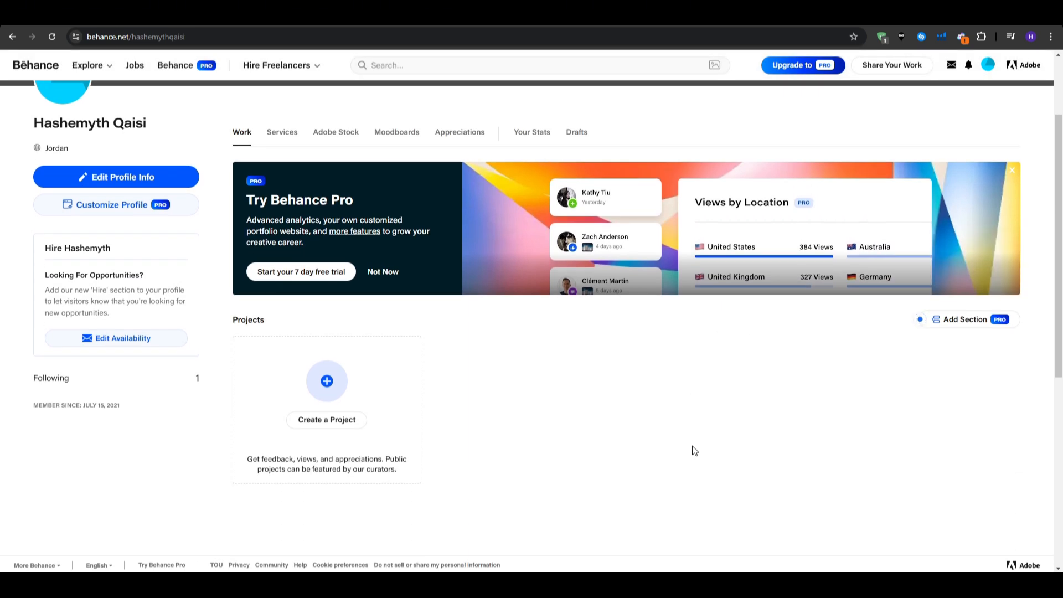
{"action": "scroll", "scroll_direction": "down", "scroll_amount": 3}
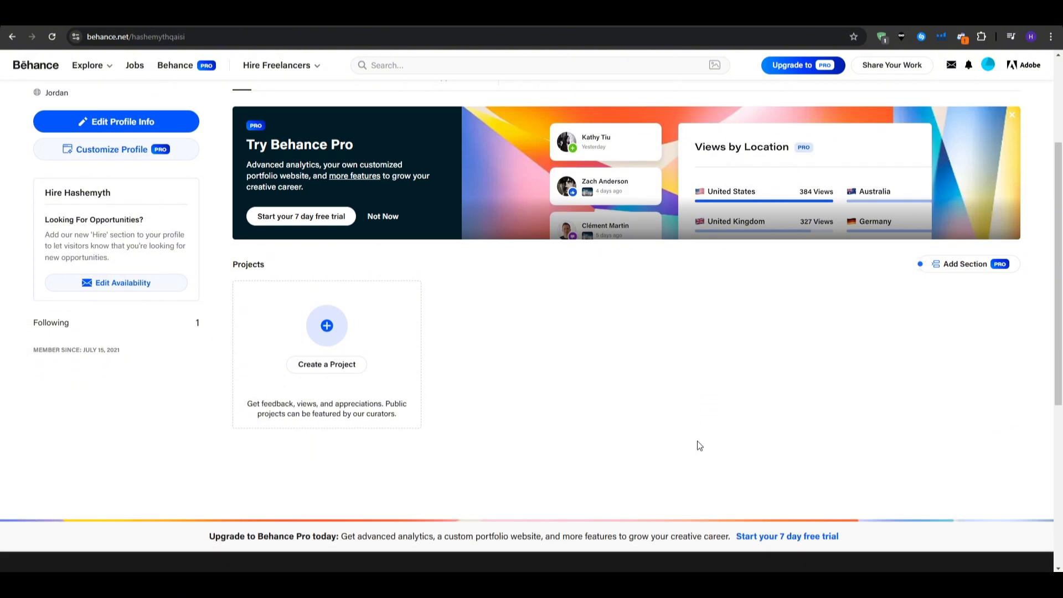
{"action": "scroll", "scroll_direction": "up", "scroll_amount": 3}
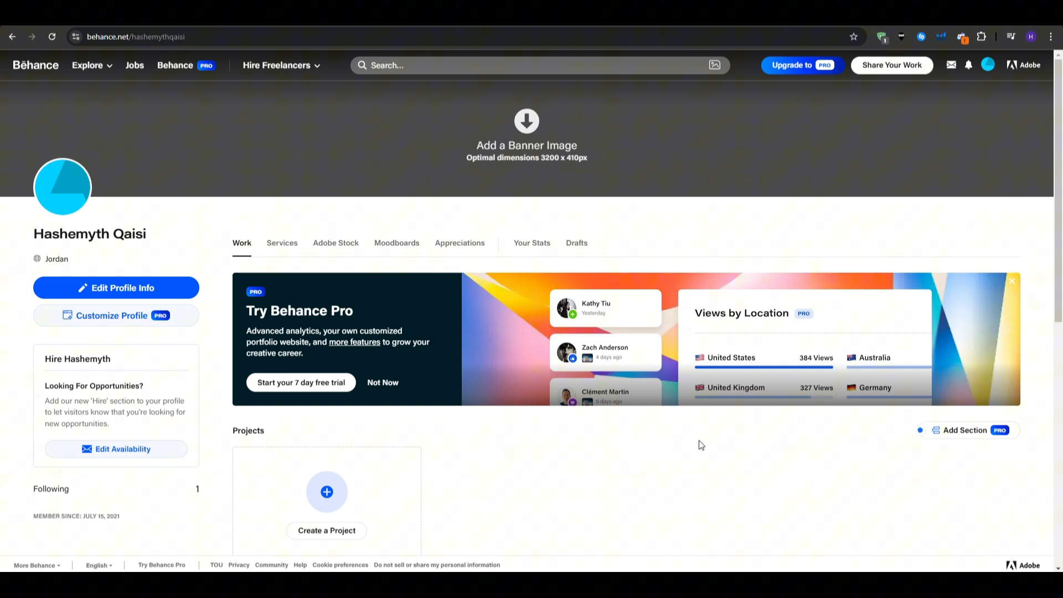
{"action": "mouse_move", "coordinate": [121, 114]}
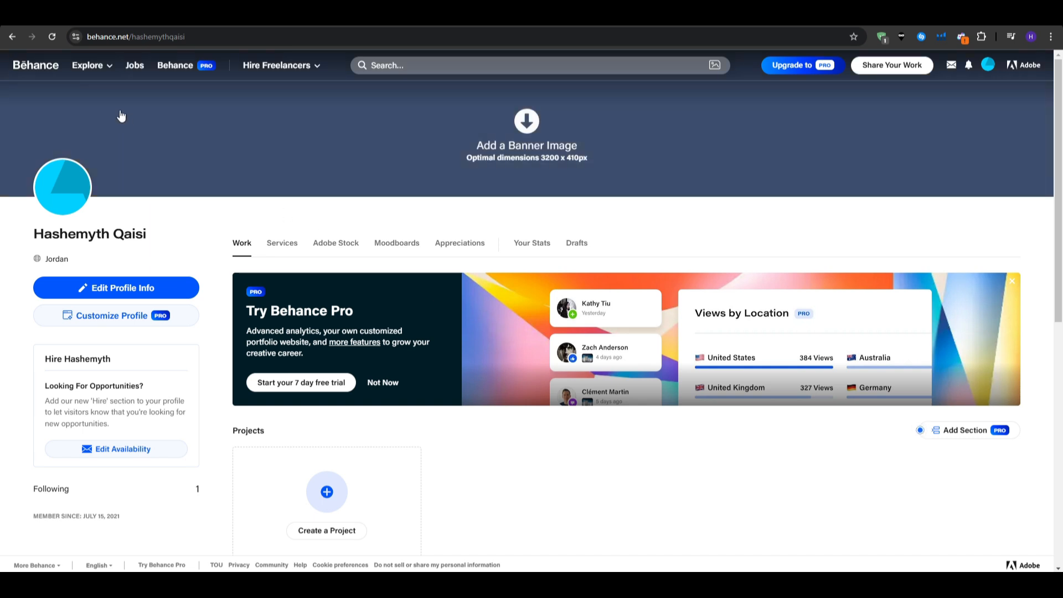
{"action": "left_click", "coordinate": [88, 65]}
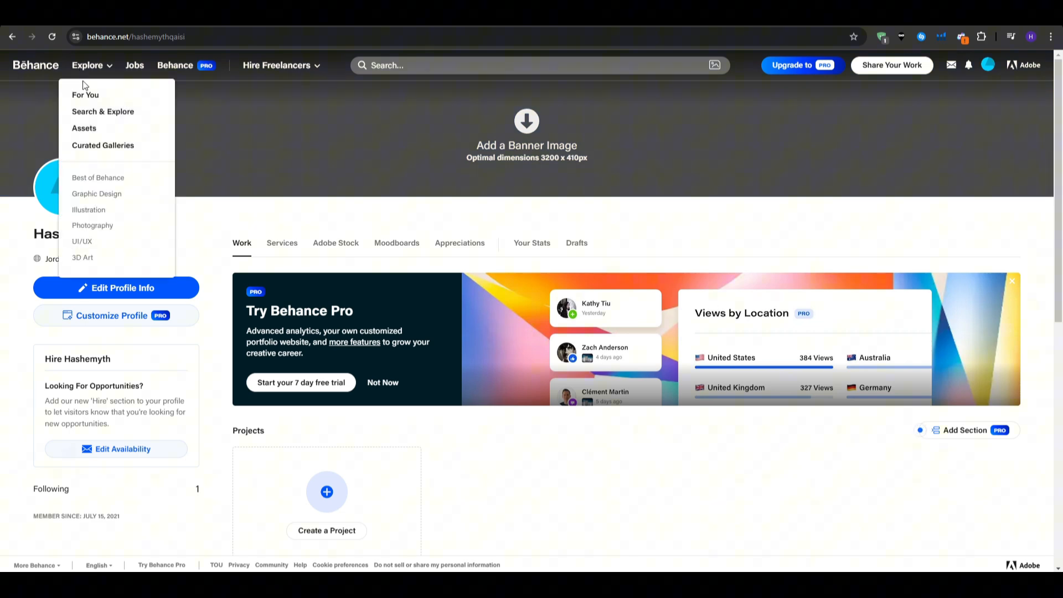
{"action": "left_click", "coordinate": [102, 111]}
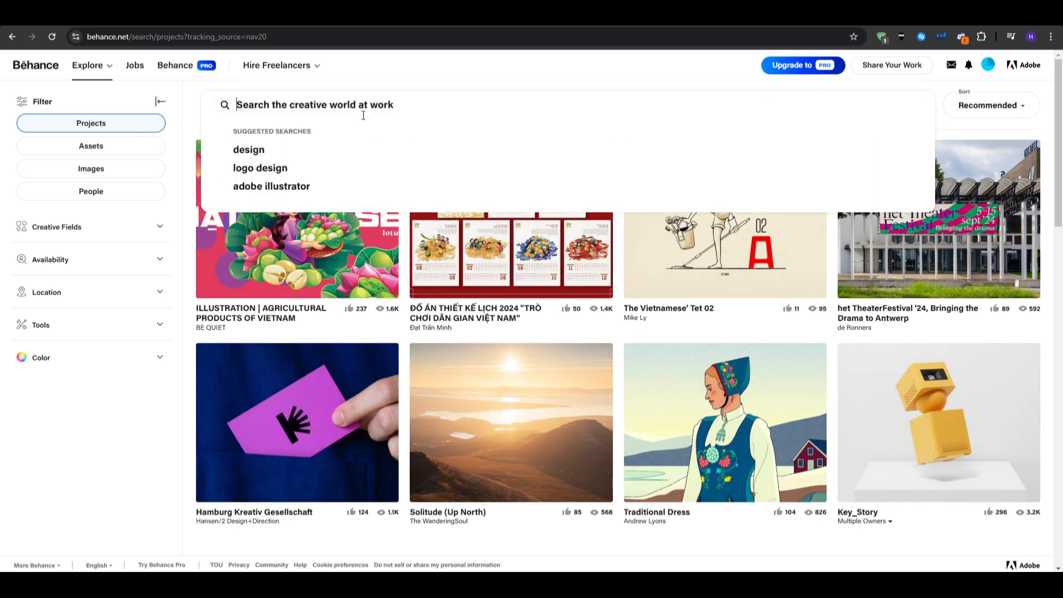
{"action": "type", "text": "photography"}
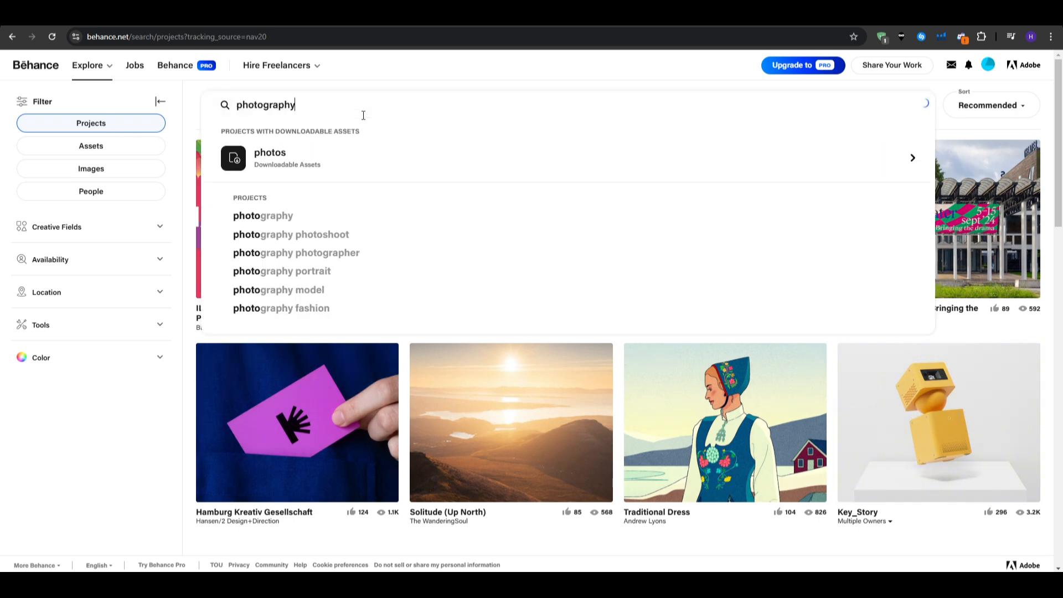
{"action": "left_click", "coordinate": [263, 216]}
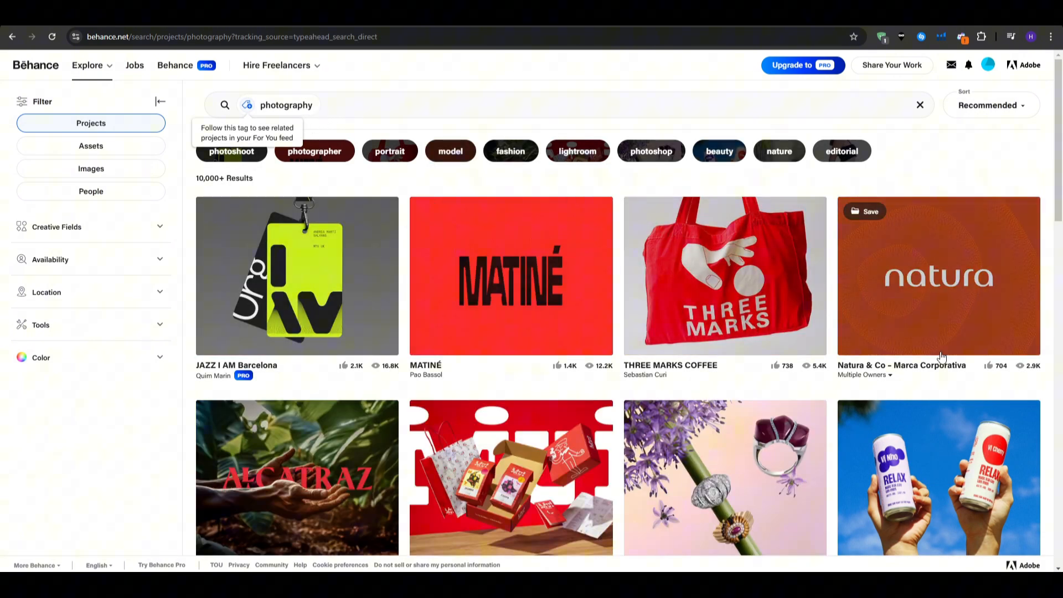
{"action": "scroll", "scroll_direction": "down", "scroll_amount": 3}
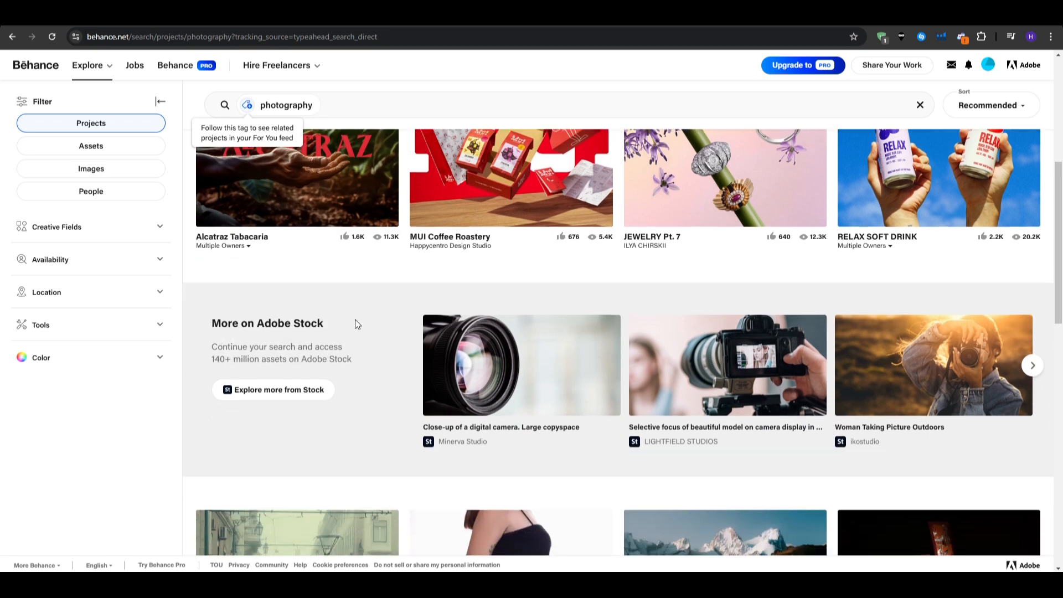
{"action": "scroll", "scroll_direction": "down", "scroll_amount": 3}
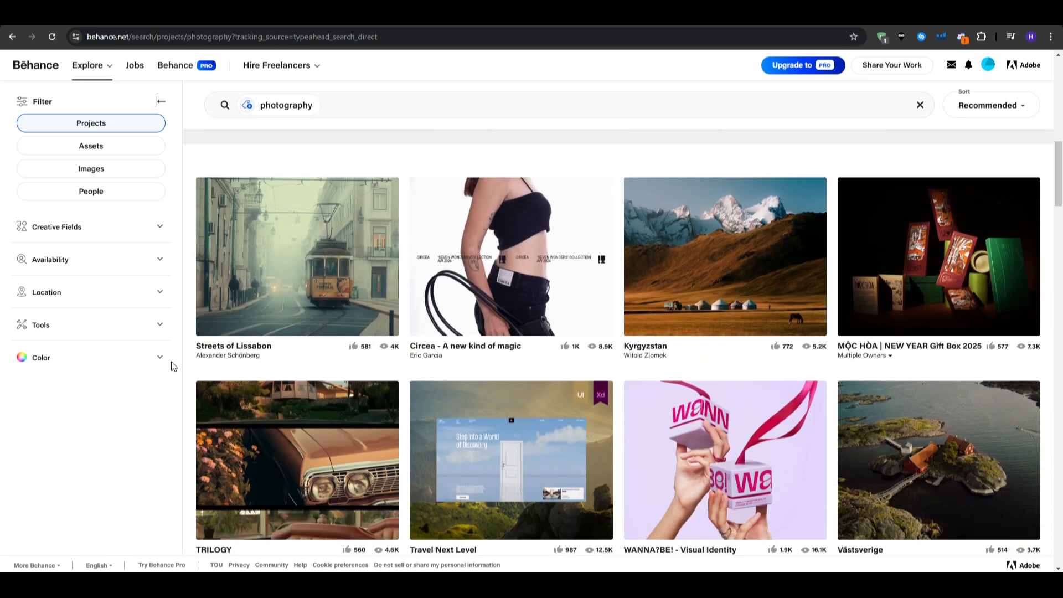
{"action": "mouse_move", "coordinate": [262, 286]}
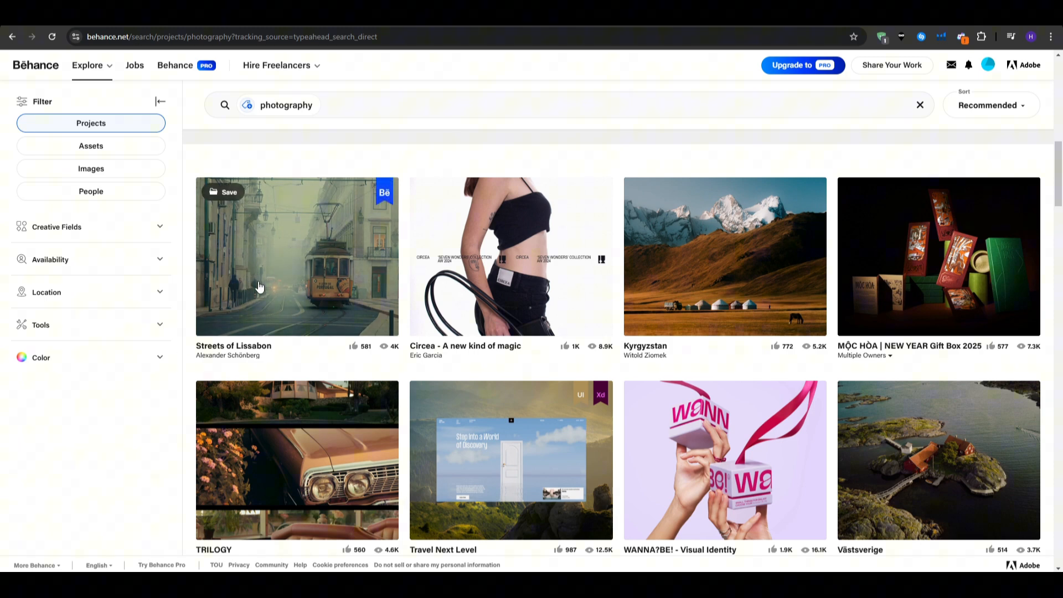
{"action": "left_click", "coordinate": [297, 255]}
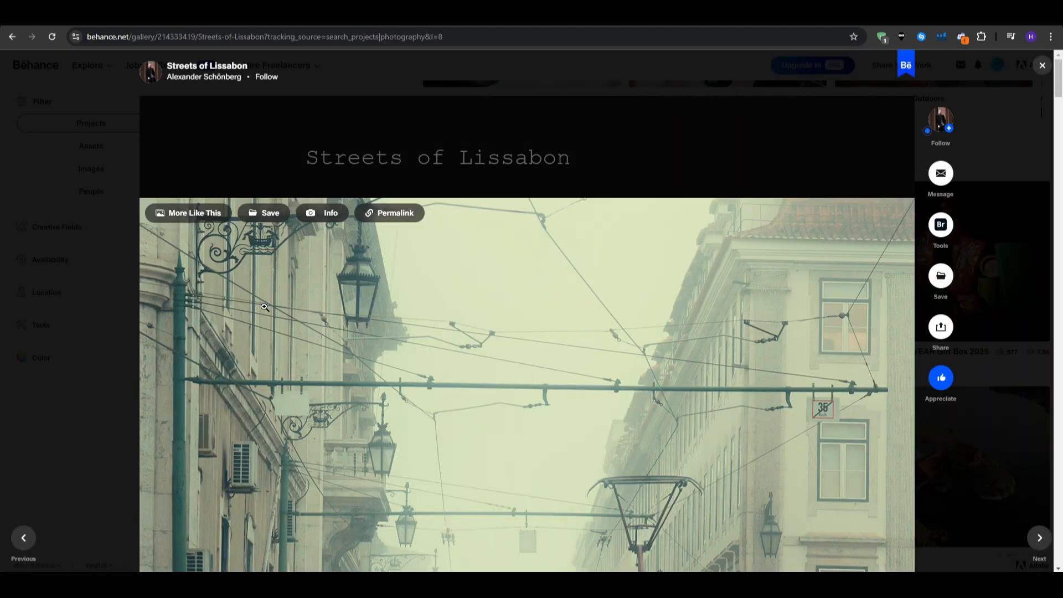
{"action": "scroll", "scroll_direction": "down", "scroll_amount": 3}
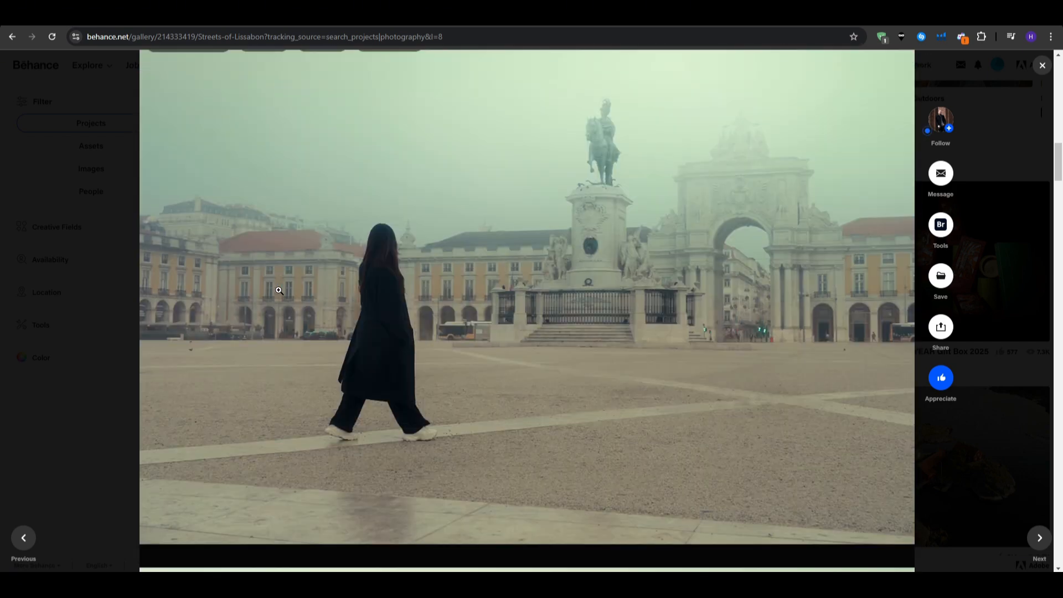
{"action": "scroll", "scroll_direction": "down", "scroll_amount": 3}
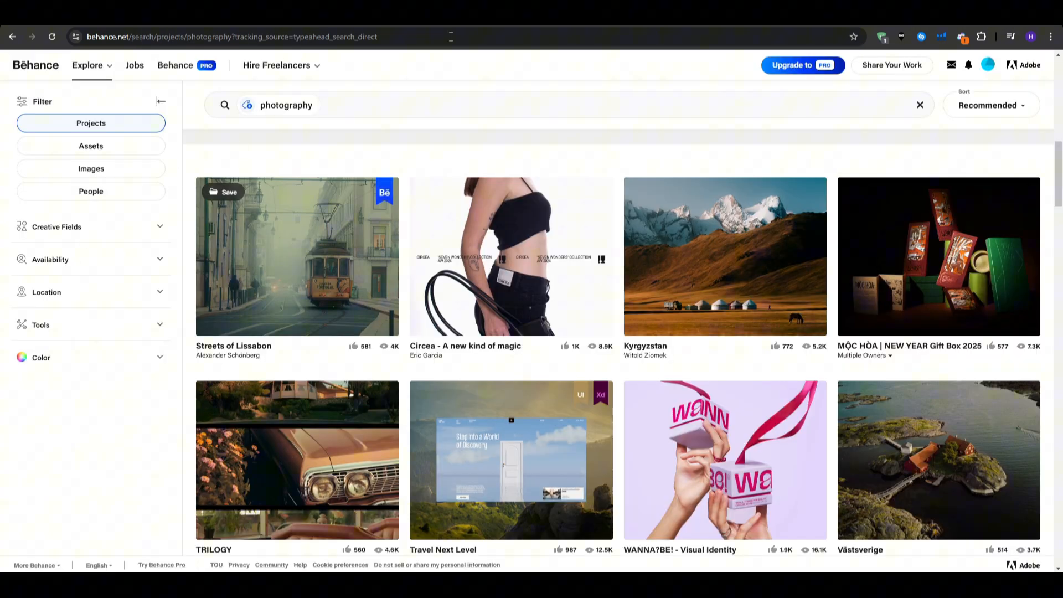
Upload the black wolf head logo as the profile picture and Crop & Save it.
{"action": "left_click", "coordinate": [987, 65]}
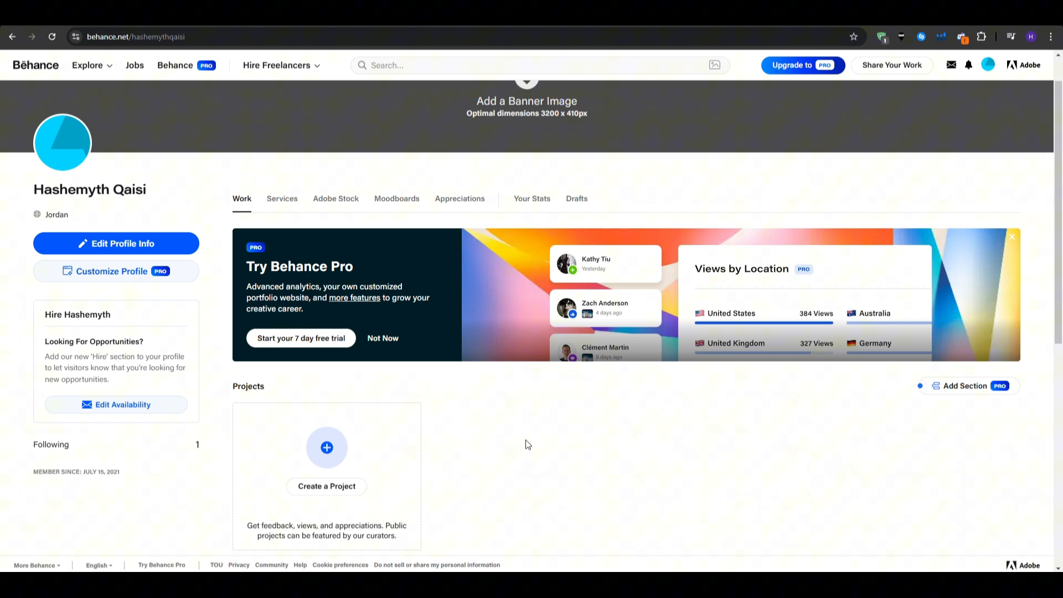
{"action": "scroll", "scroll_direction": "up", "scroll_amount": 3}
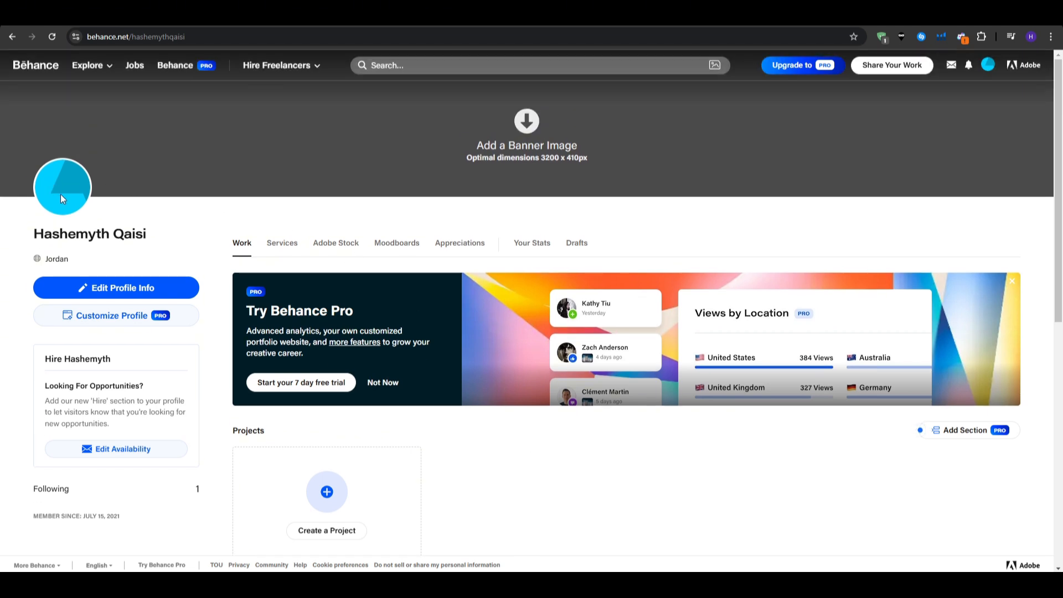
{"action": "left_click", "coordinate": [116, 288]}
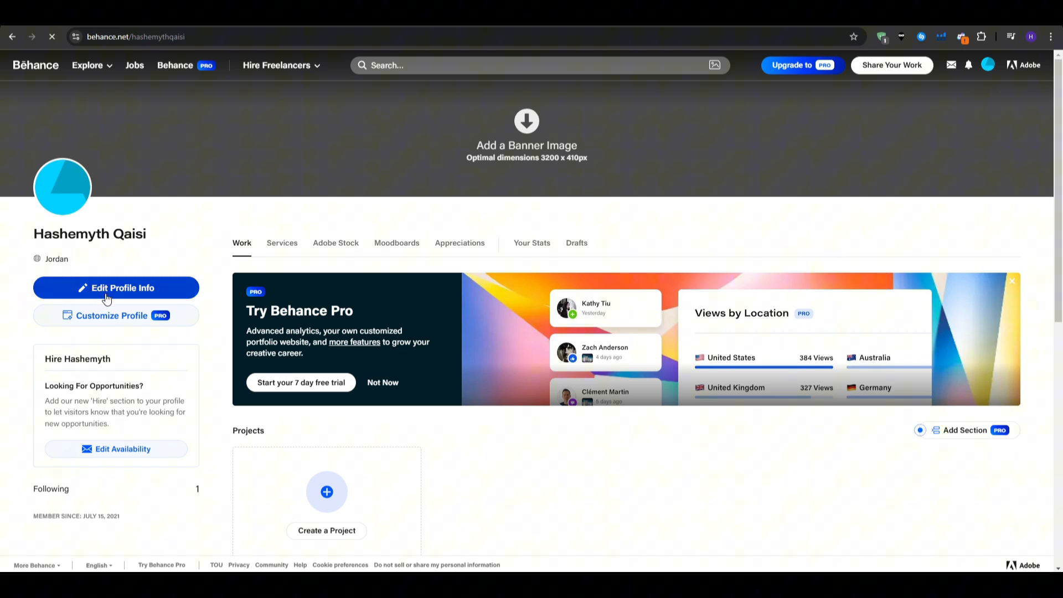
{"action": "left_click", "coordinate": [116, 288]}
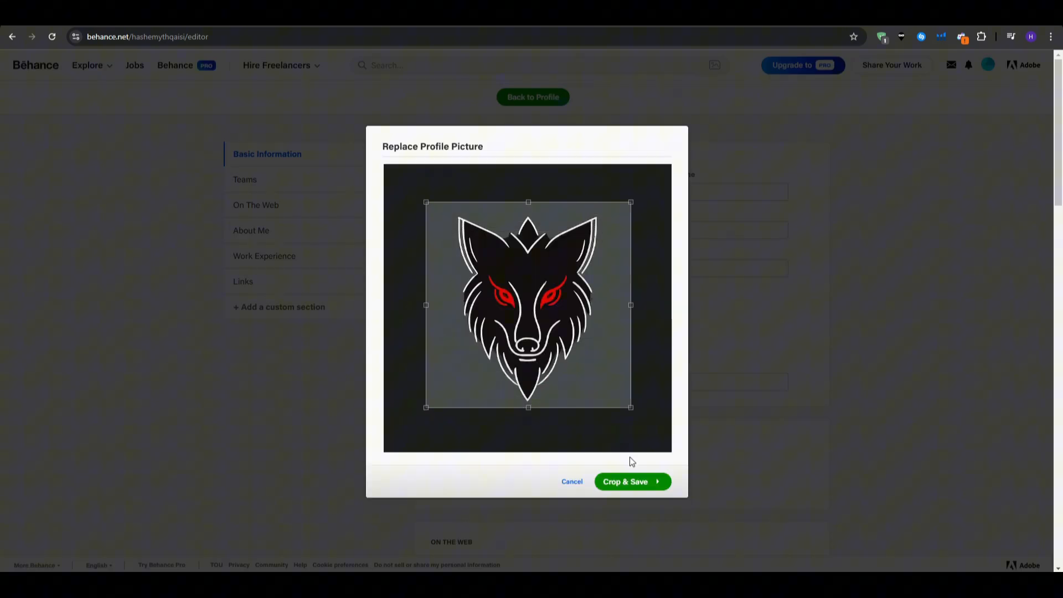
{"action": "left_click", "coordinate": [624, 481]}
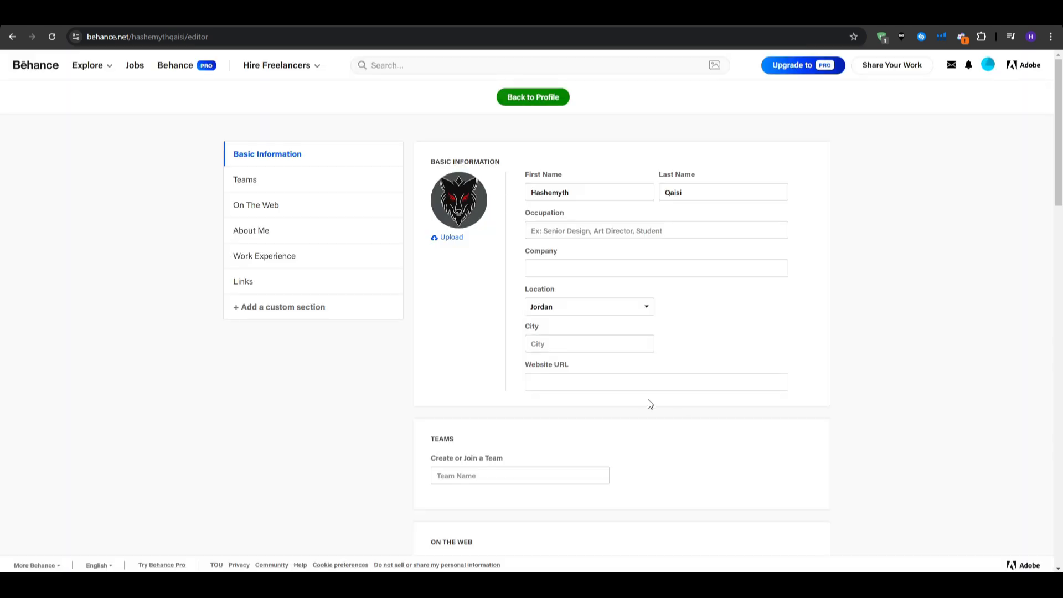
{"action": "mouse_move", "coordinate": [850, 324]}
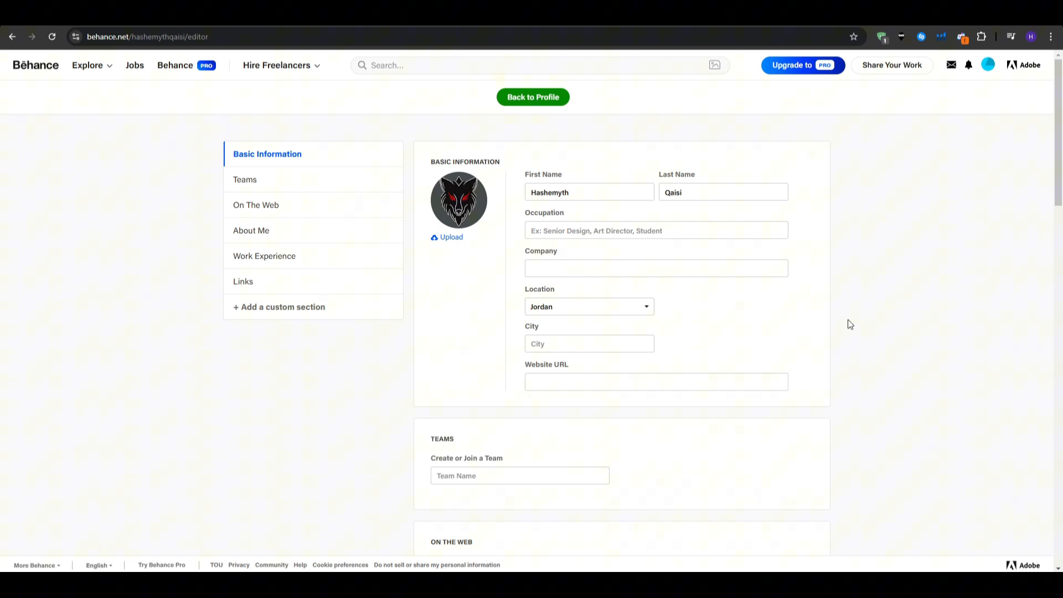
{"action": "mouse_move", "coordinate": [508, 102]}
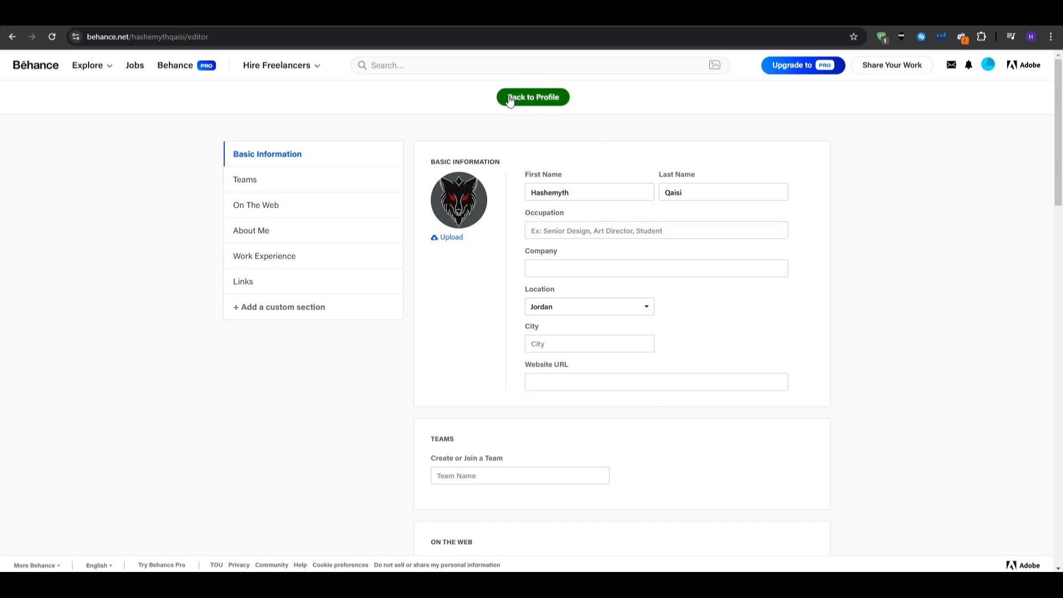
Add the dim music studio photo as the profile banner and confirm its position.
{"action": "left_click", "coordinate": [533, 98]}
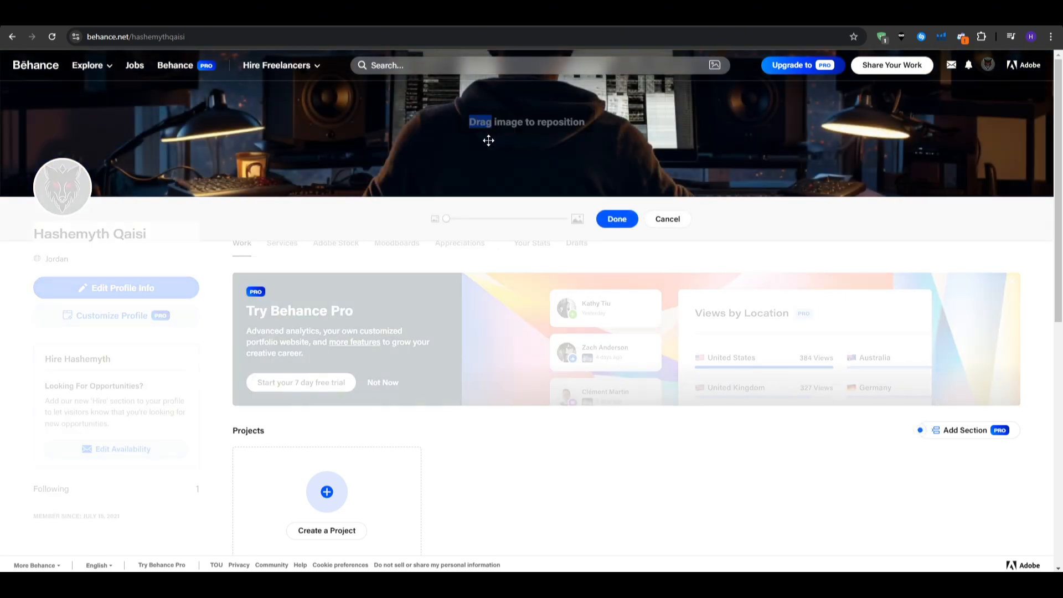
{"action": "left_click", "coordinate": [615, 218]}
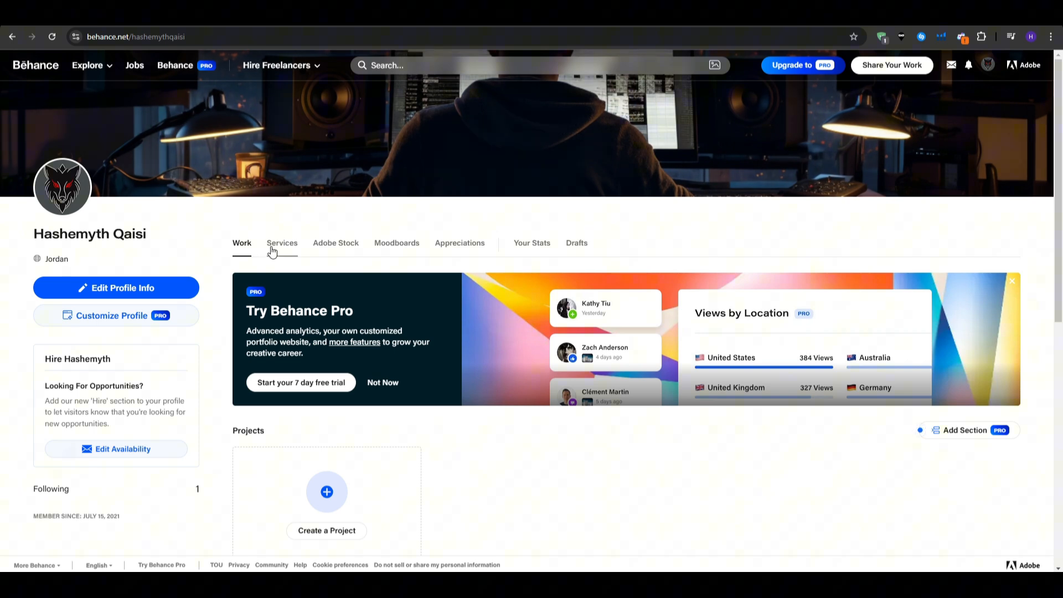
View the profile's Services section, then enter the profile editor and scroll its Basic Information.
{"action": "left_click", "coordinate": [282, 242]}
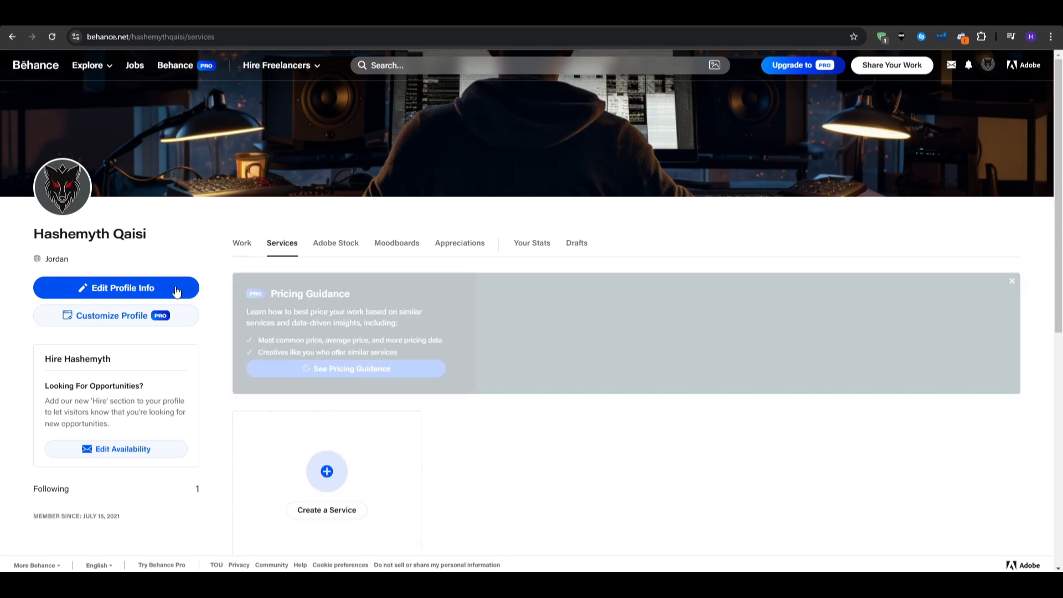
{"action": "left_click", "coordinate": [116, 288]}
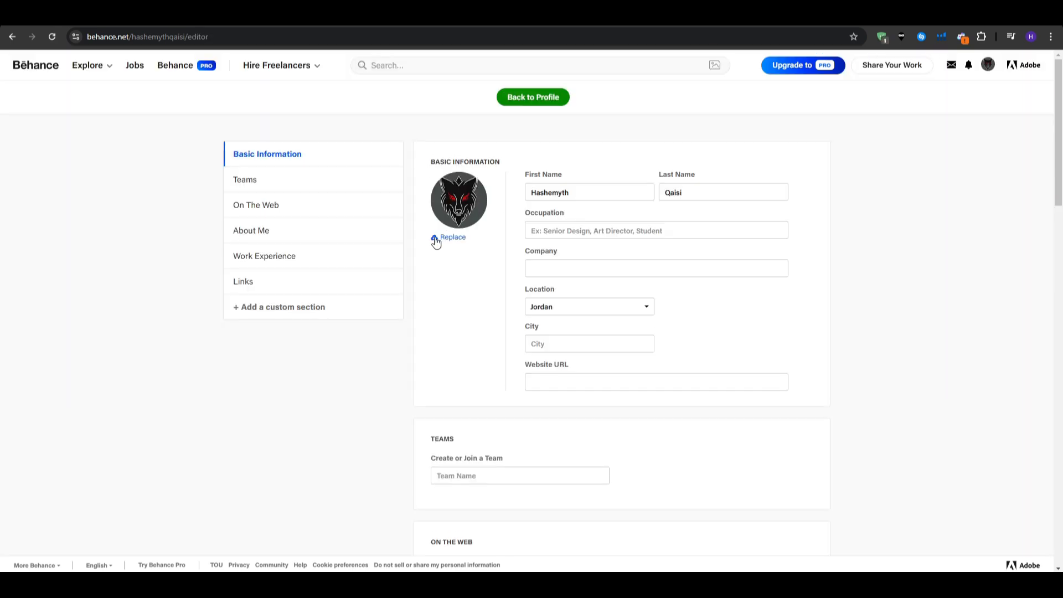
{"action": "mouse_move", "coordinate": [303, 249]}
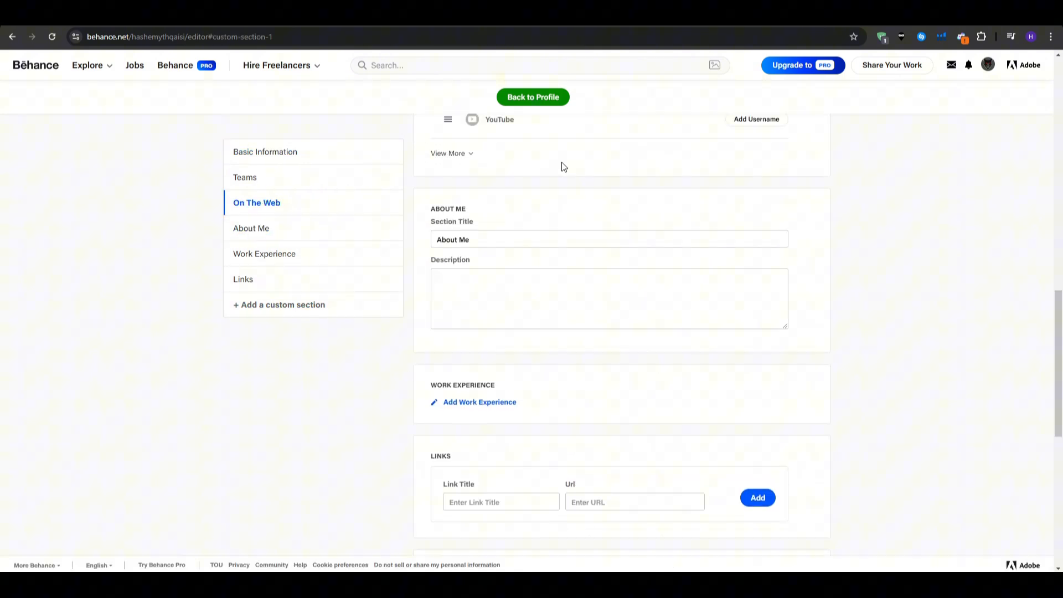
{"action": "scroll", "scroll_direction": "up", "scroll_amount": 3}
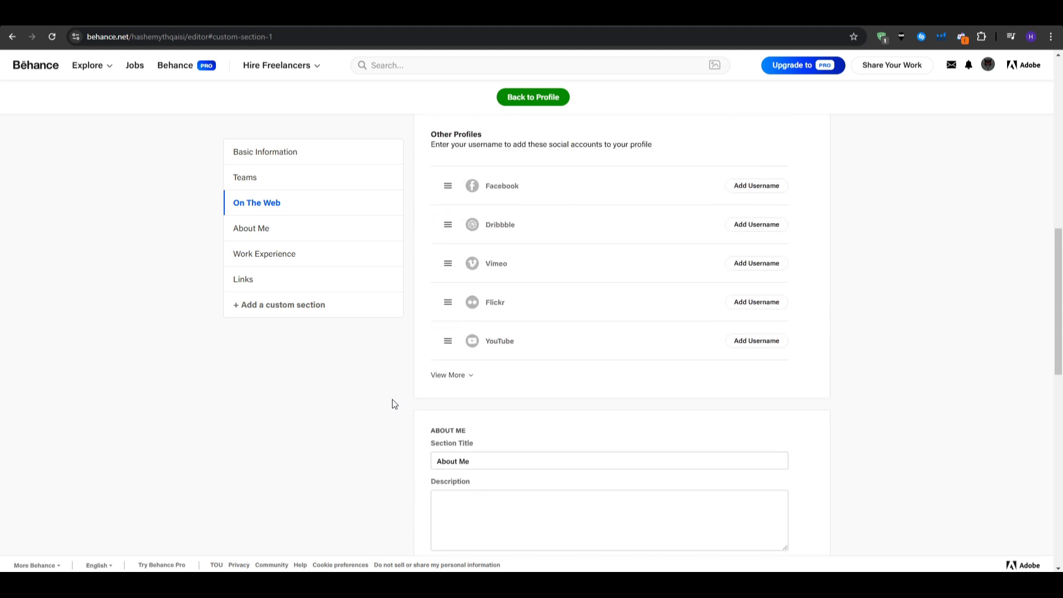
{"action": "scroll", "scroll_direction": "up", "scroll_amount": 3}
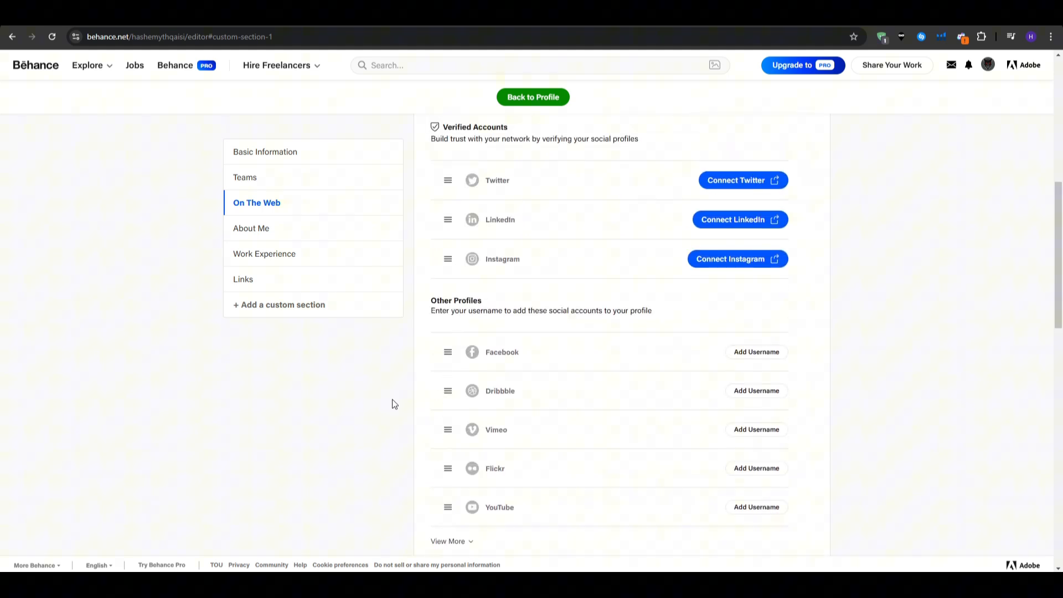
{"action": "double_click", "coordinate": [455, 300]}
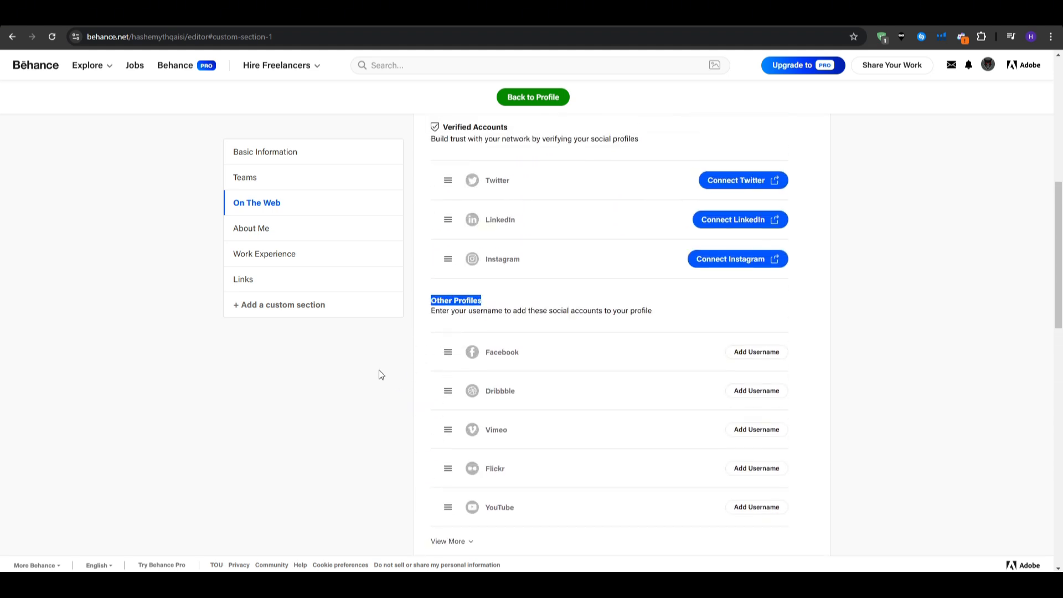
{"action": "scroll", "scroll_direction": "down", "scroll_amount": 3}
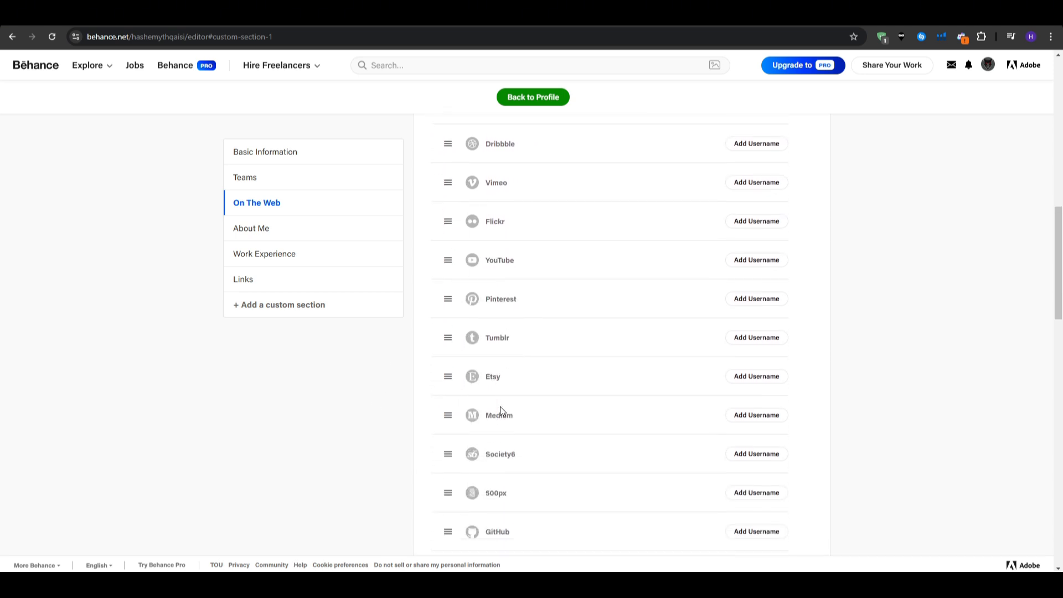
{"action": "scroll", "scroll_direction": "down", "scroll_amount": 3}
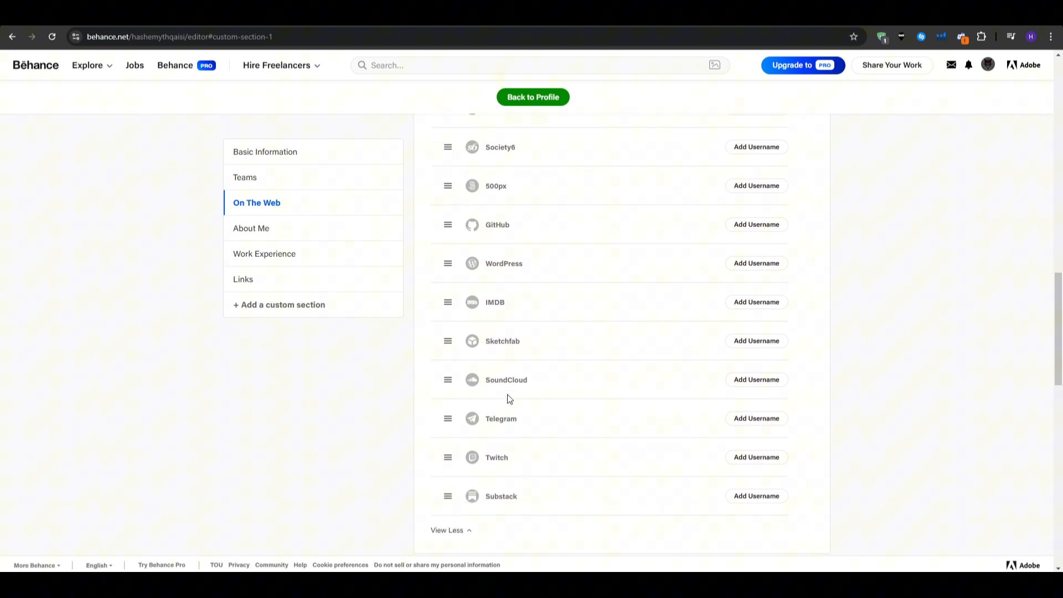
Review the On The Web accounts and empty About Me section, then go back to the profile page.
{"action": "scroll", "scroll_direction": "up", "scroll_amount": 3}
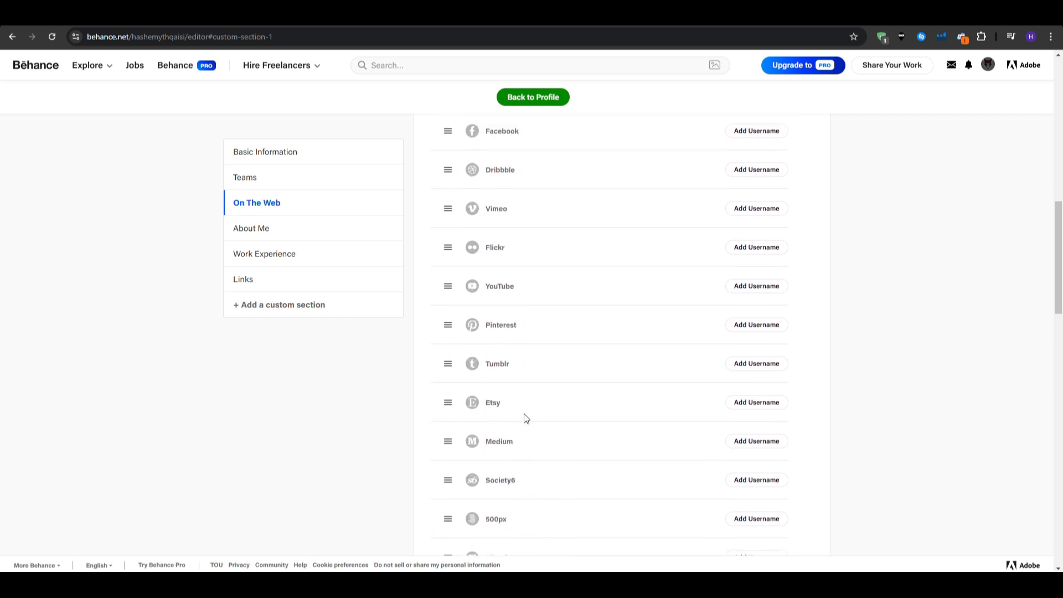
{"action": "scroll", "scroll_direction": "up", "scroll_amount": 3}
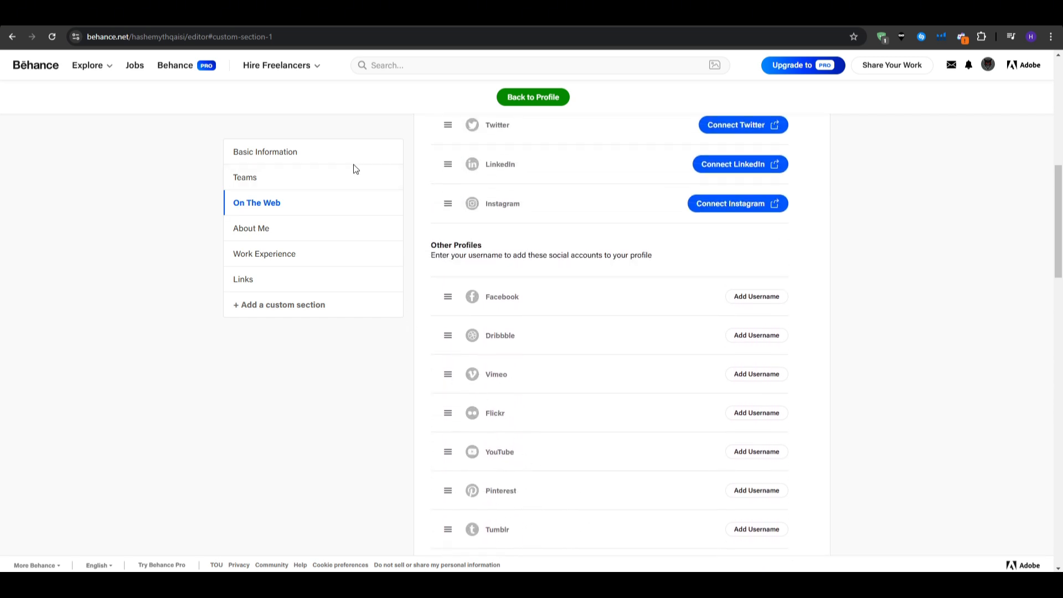
{"action": "left_click", "coordinate": [265, 152]}
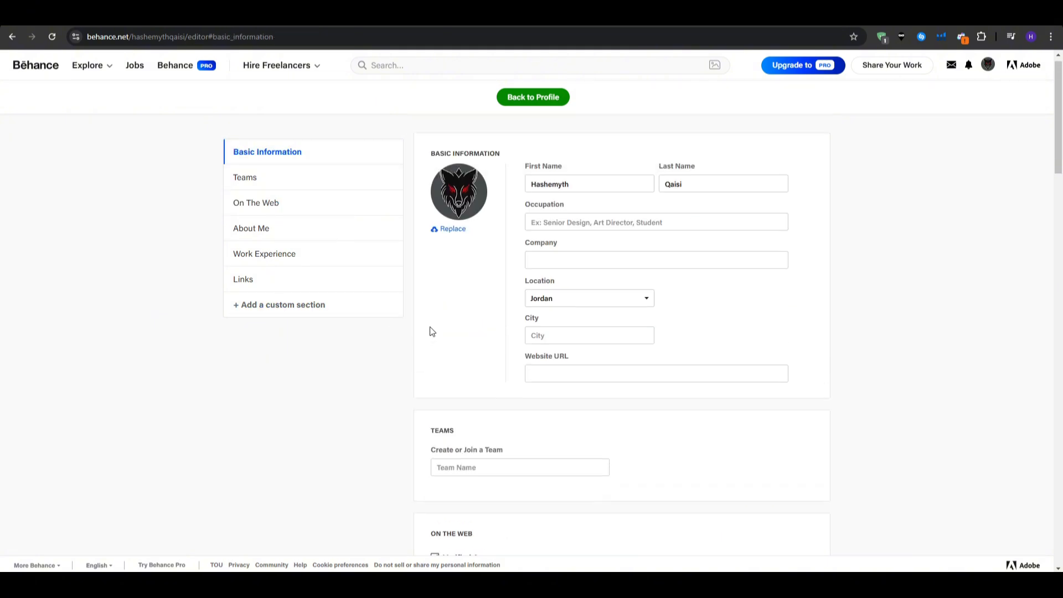
{"action": "scroll", "scroll_direction": "down", "scroll_amount": 3}
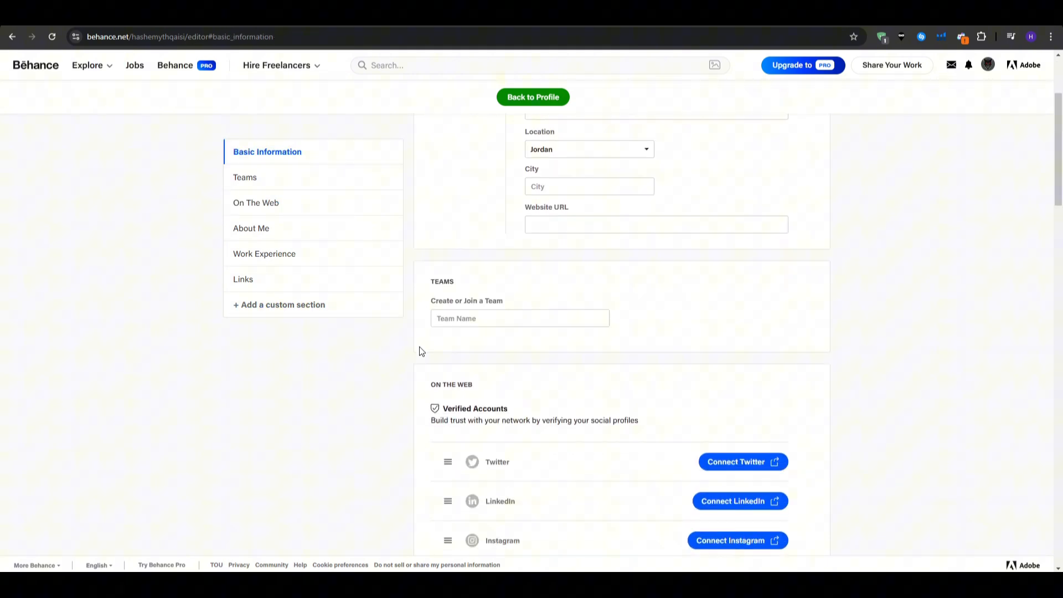
{"action": "scroll", "scroll_direction": "down", "scroll_amount": 3}
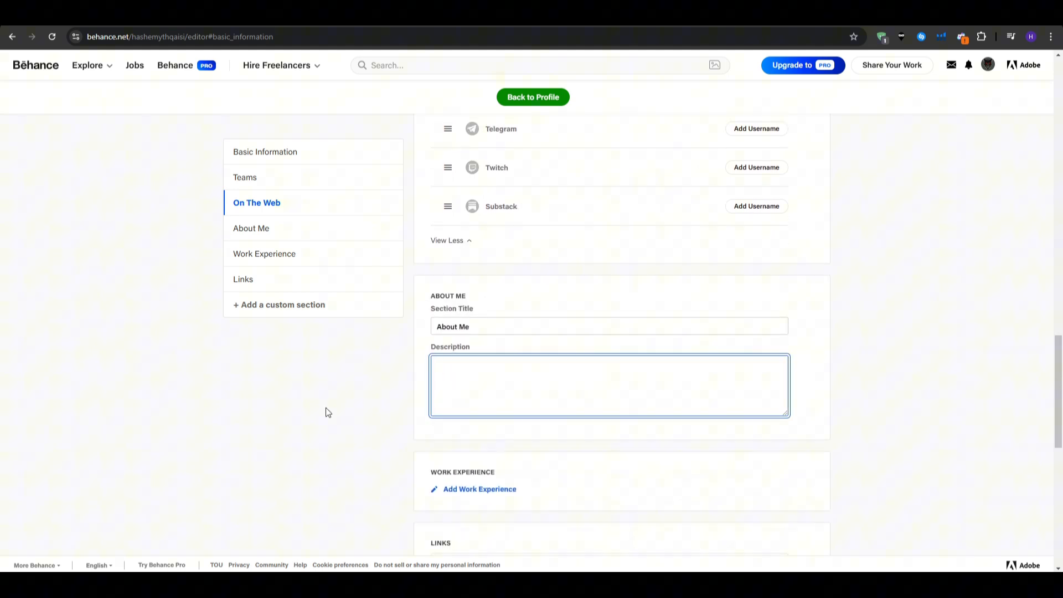
{"action": "left_click", "coordinate": [328, 405]}
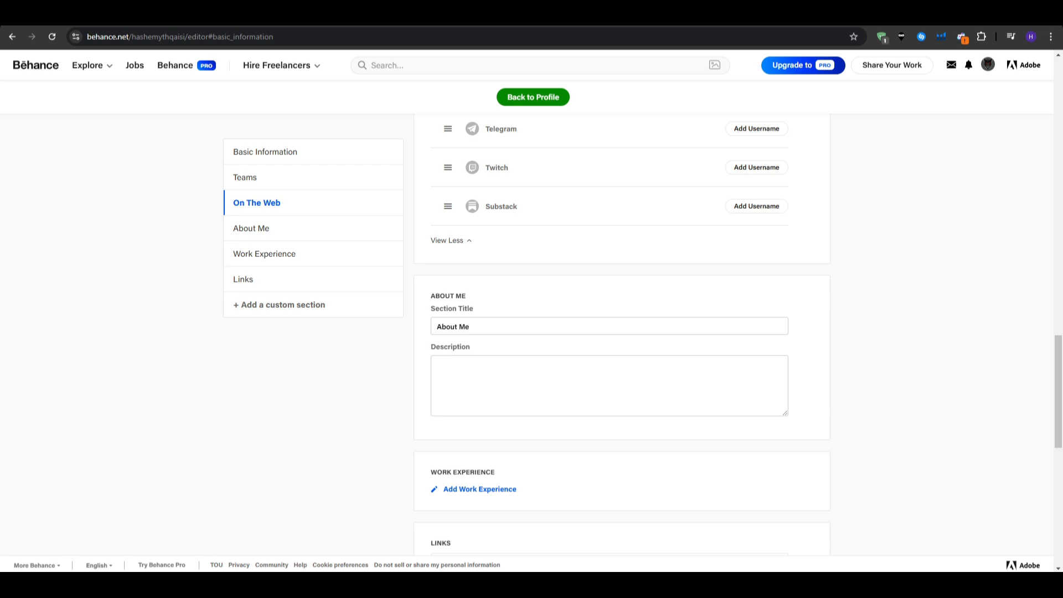
{"action": "left_click", "coordinate": [282, 305]}
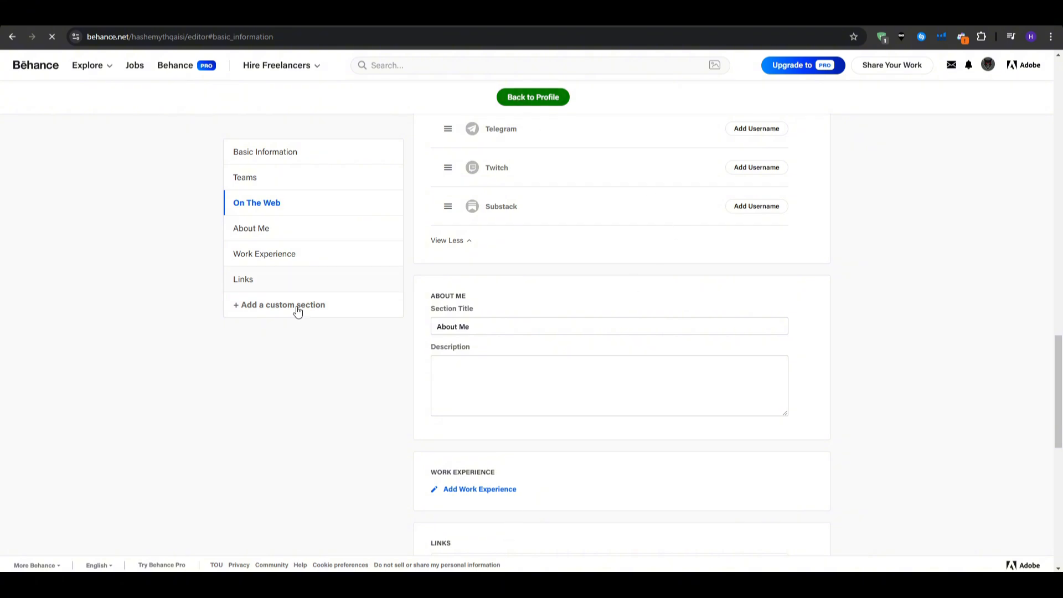
Go back to the profile page with its empty Projects area.
{"action": "left_click", "coordinate": [532, 98]}
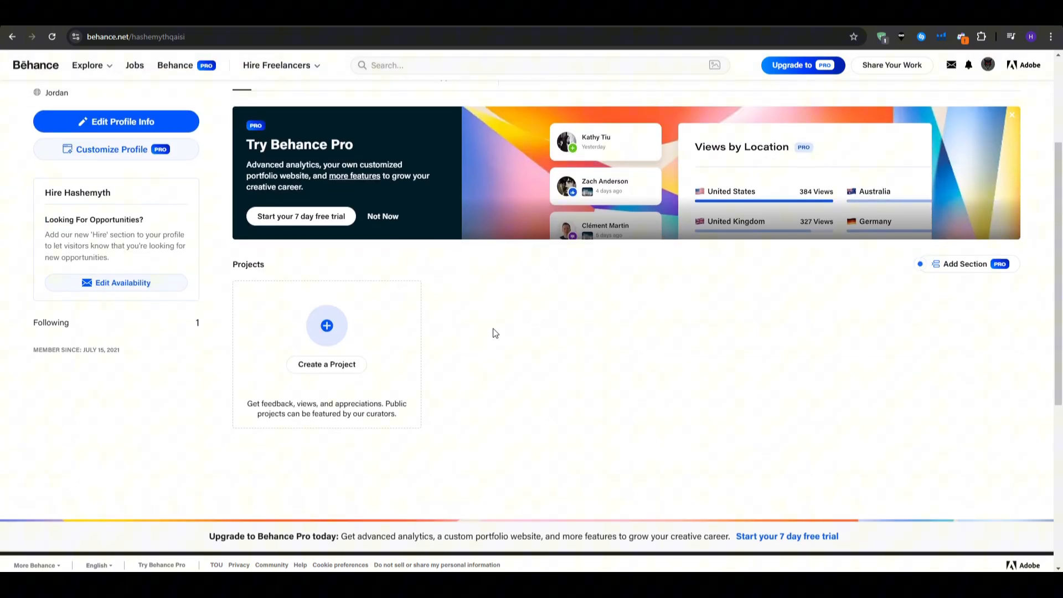
{"action": "mouse_move", "coordinate": [232, 319]}
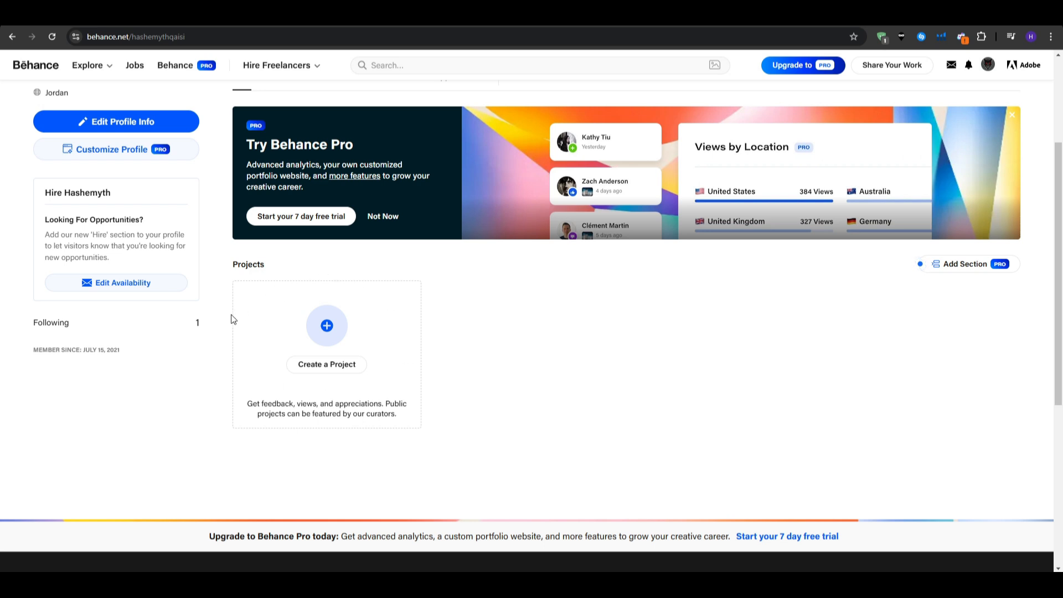
{"action": "mouse_move", "coordinate": [327, 337]}
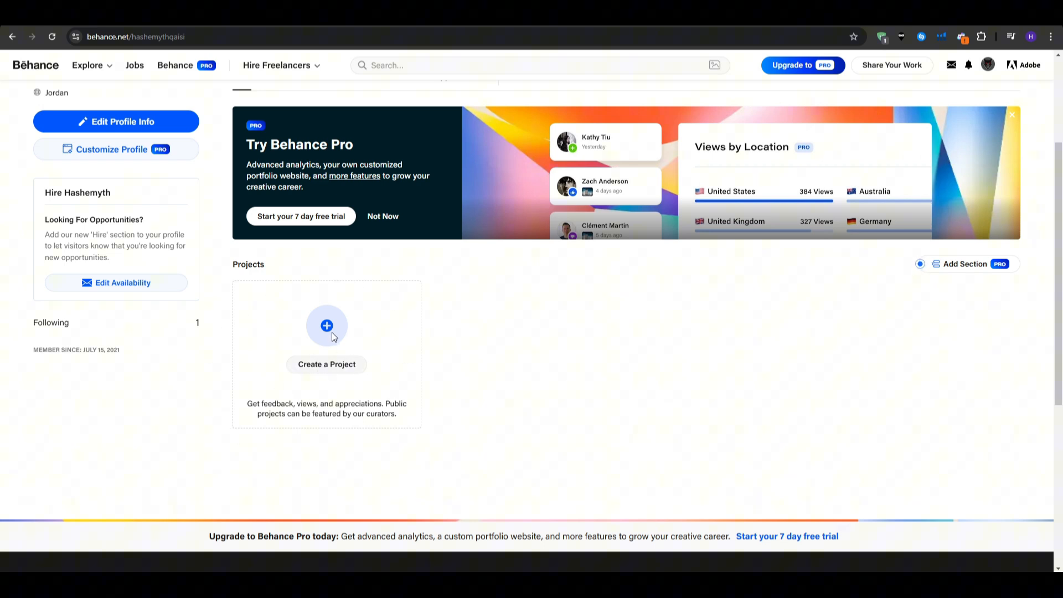
{"action": "mouse_move", "coordinate": [509, 458]}
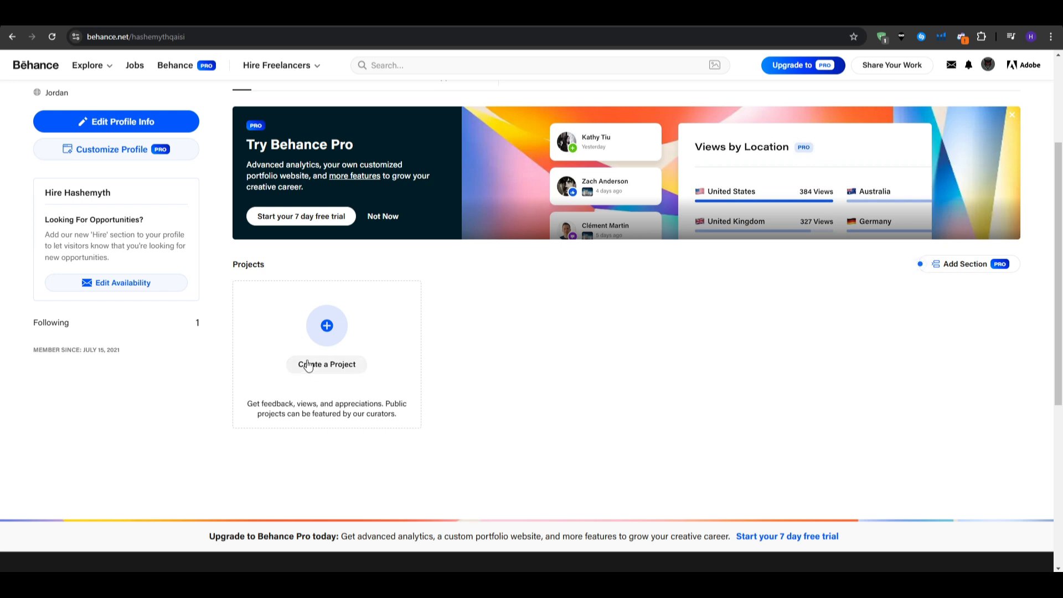
{"action": "mouse_move", "coordinate": [879, 113]}
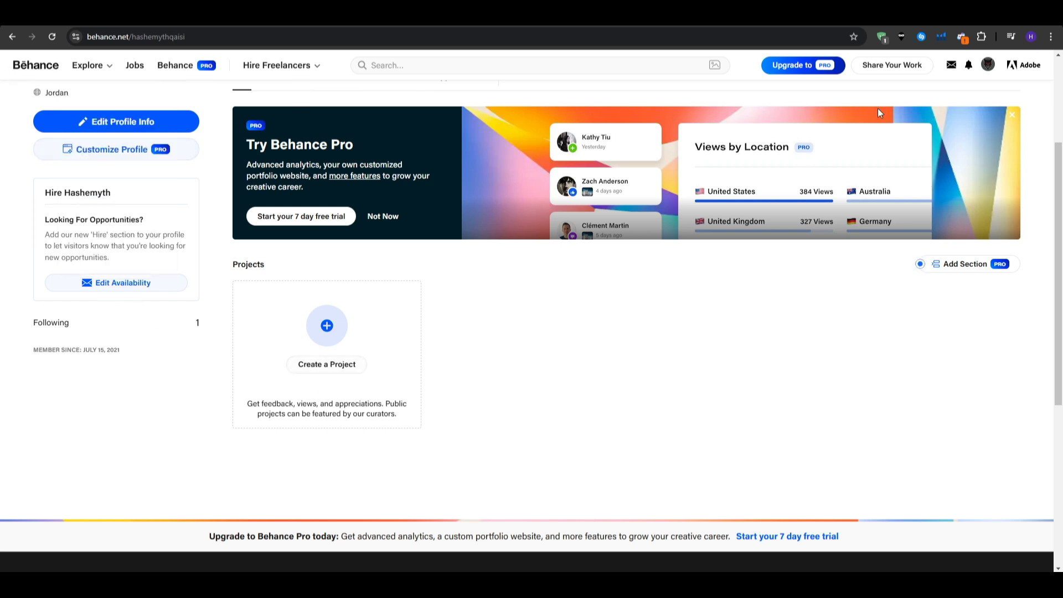
{"action": "mouse_move", "coordinate": [206, 338]}
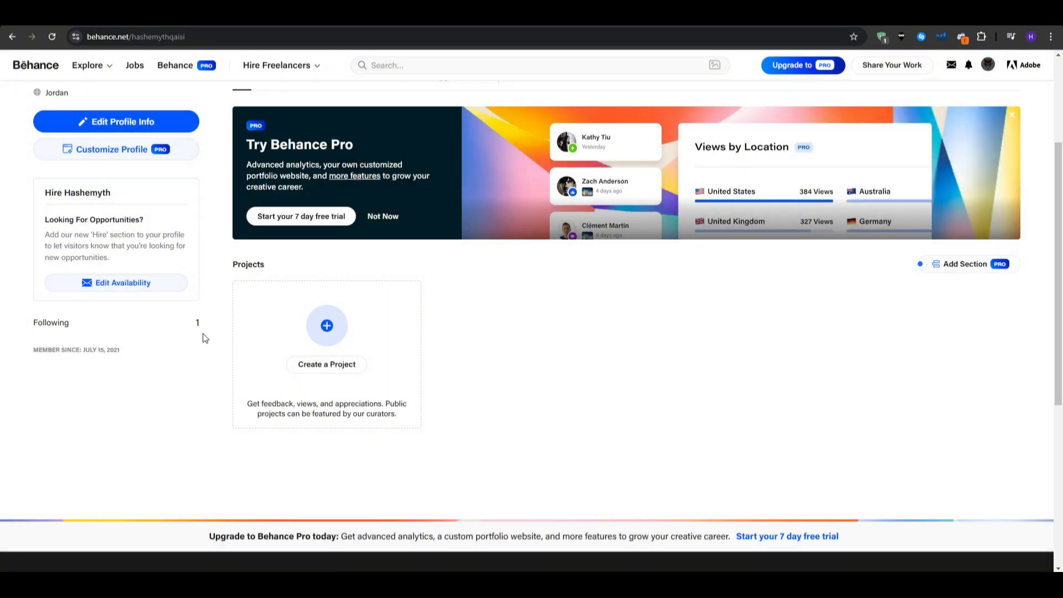
Create a new image project and upload several street photographs into the editor.
{"action": "left_click", "coordinate": [326, 325]}
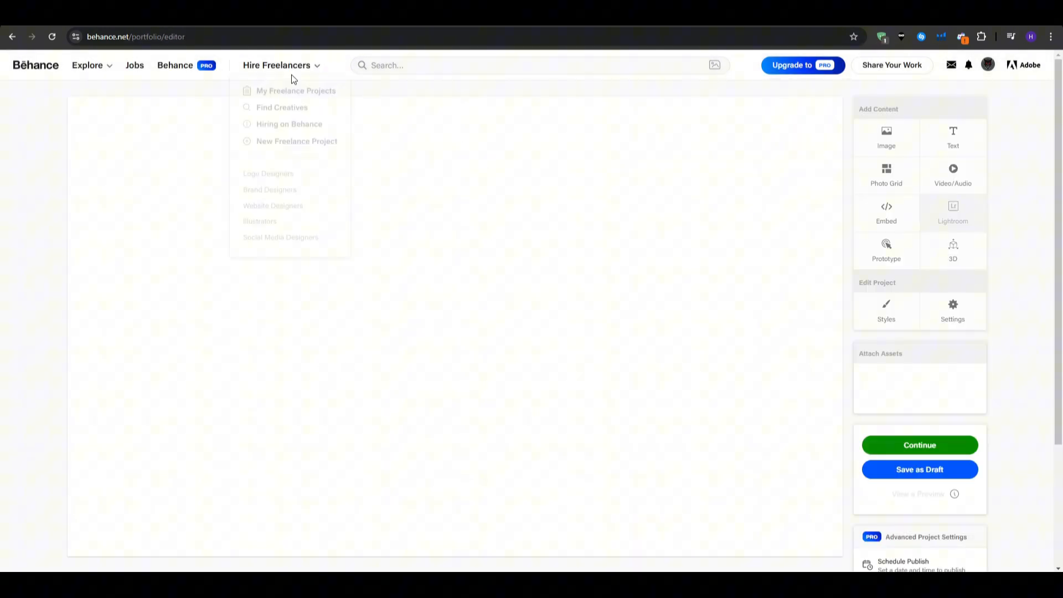
{"action": "left_click", "coordinate": [575, 433]}
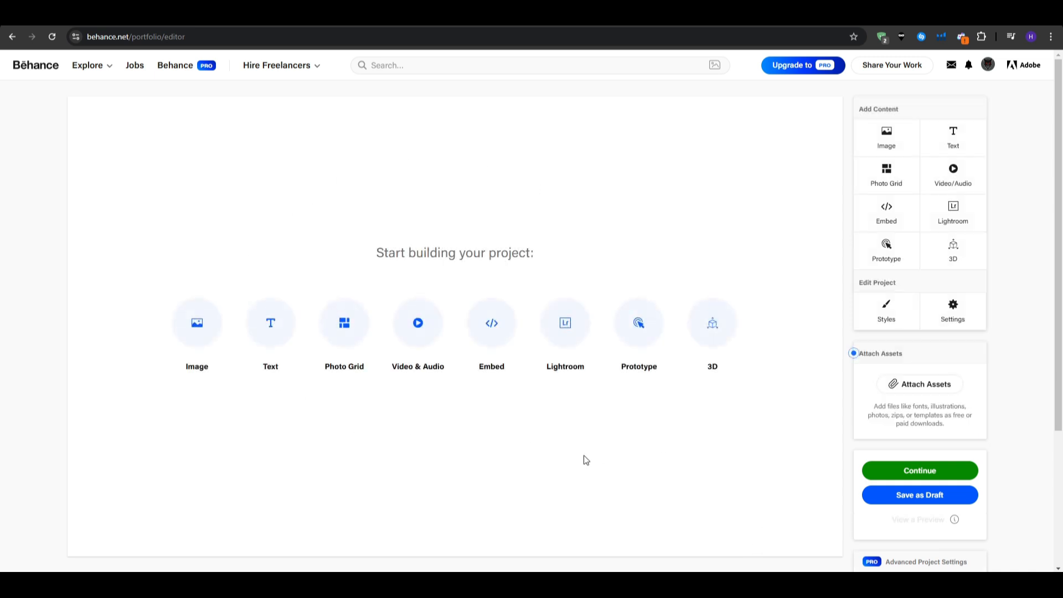
{"action": "mouse_move", "coordinate": [443, 474]}
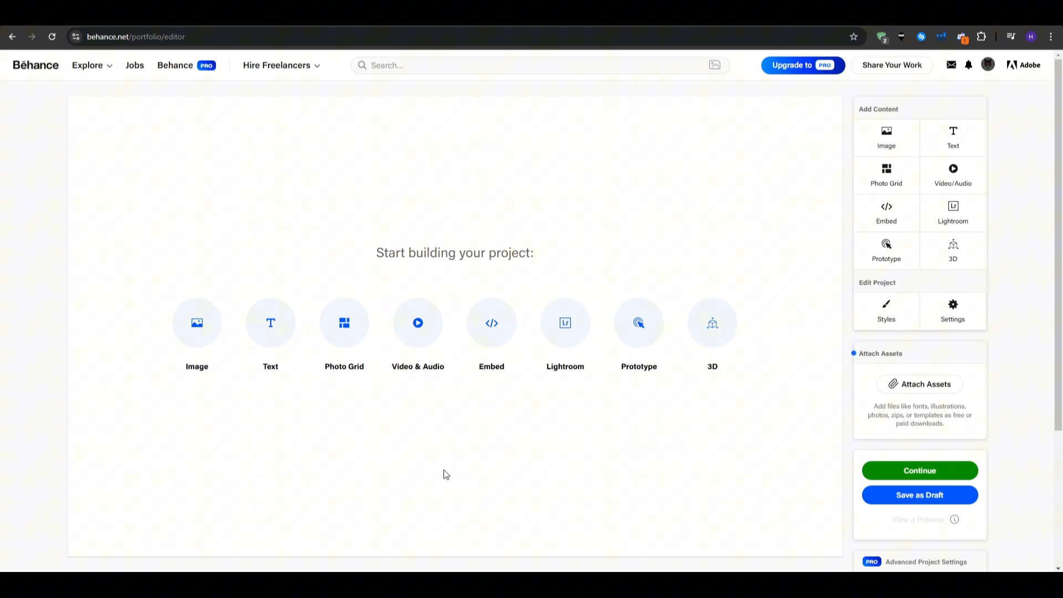
{"action": "mouse_move", "coordinate": [727, 358]}
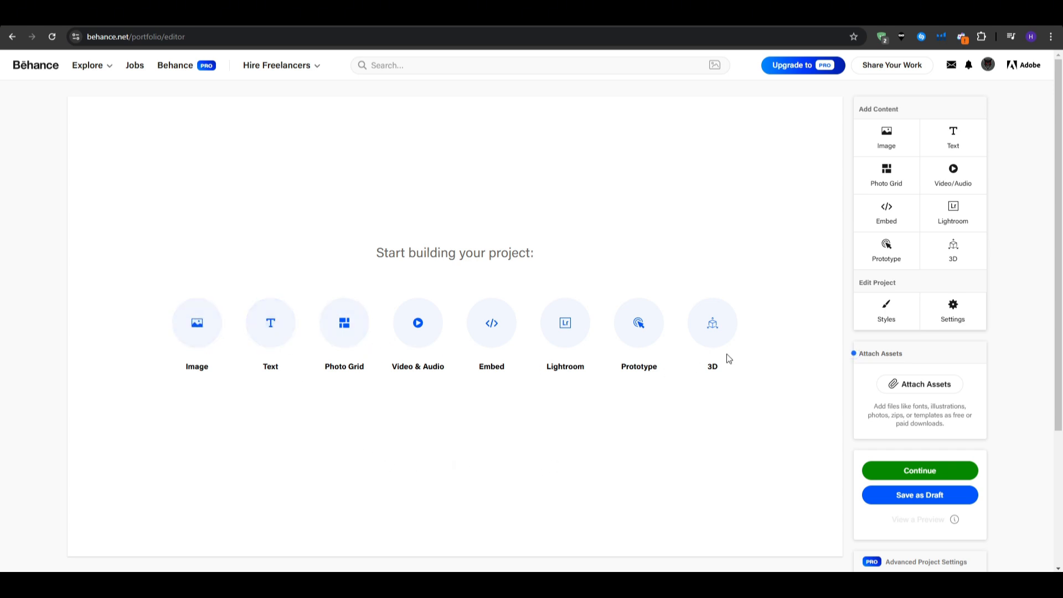
{"action": "left_click", "coordinate": [197, 322]}
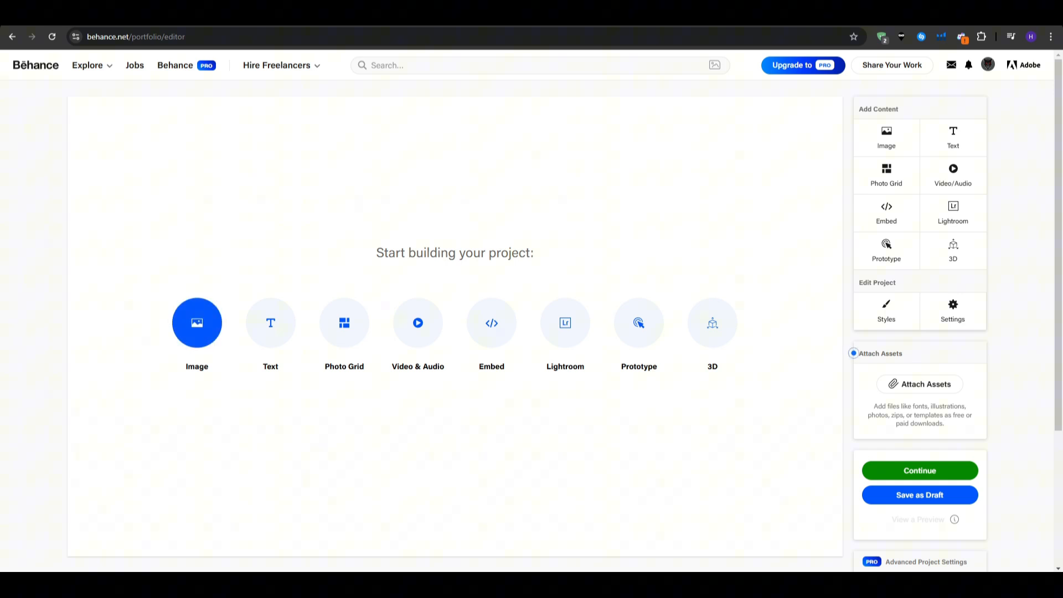
{"action": "left_click", "coordinate": [197, 322]}
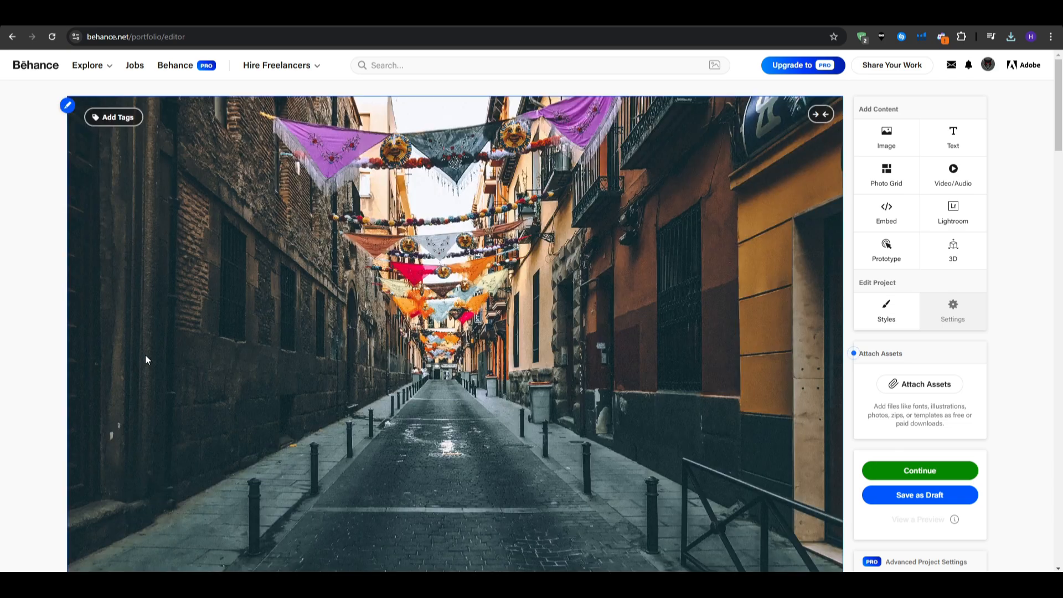
{"action": "mouse_move", "coordinate": [319, 322]}
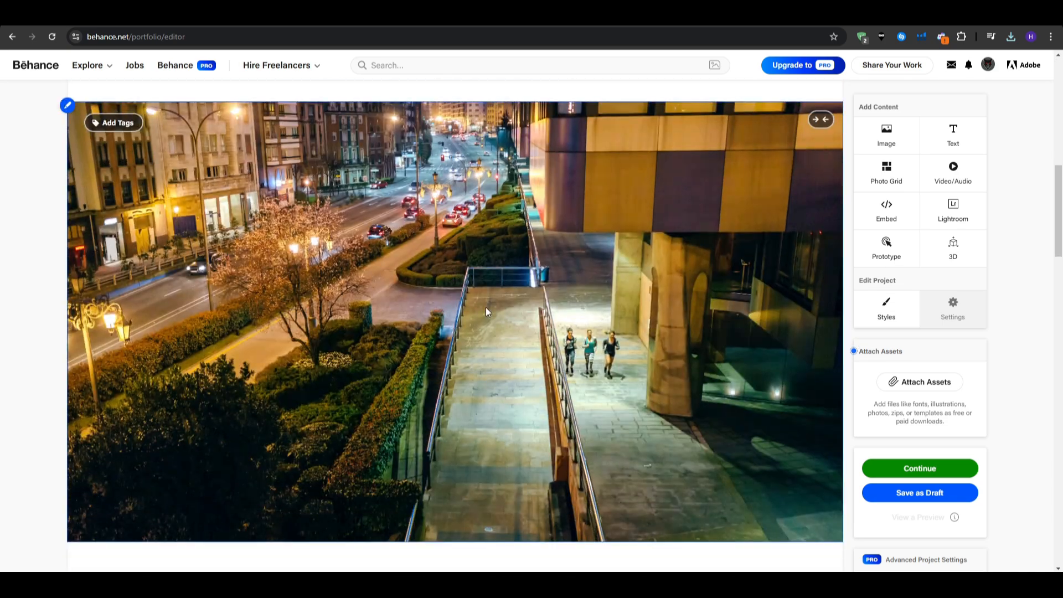
{"action": "scroll", "scroll_direction": "down", "scroll_amount": 3}
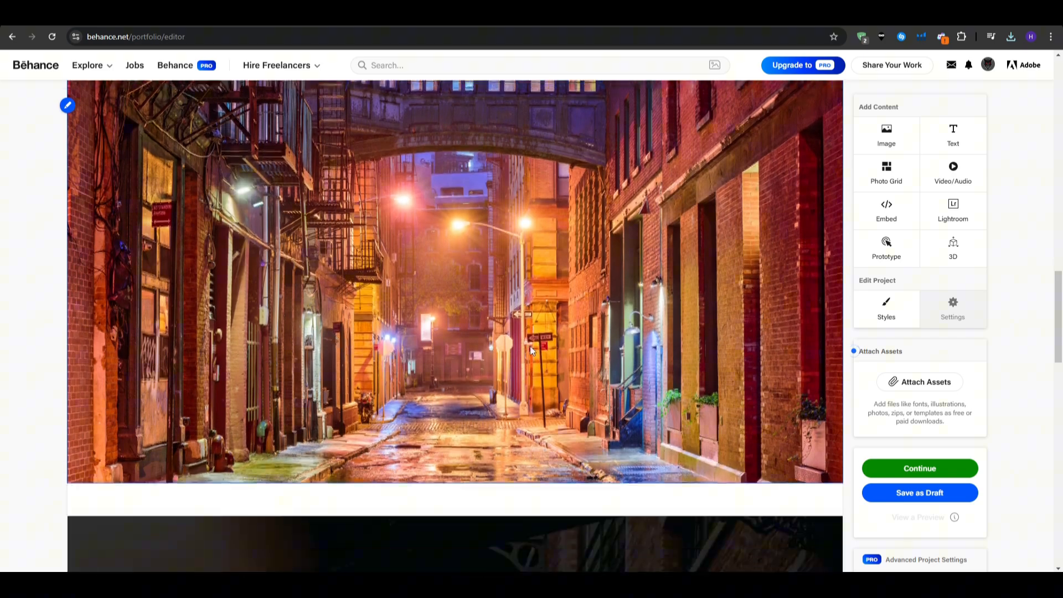
{"action": "scroll", "scroll_direction": "down", "scroll_amount": 3}
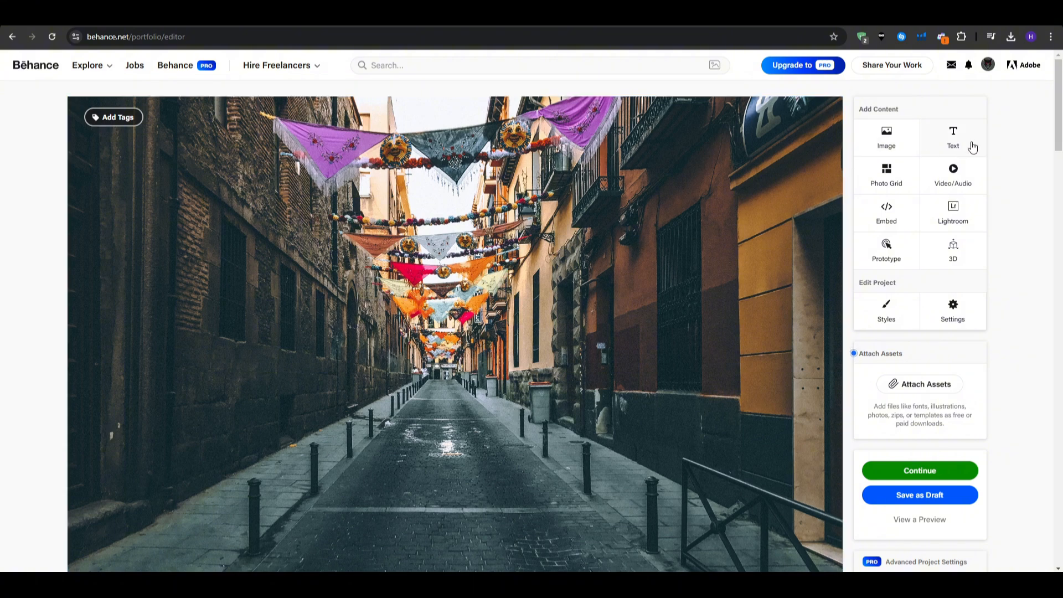
Add a text block below the last photo reading 'Camera Model'.
{"action": "left_click", "coordinate": [952, 137]}
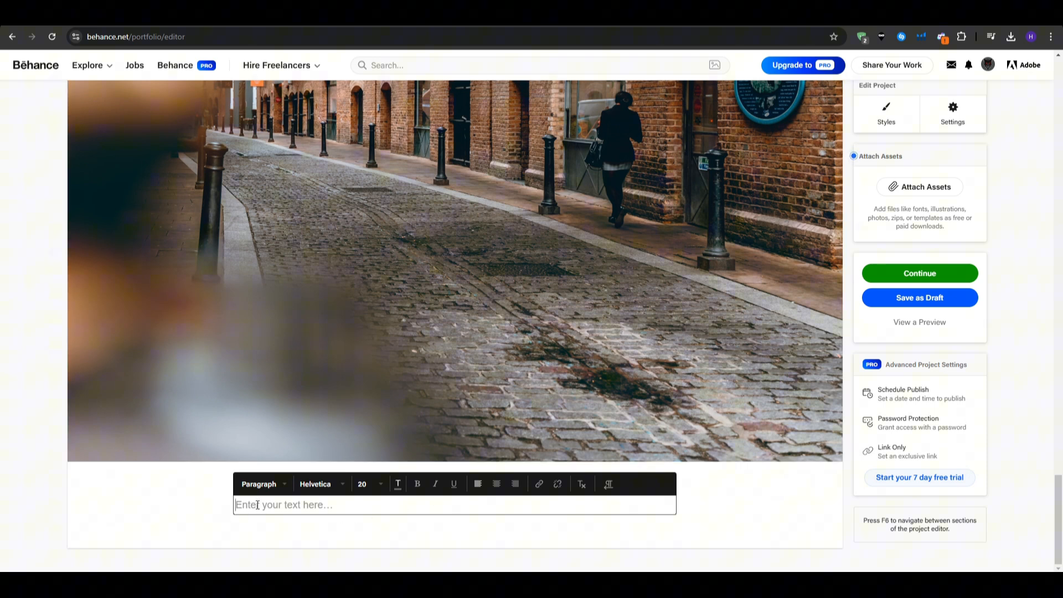
{"action": "type", "text": "Camera Moed"}
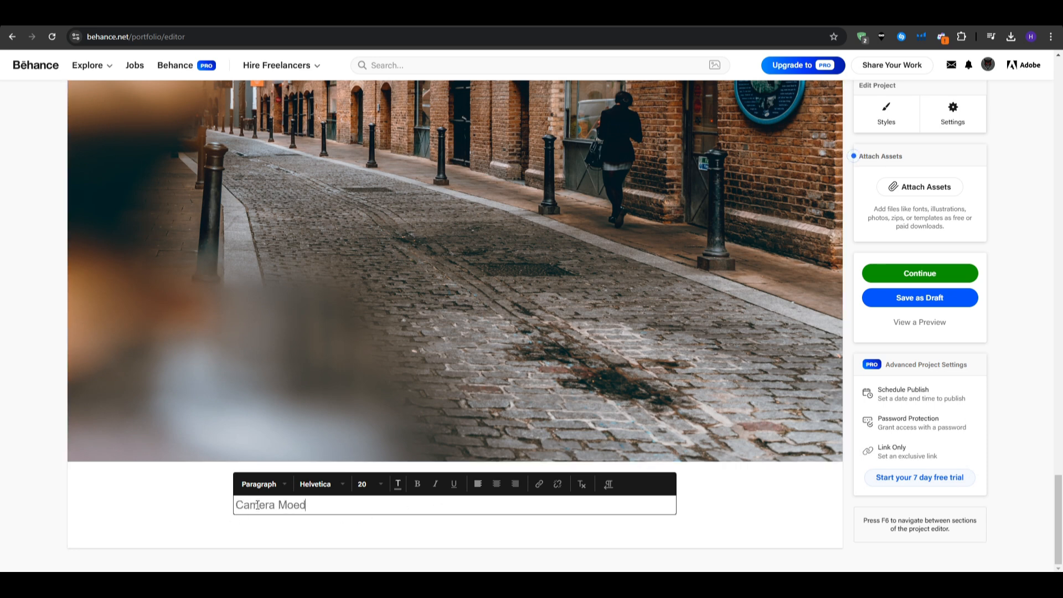
{"action": "type", "text": "l ->"}
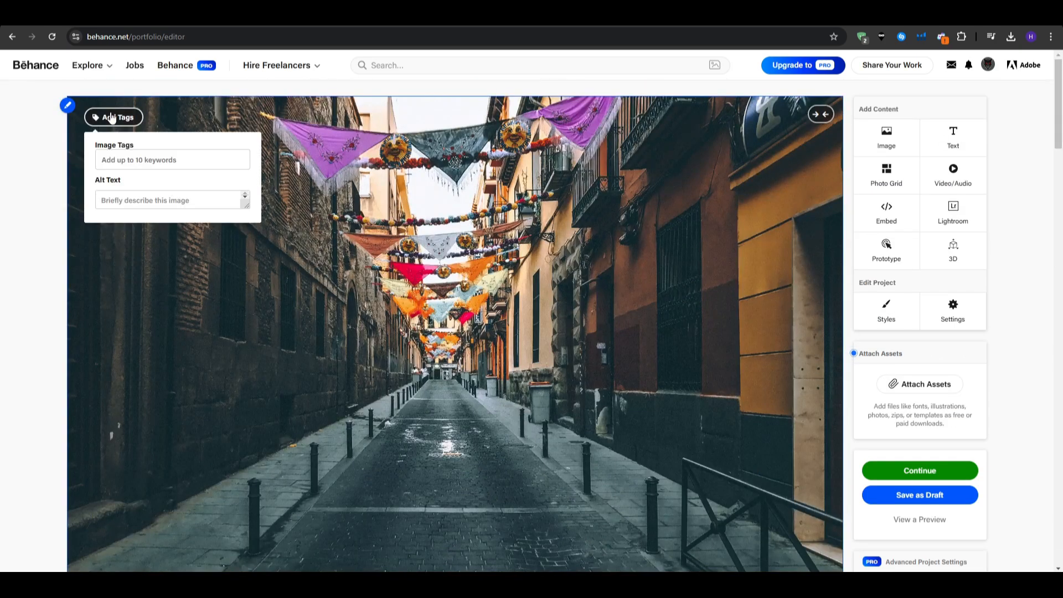
Tag the first photo with URBAN, PHOTOSHOP and LIGHTROOM and close the tag panel.
{"action": "type", "text": "u"}
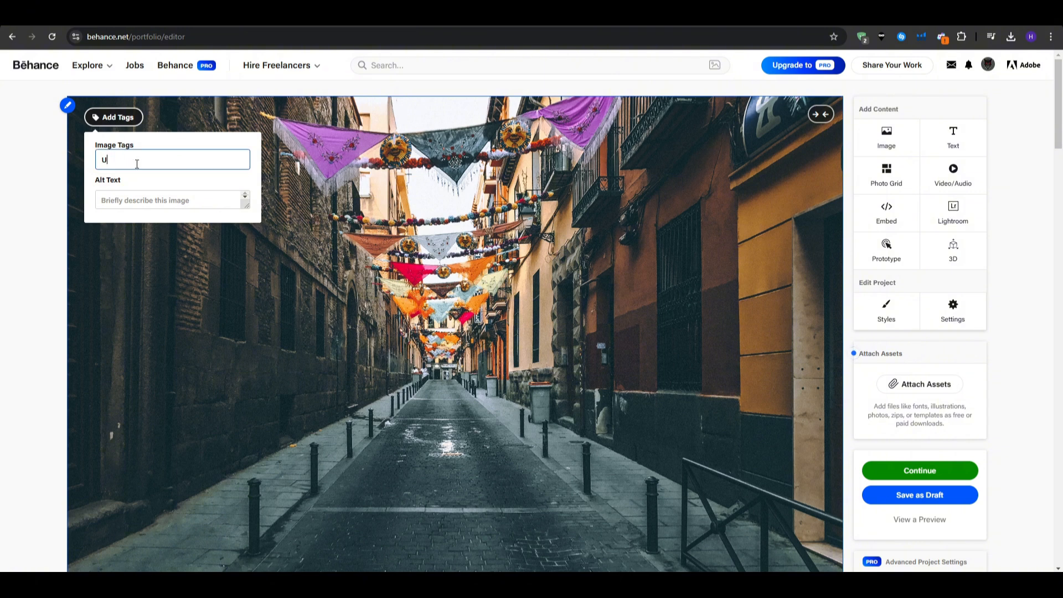
{"action": "type", "text": "rban"}
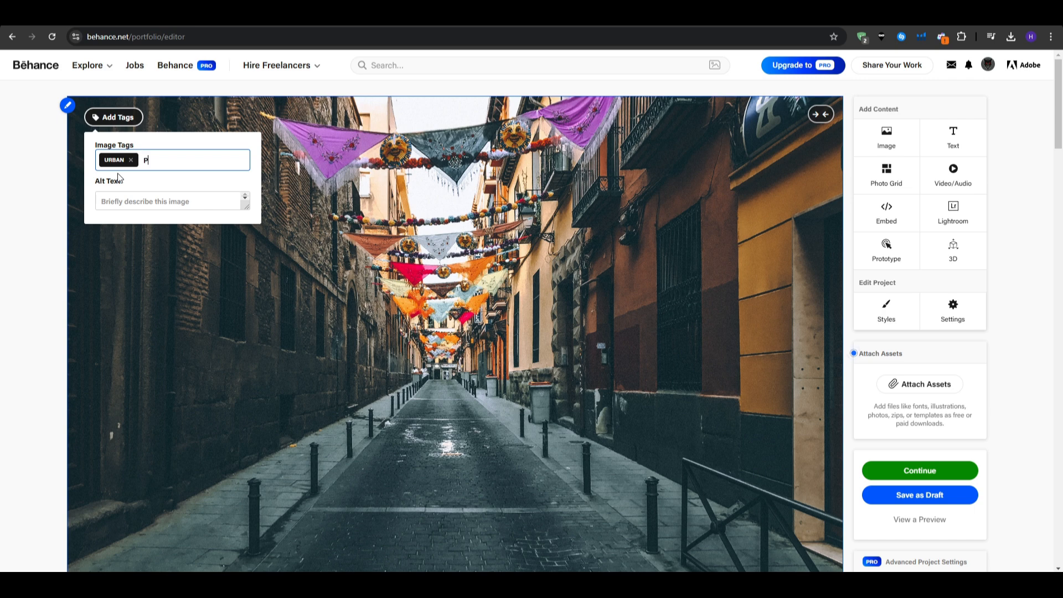
{"action": "type", "text": "hotosh"}
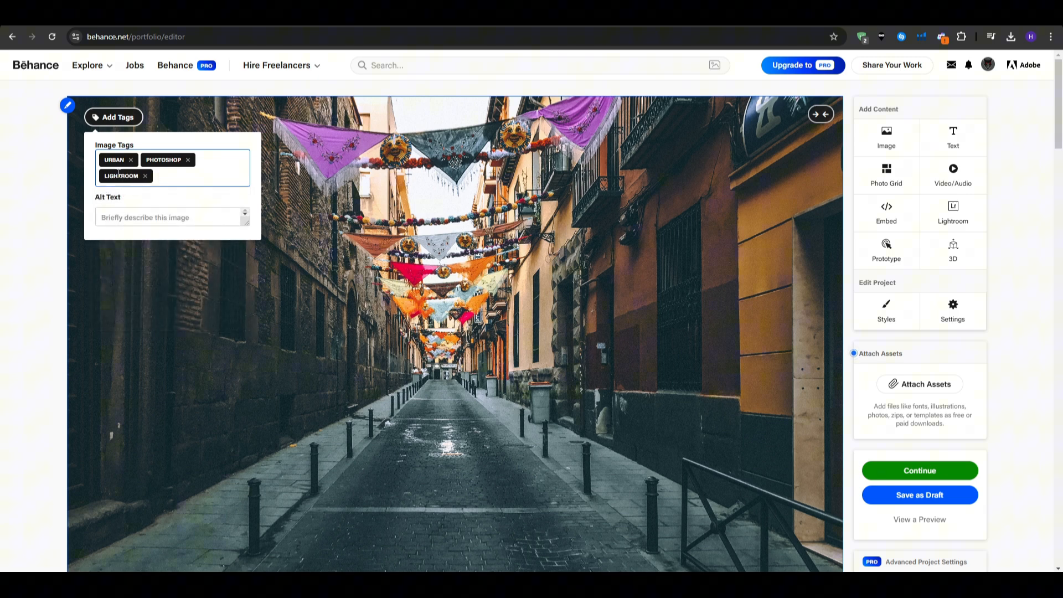
{"action": "left_click", "coordinate": [140, 135]}
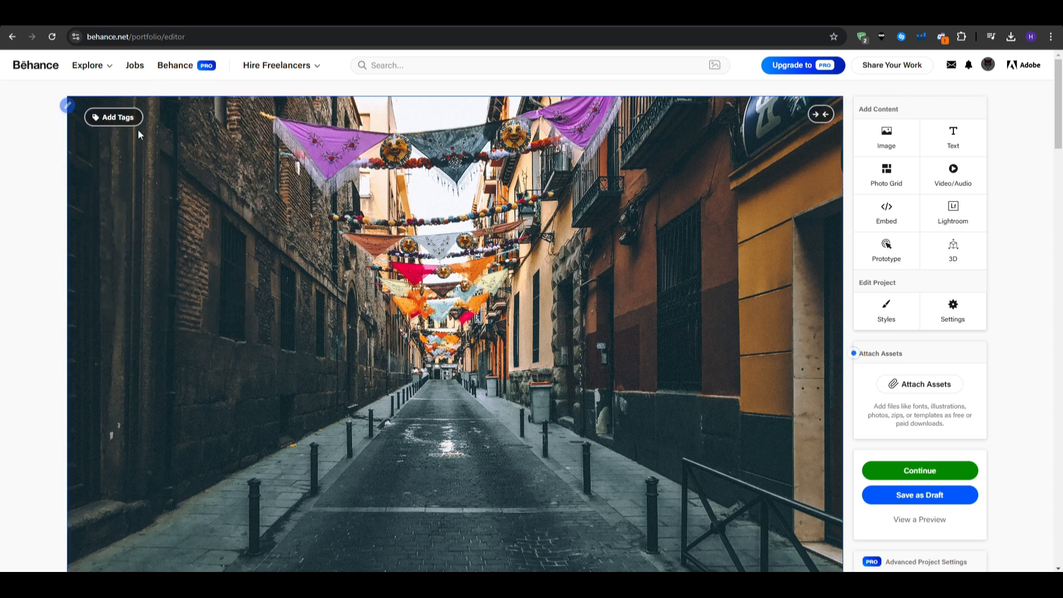
{"action": "mouse_move", "coordinate": [161, 348]}
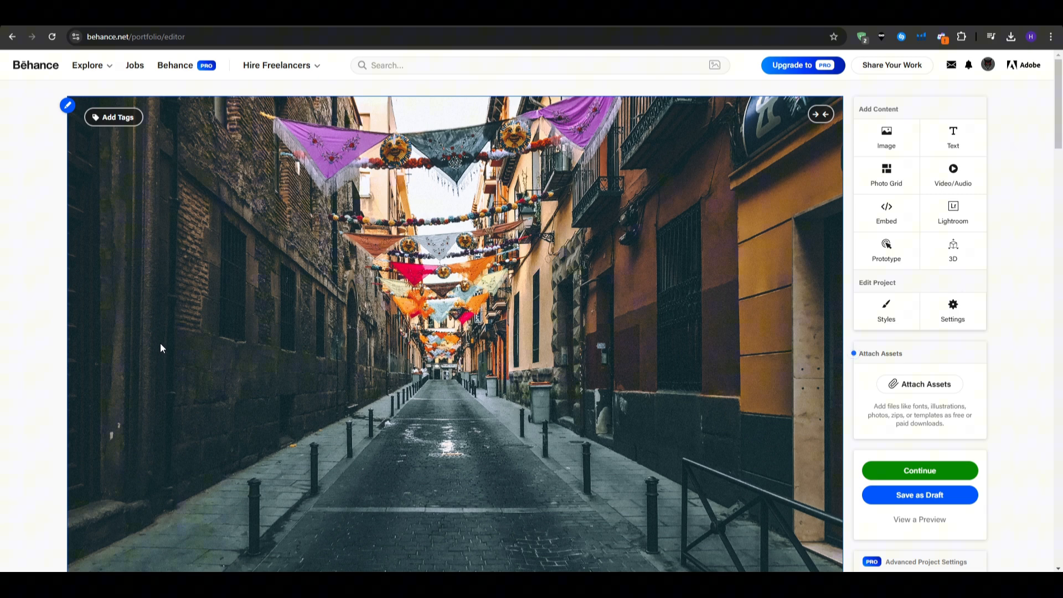
Save the street photography project as a draft.
{"action": "left_click", "coordinate": [918, 495]}
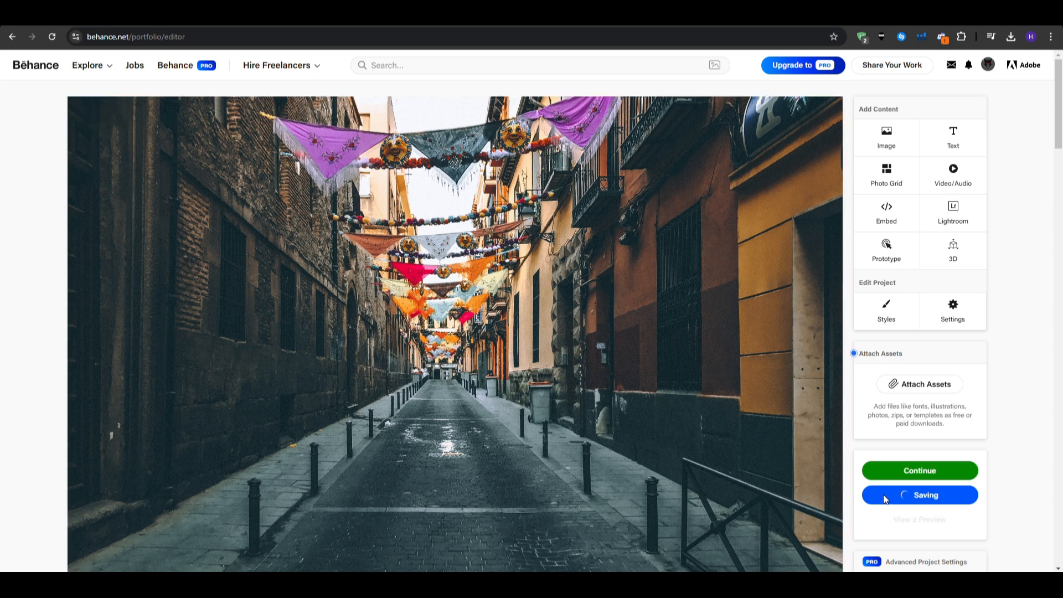
{"action": "mouse_move", "coordinate": [47, 278]}
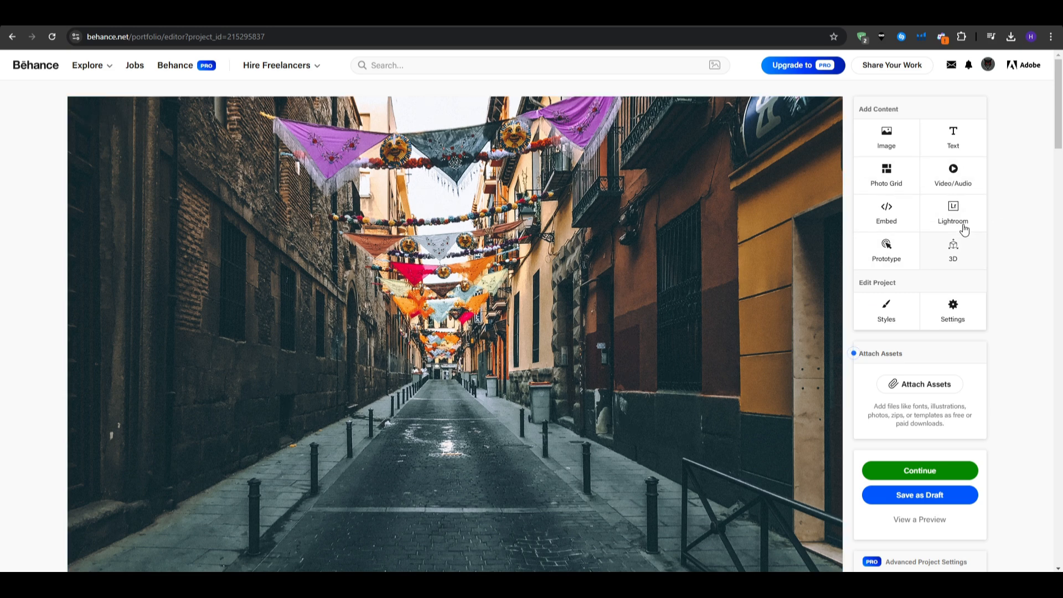
{"action": "mouse_move", "coordinate": [919, 519]}
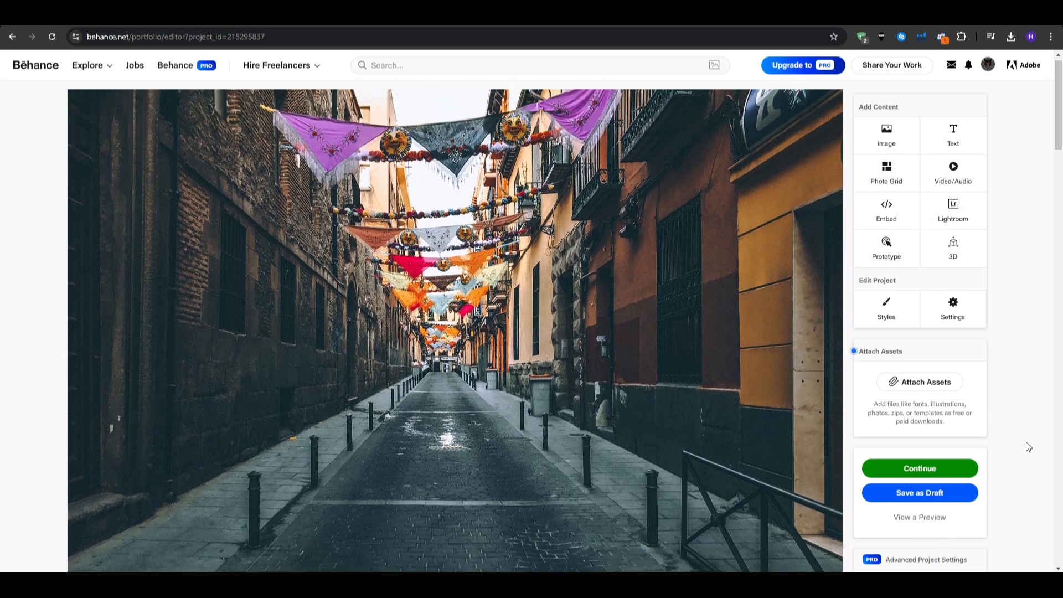
Open the publishing details and set the street photo as the project cover.
{"action": "left_click", "coordinate": [919, 467]}
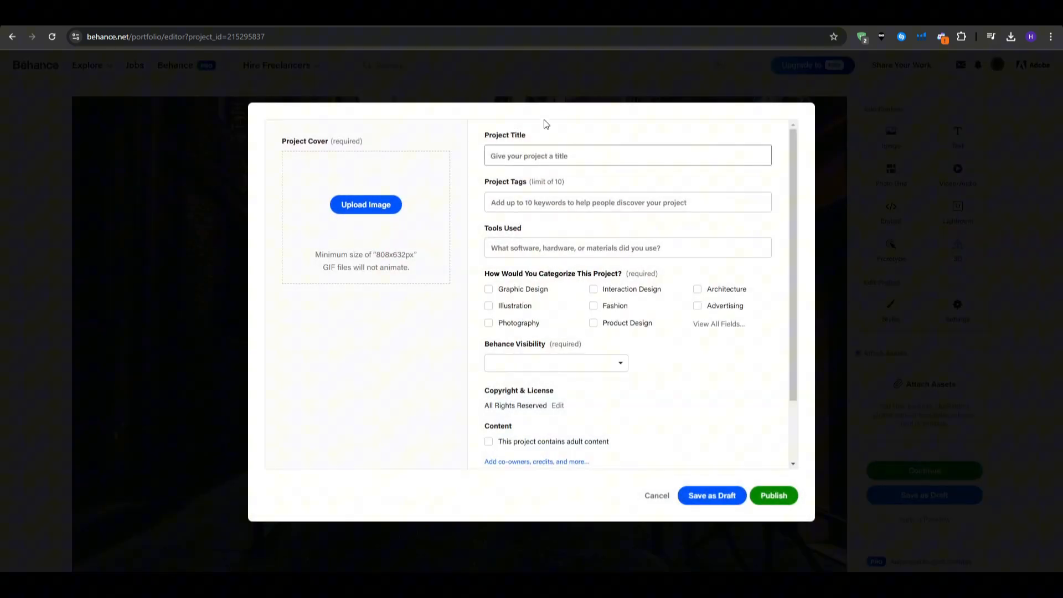
{"action": "left_click", "coordinate": [365, 203]}
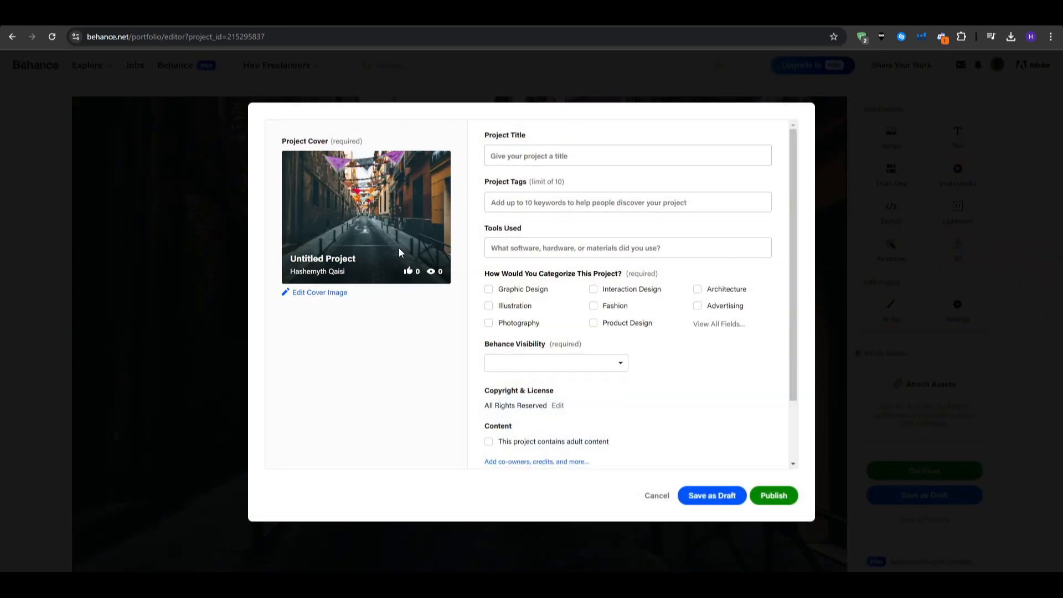
{"action": "left_click", "coordinate": [555, 362]}
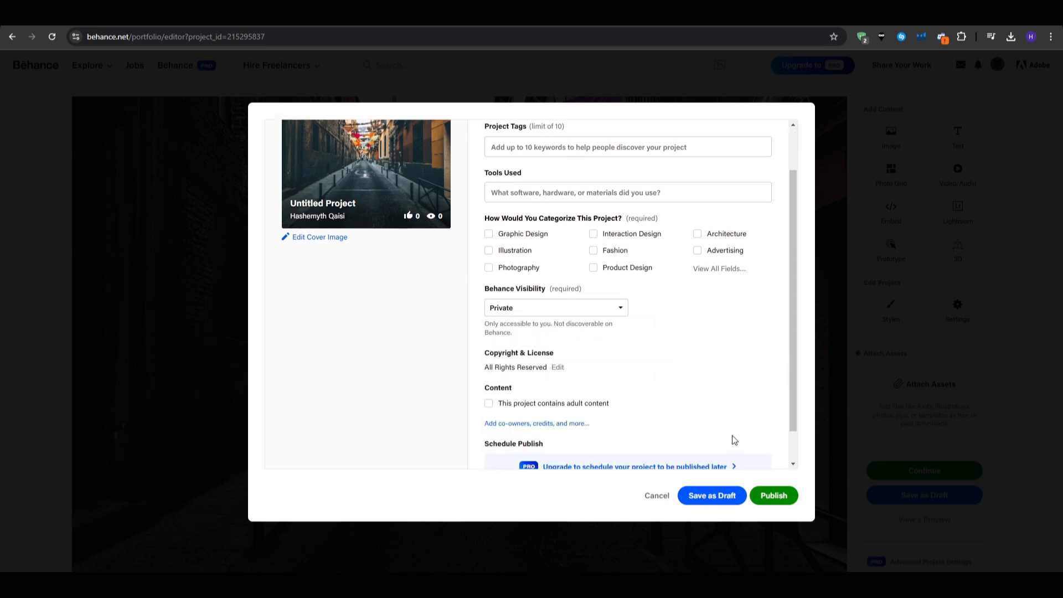
{"action": "scroll", "scroll_direction": "up", "scroll_amount": 3}
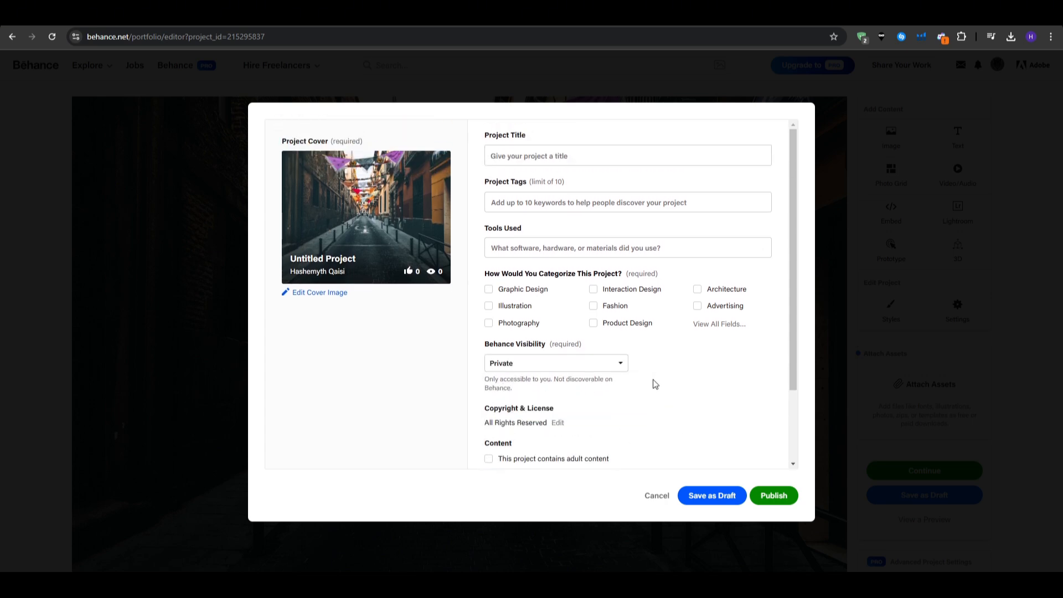
Title the project 'Urban Streets', add Photography tag, choose categories and publish it.
{"action": "left_click", "coordinate": [627, 155]}
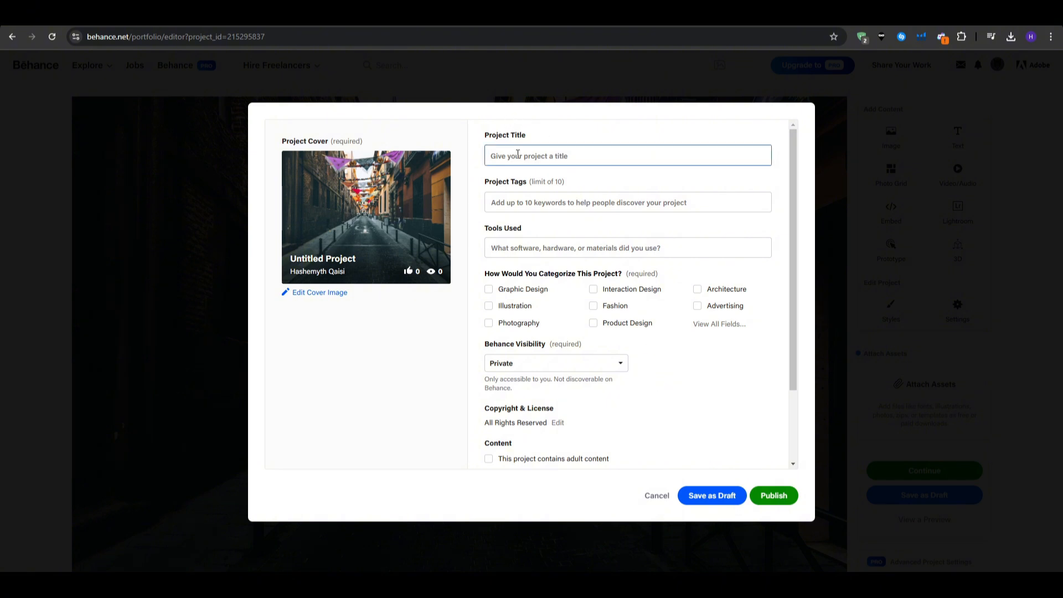
{"action": "type", "text": "Urban Streets"}
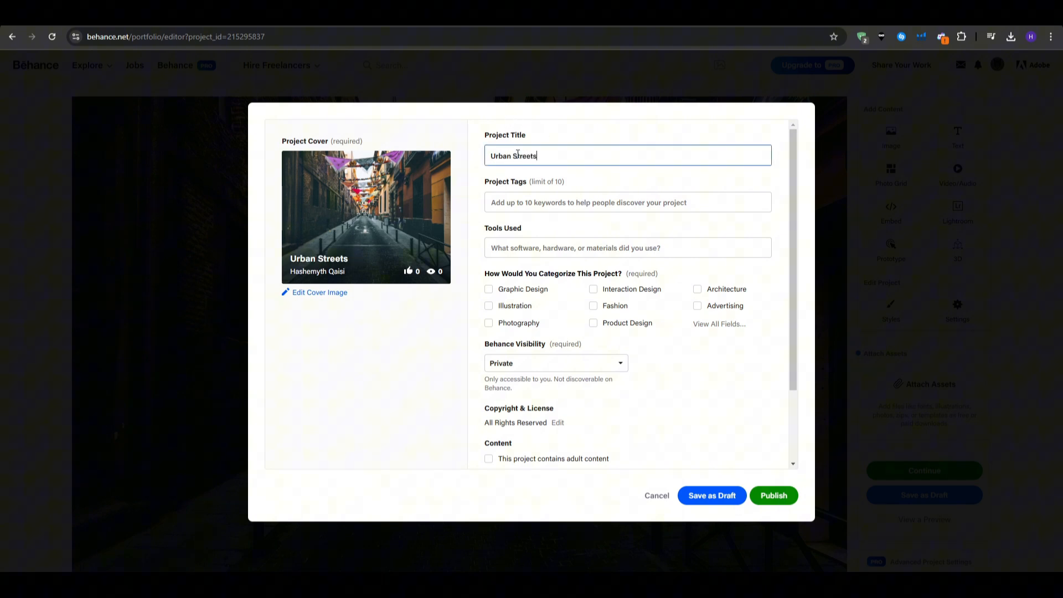
{"action": "type", "text": "Photography"}
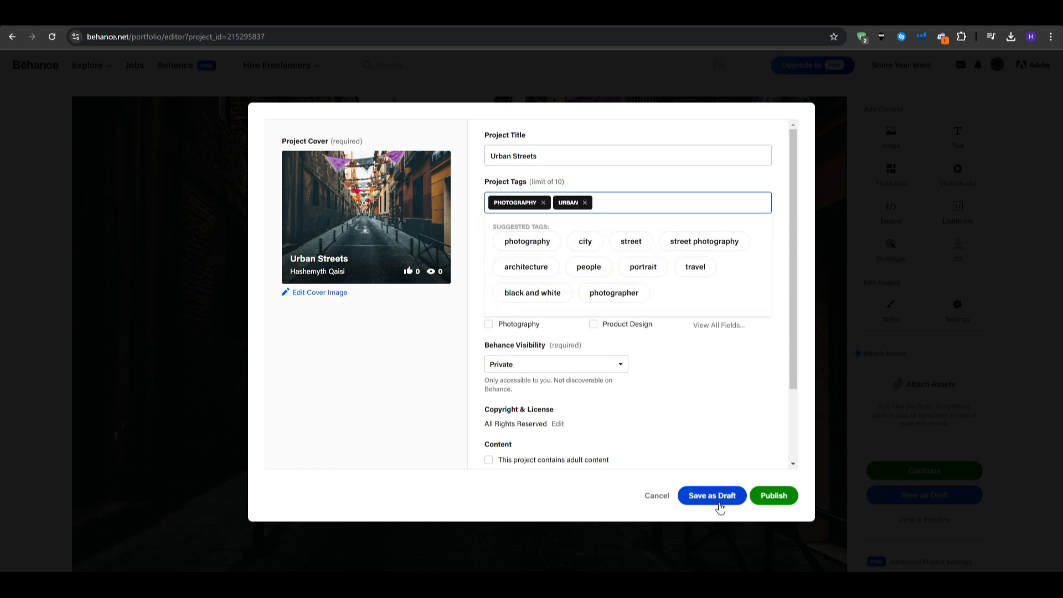
{"action": "left_click", "coordinate": [710, 494]}
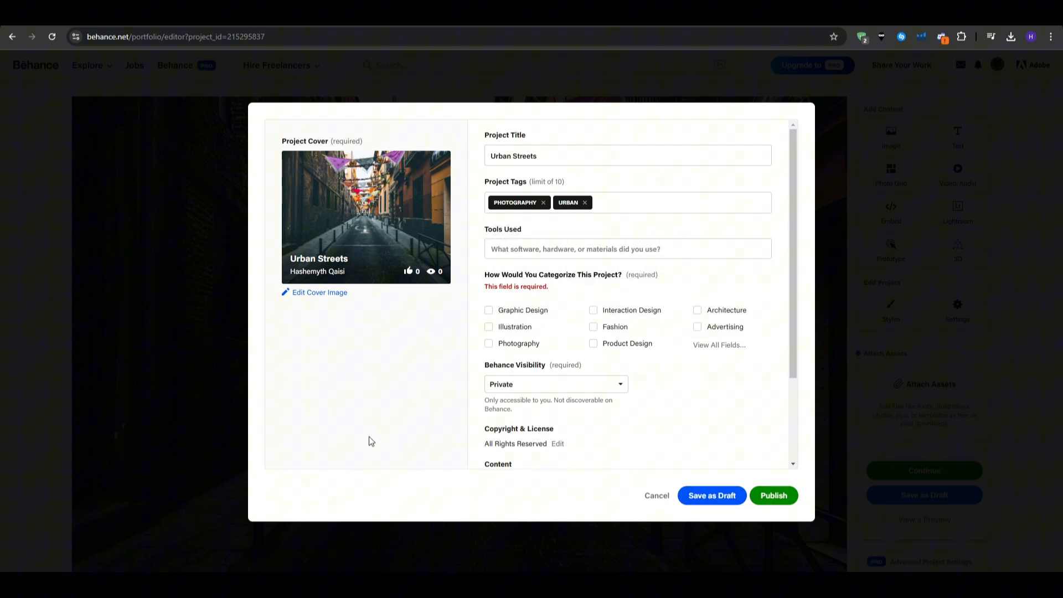
{"action": "left_click", "coordinate": [488, 307]}
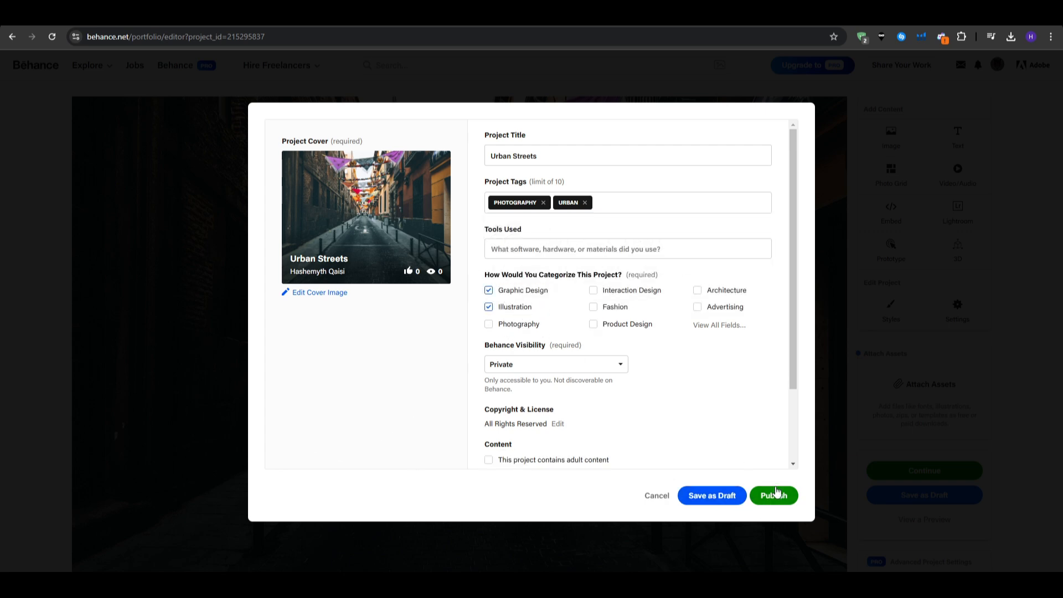
{"action": "left_click", "coordinate": [773, 494]}
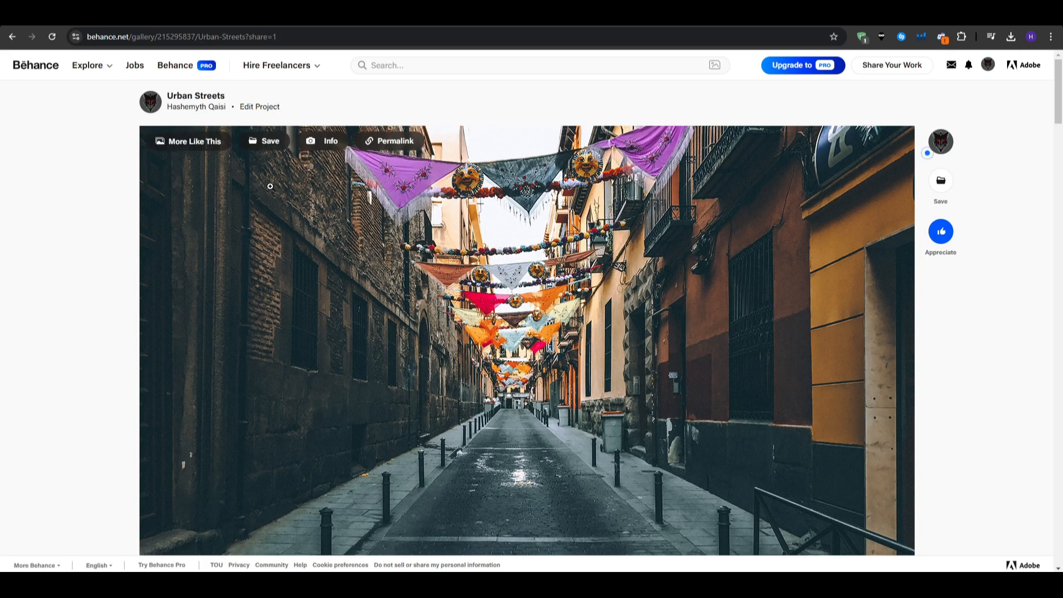
Return to my profile, where Urban Streets now appears among the projects.
{"action": "left_click", "coordinate": [204, 96]}
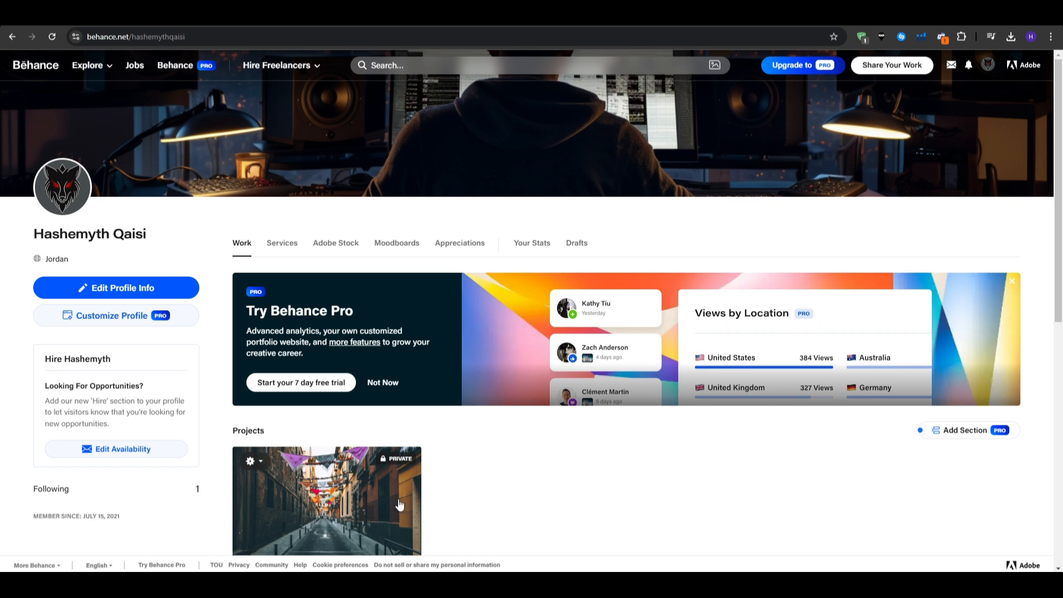
{"action": "scroll", "scroll_direction": "down", "scroll_amount": 3}
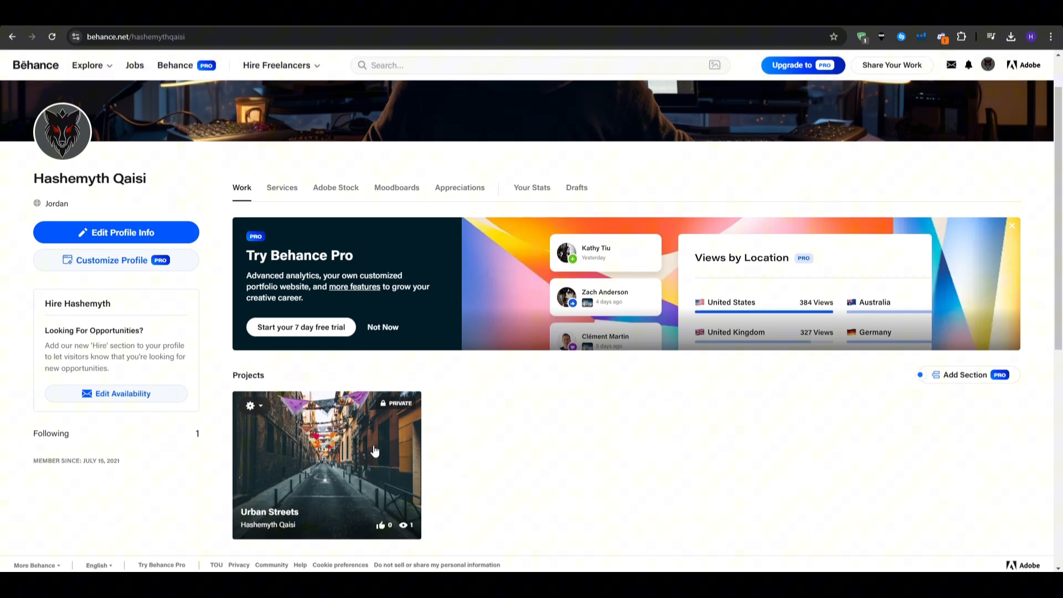
{"action": "mouse_move", "coordinate": [315, 475]}
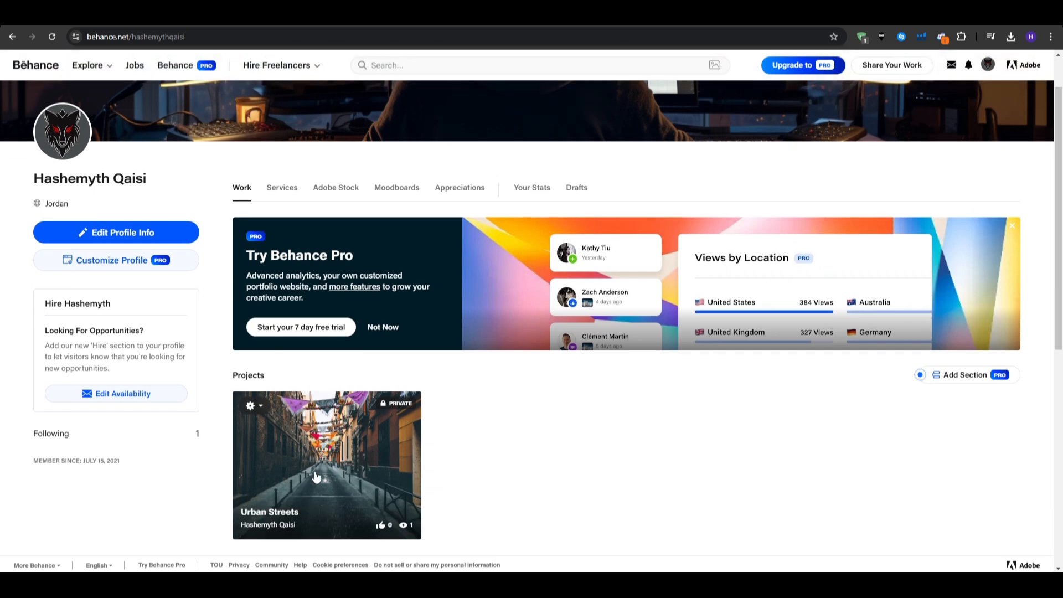
Open the Urban Streets project from the profile and scroll through its photographs.
{"action": "left_click", "coordinate": [326, 464]}
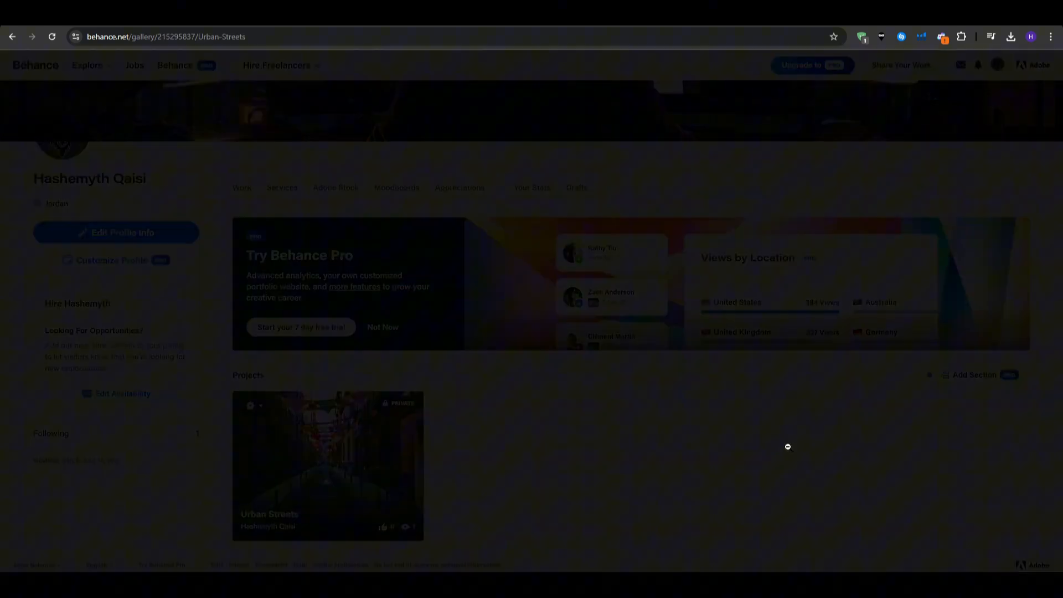
{"action": "left_click", "coordinate": [327, 466]}
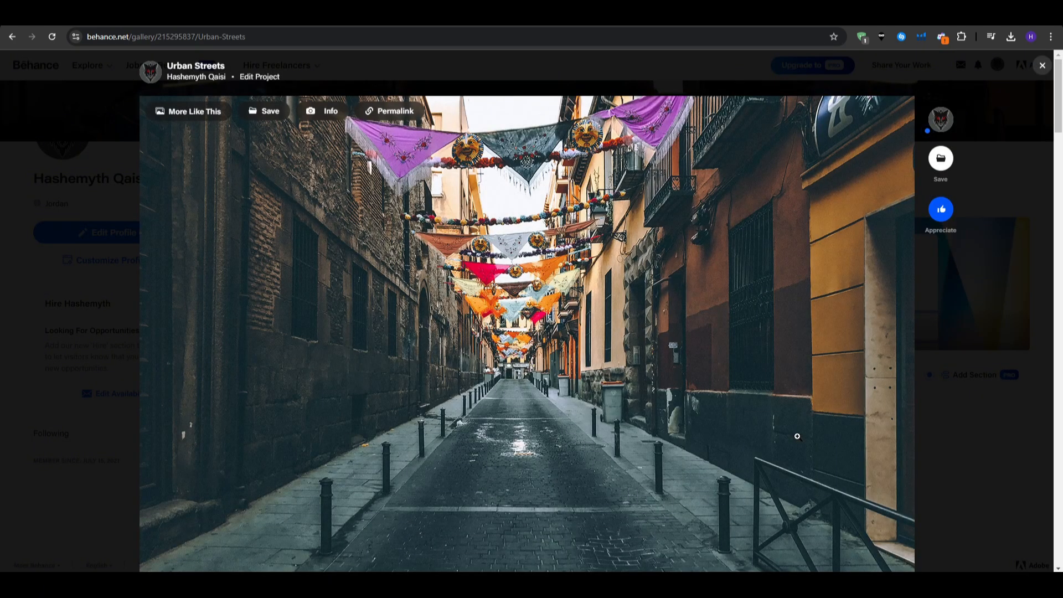
{"action": "scroll", "scroll_direction": "down", "scroll_amount": 3}
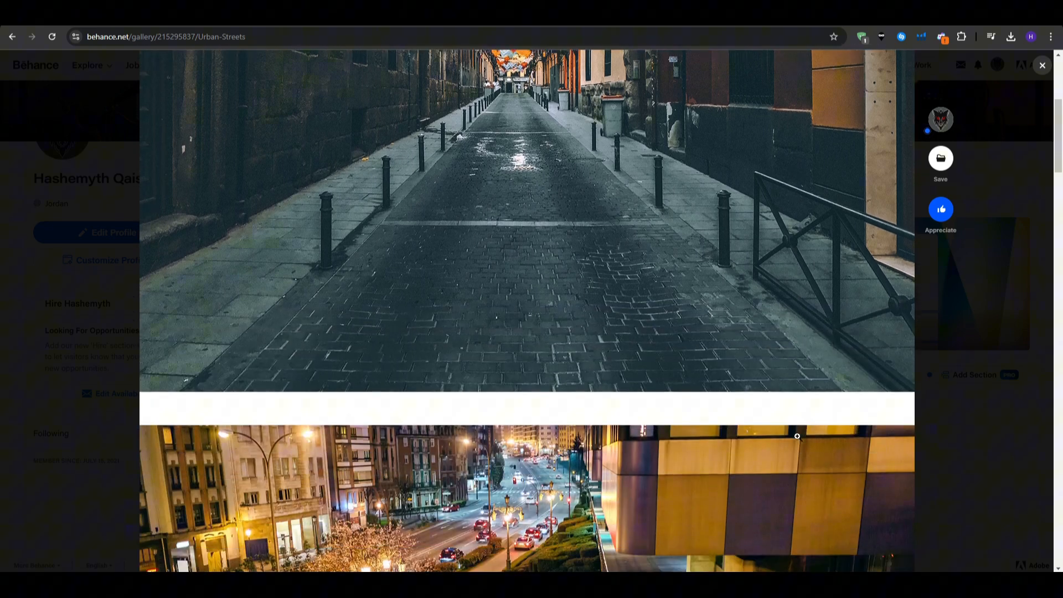
{"action": "scroll", "scroll_direction": "down", "scroll_amount": 3}
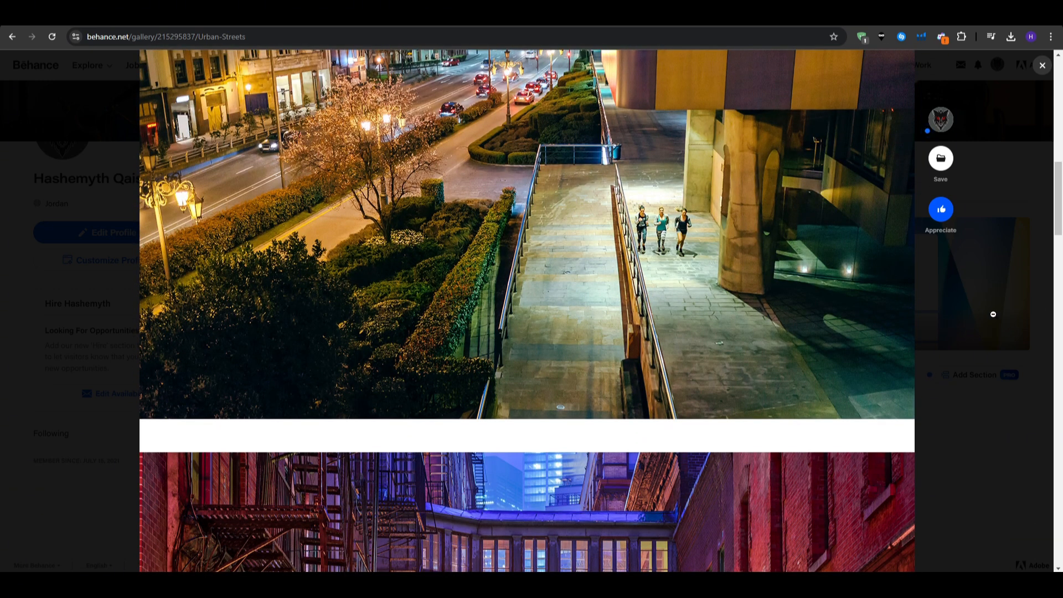
{"action": "scroll", "scroll_direction": "down", "scroll_amount": 3}
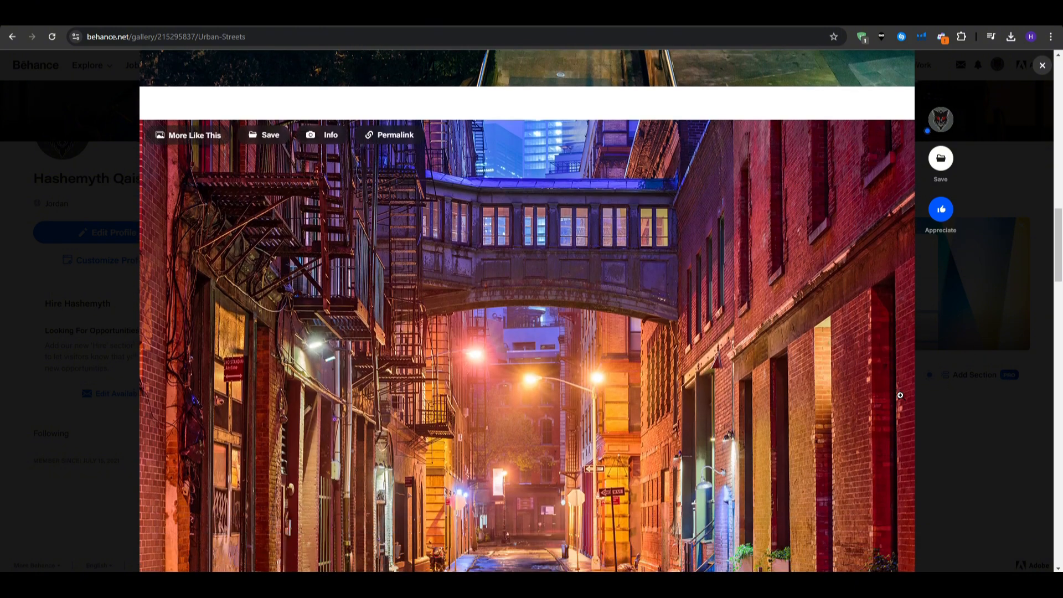
{"action": "scroll", "scroll_direction": "up", "scroll_amount": 3}
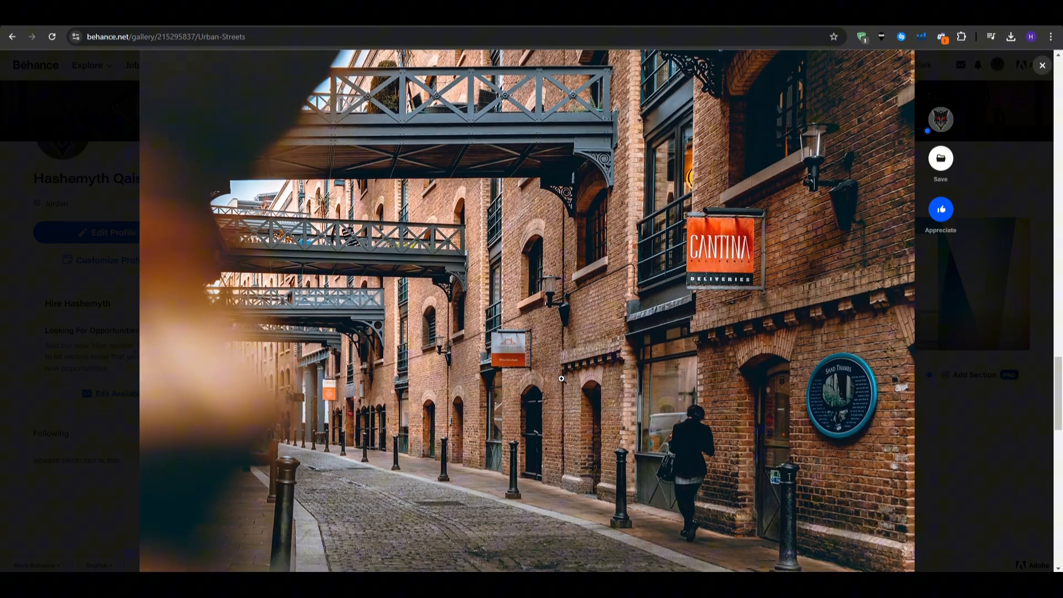
{"action": "scroll", "scroll_direction": "down", "scroll_amount": 3}
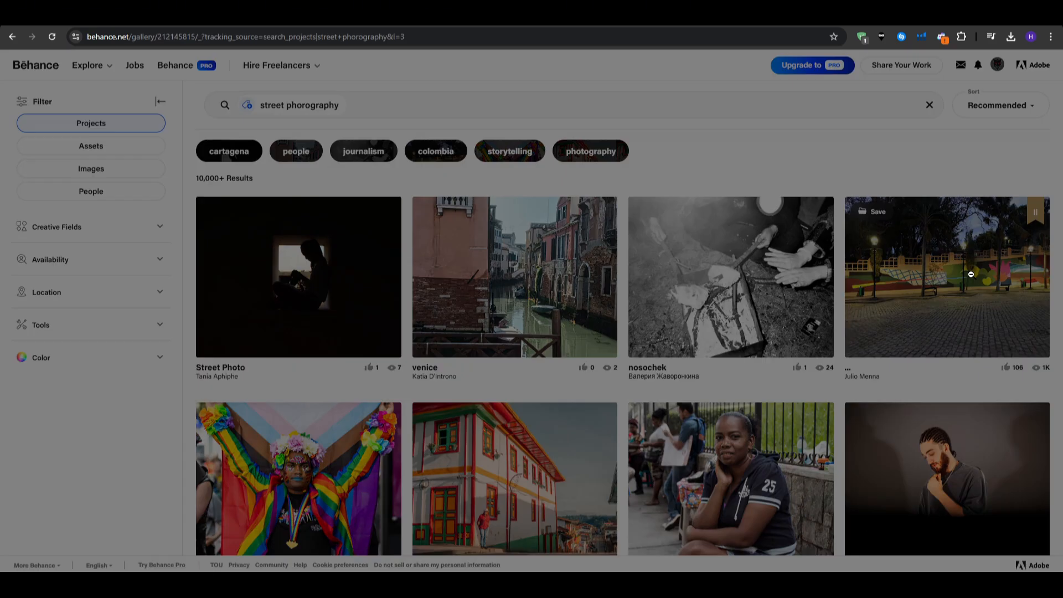
Open the park mural street photography project from the results and scroll through it.
{"action": "left_click", "coordinate": [945, 277]}
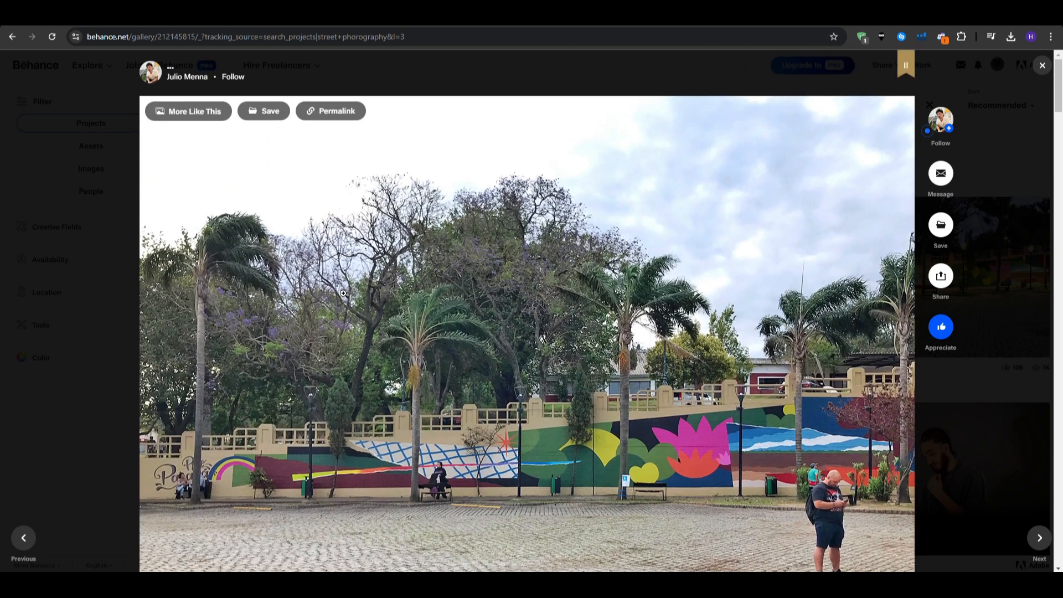
{"action": "mouse_move", "coordinate": [337, 393]}
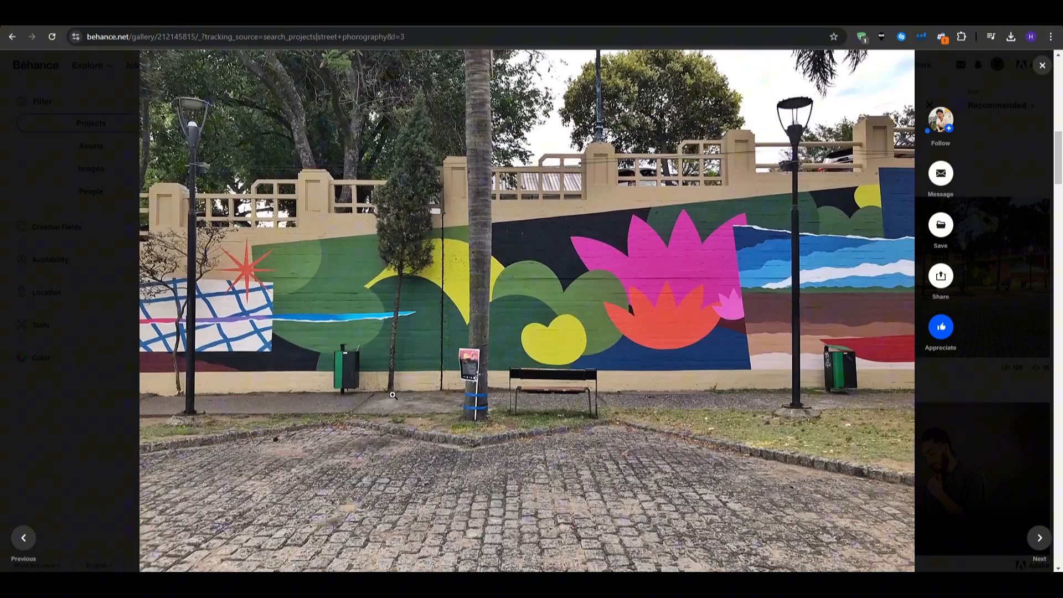
{"action": "scroll", "scroll_direction": "down", "scroll_amount": 3}
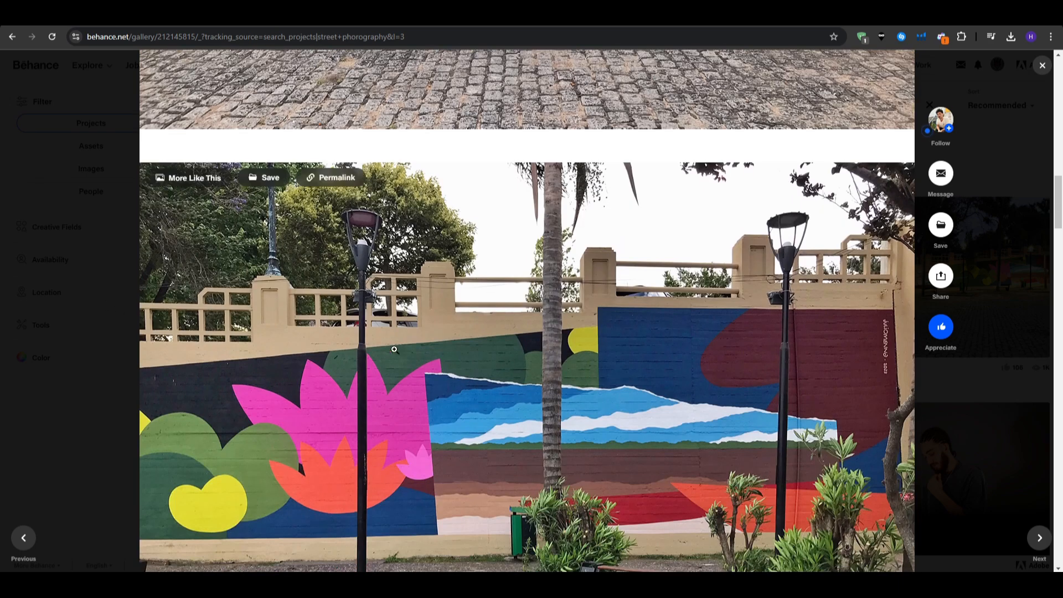
{"action": "scroll", "scroll_direction": "down", "scroll_amount": 3}
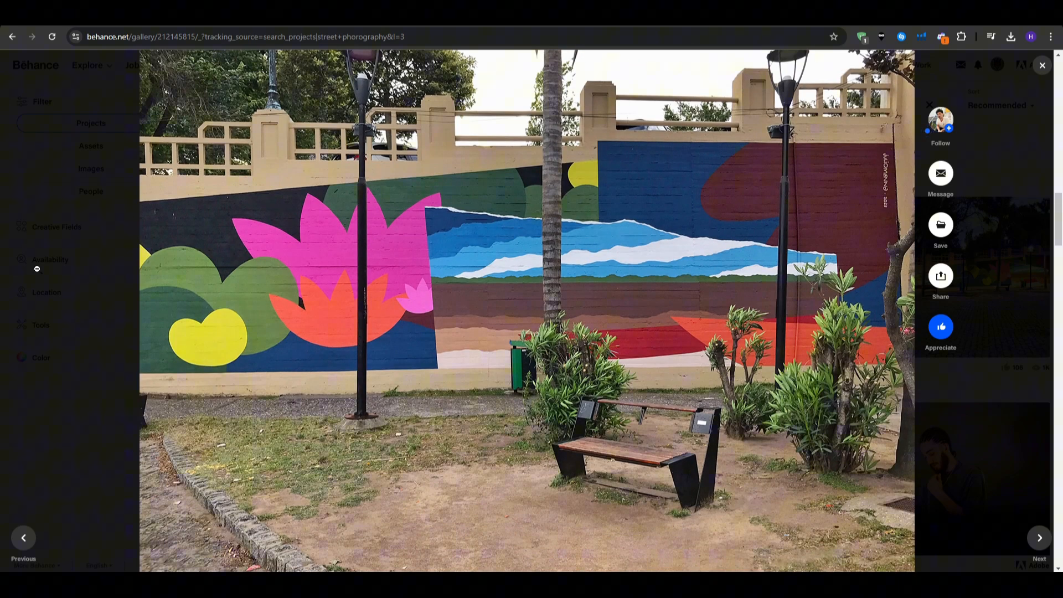
Return to the search results and open the STREET FIGHTER project.
{"action": "left_click", "coordinate": [1040, 65]}
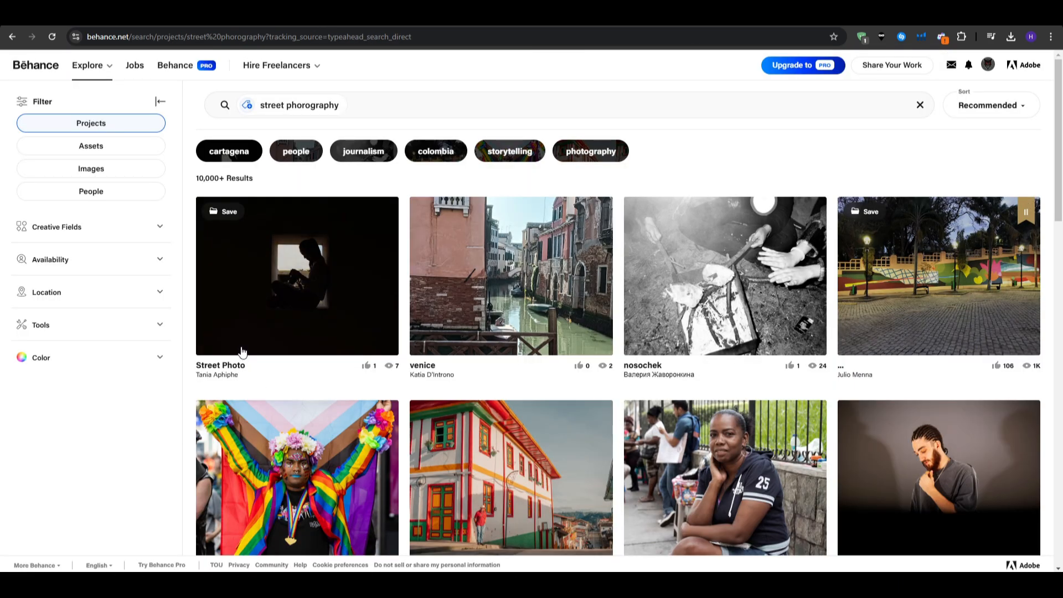
{"action": "scroll", "scroll_direction": "down", "scroll_amount": 3}
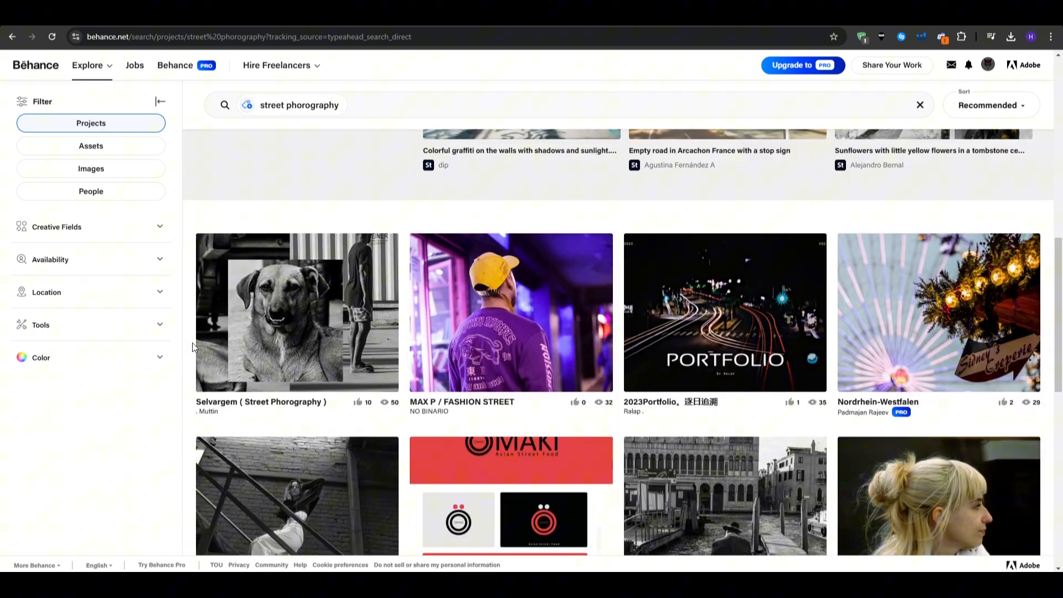
{"action": "scroll", "scroll_direction": "down", "scroll_amount": 3}
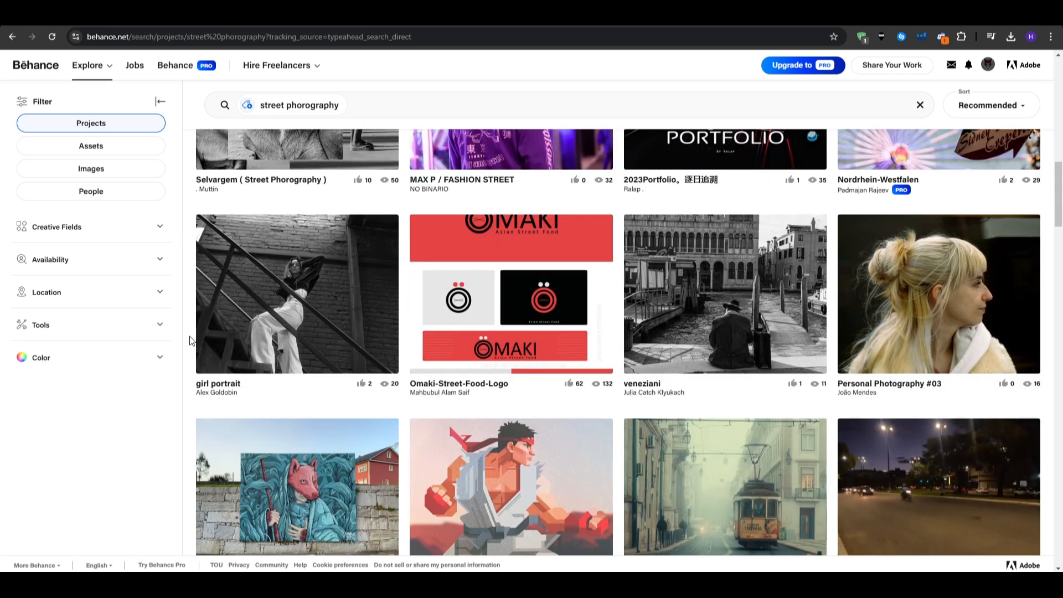
{"action": "mouse_move", "coordinate": [995, 306]}
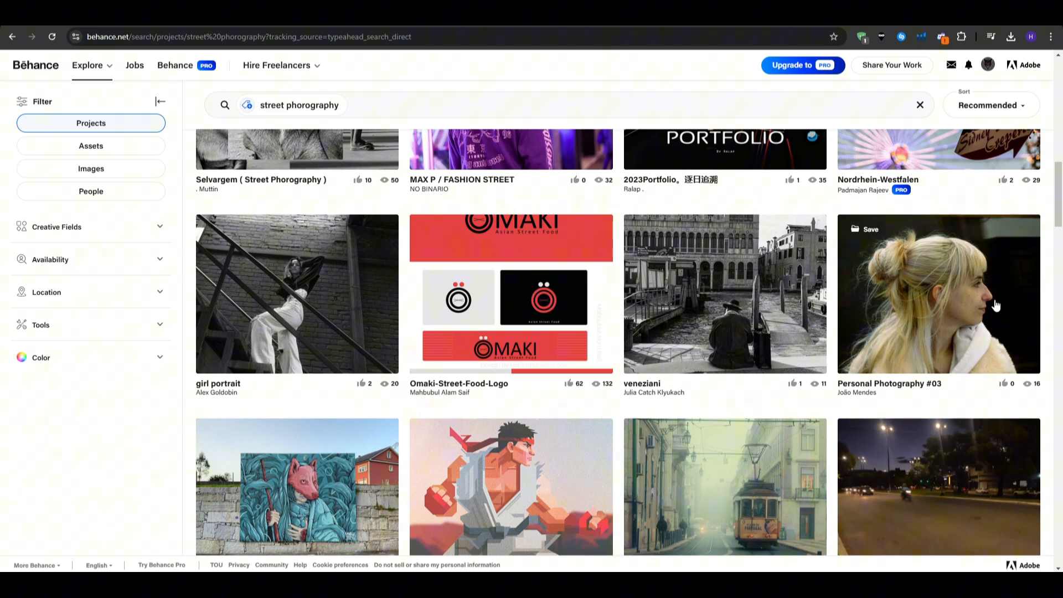
{"action": "scroll", "scroll_direction": "down", "scroll_amount": 3}
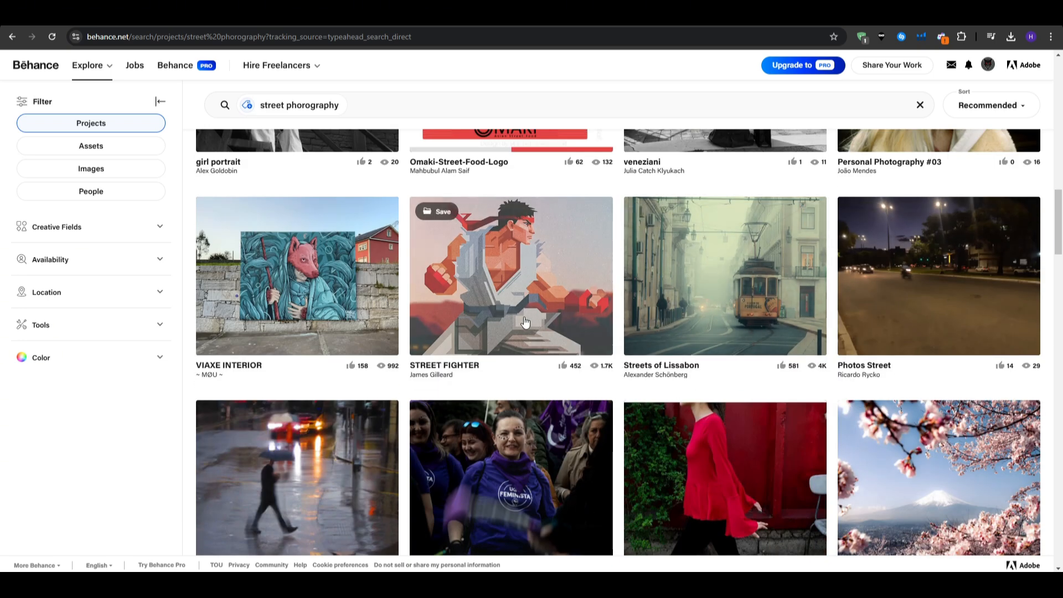
{"action": "left_click", "coordinate": [509, 275]}
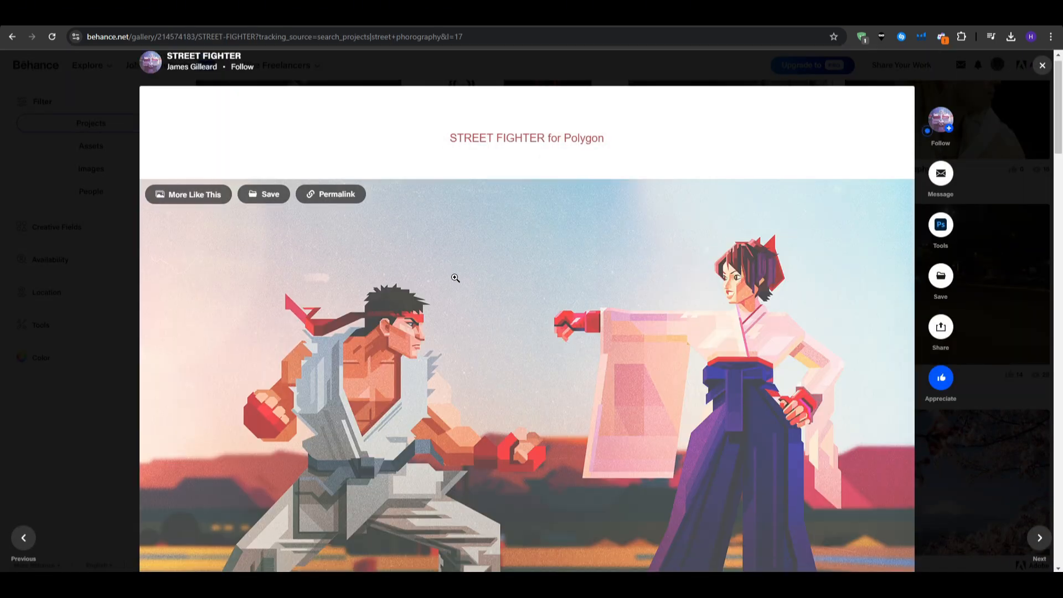
View the project's tools (Photoshop, Illustrator) and read down to comments and owner details.
{"action": "scroll", "scroll_direction": "down", "scroll_amount": 3}
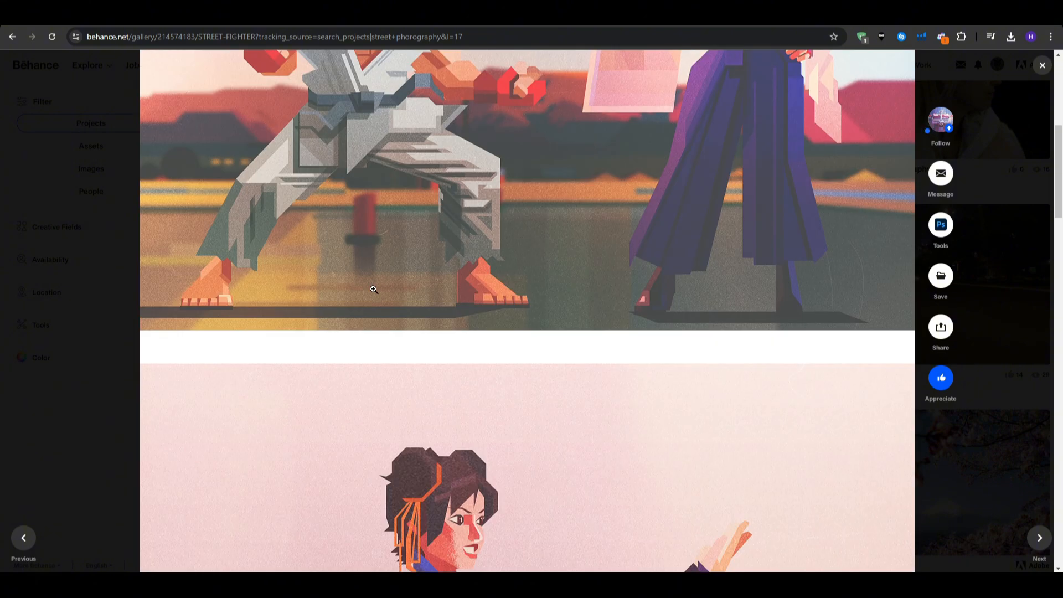
{"action": "scroll", "scroll_direction": "down", "scroll_amount": 3}
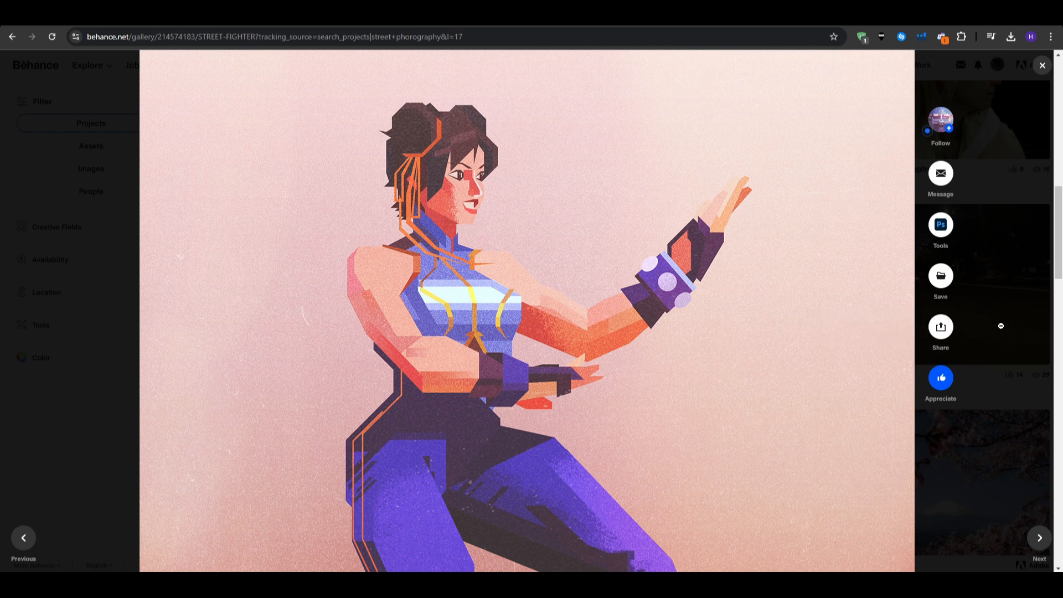
{"action": "left_click", "coordinate": [940, 224]}
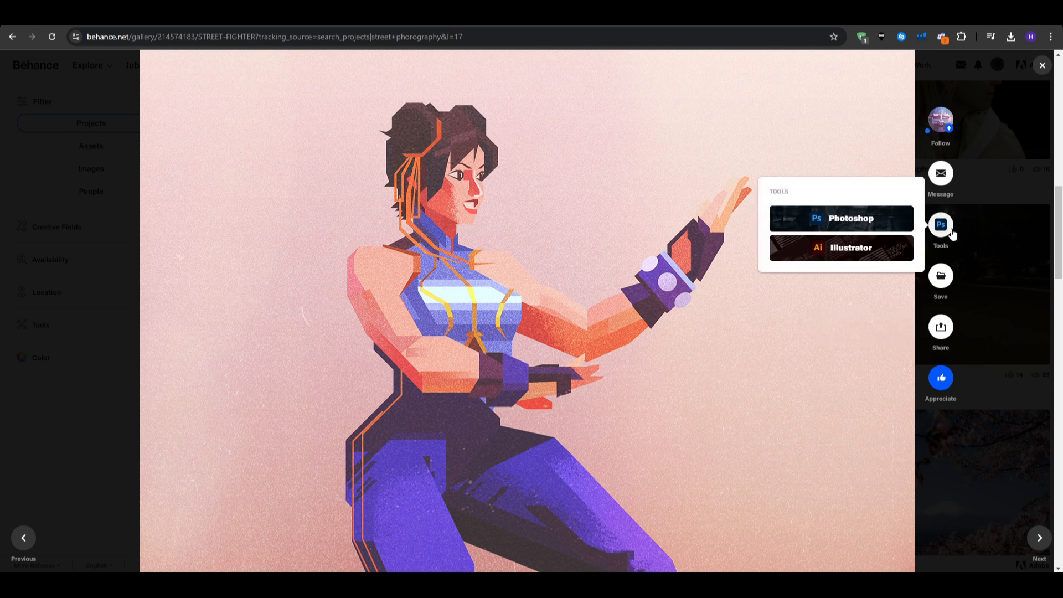
{"action": "scroll", "scroll_direction": "down", "scroll_amount": 3}
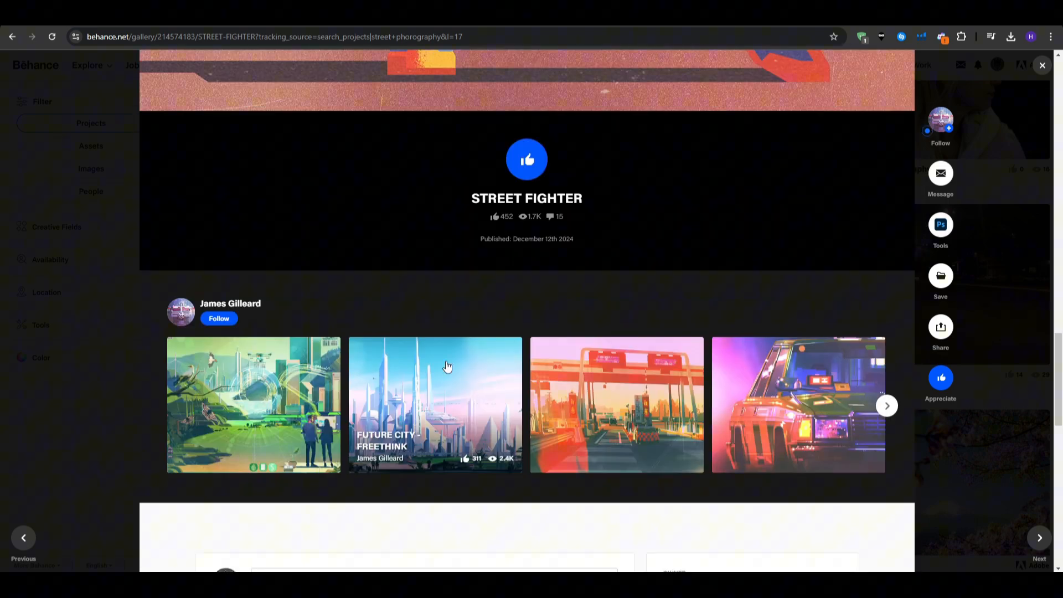
{"action": "scroll", "scroll_direction": "down", "scroll_amount": 3}
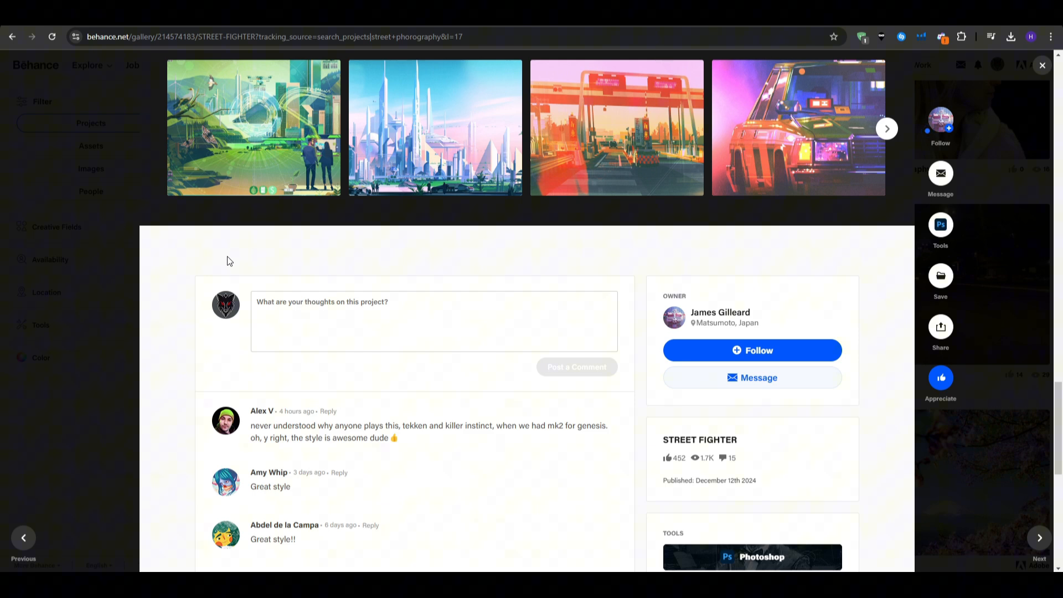
{"action": "mouse_move", "coordinate": [223, 263]}
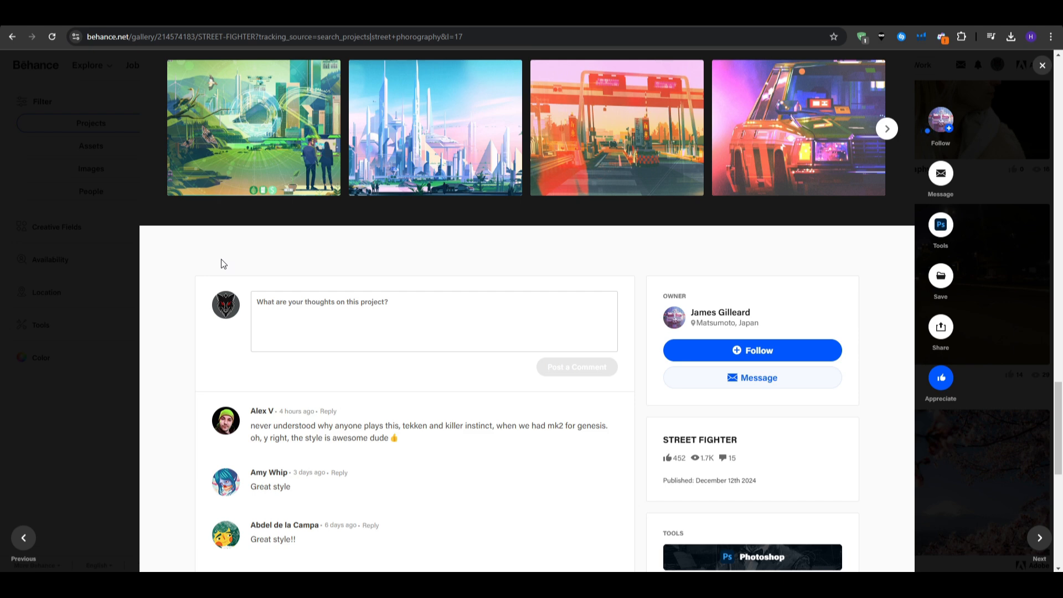
Leave STREET FIGHTER and bring up the Spring in Japan project from the search results.
{"action": "left_click", "coordinate": [11, 36]}
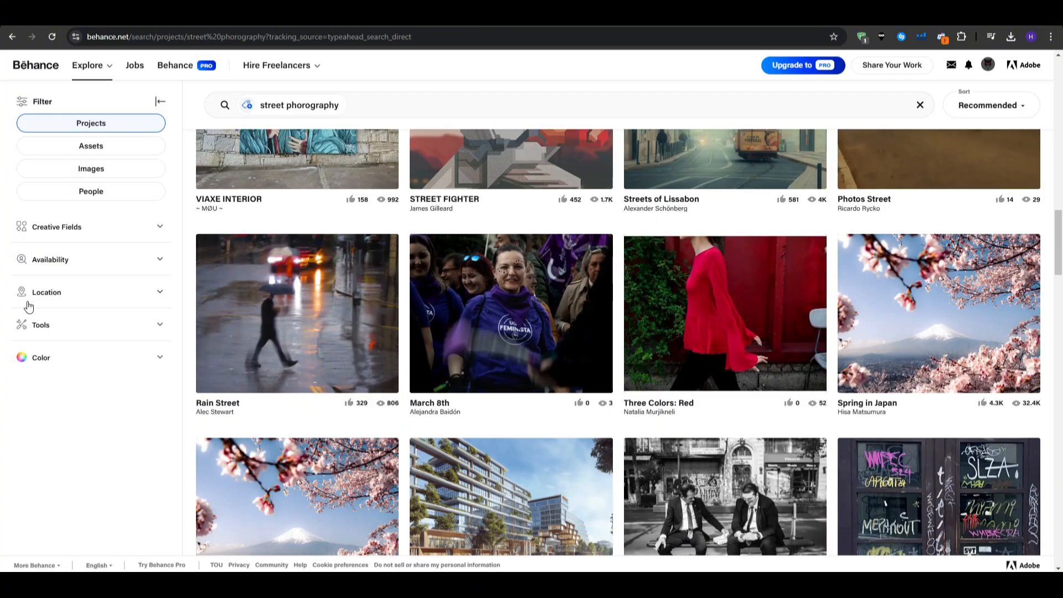
{"action": "scroll", "scroll_direction": "down", "scroll_amount": 3}
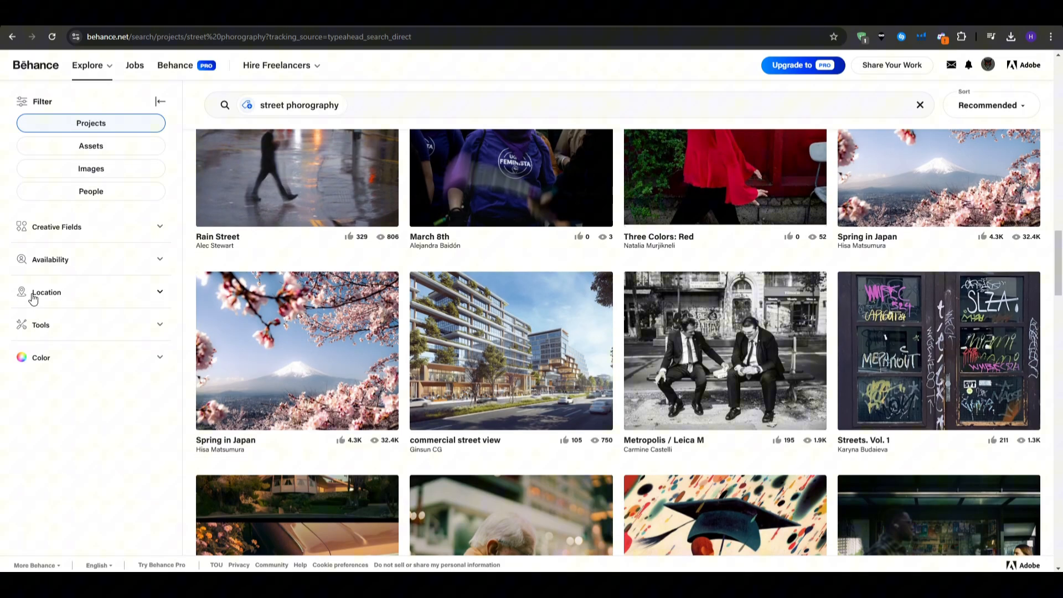
{"action": "left_click", "coordinate": [297, 351]}
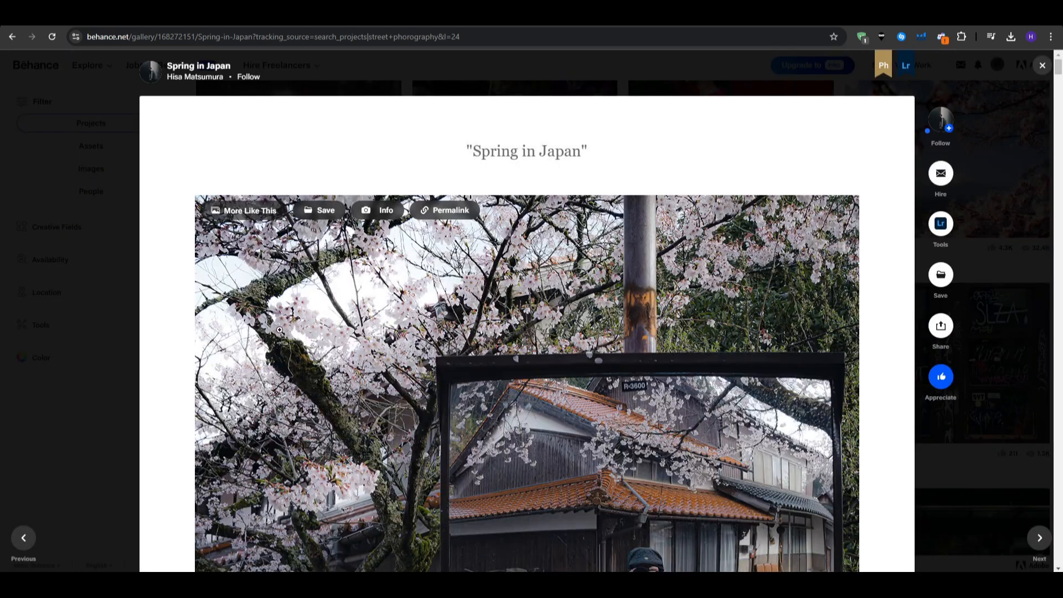
{"action": "mouse_move", "coordinate": [615, 155]}
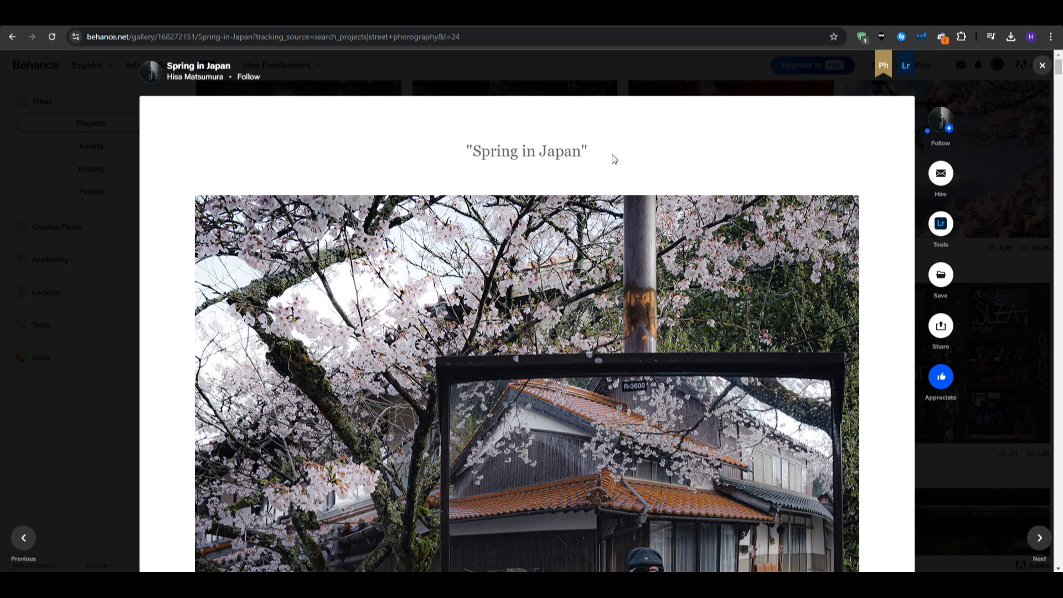
Browse down through the Spring in Japan cherry blossom photos.
{"action": "scroll", "scroll_direction": "down", "scroll_amount": 3}
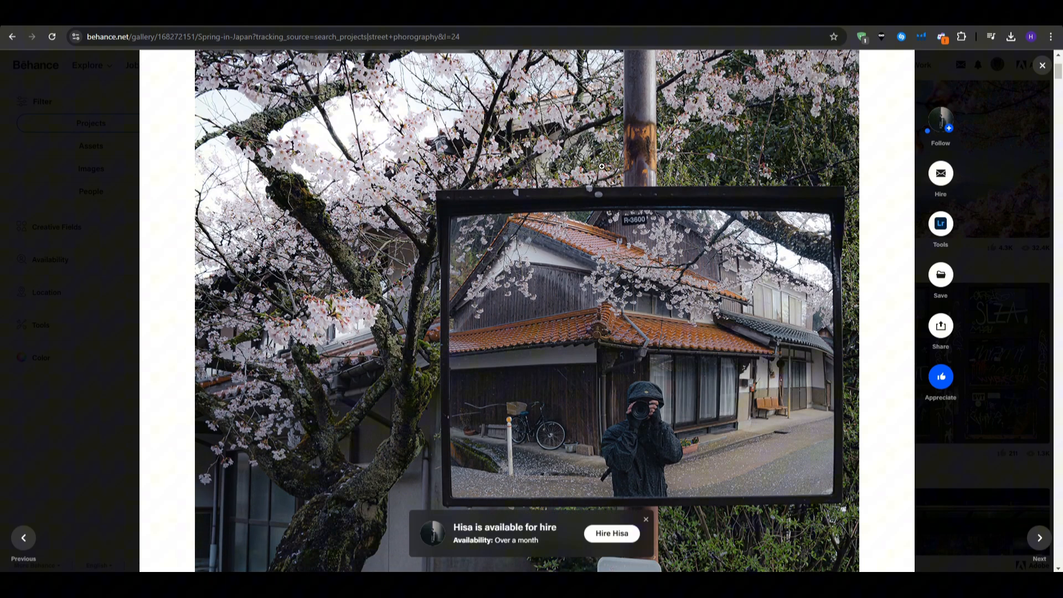
{"action": "scroll", "scroll_direction": "down", "scroll_amount": 3}
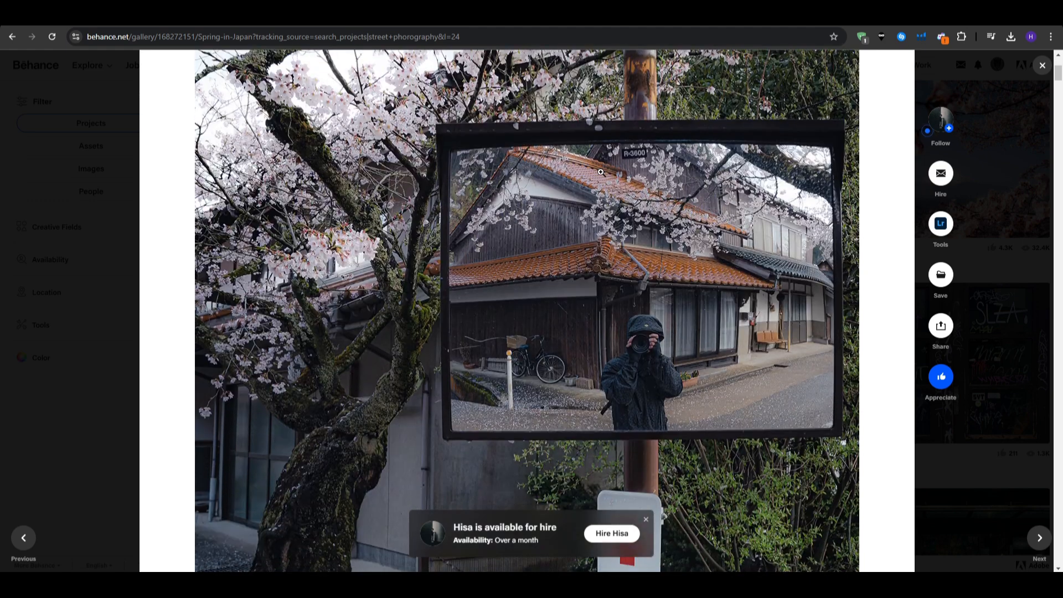
{"action": "scroll", "scroll_direction": "down", "scroll_amount": 3}
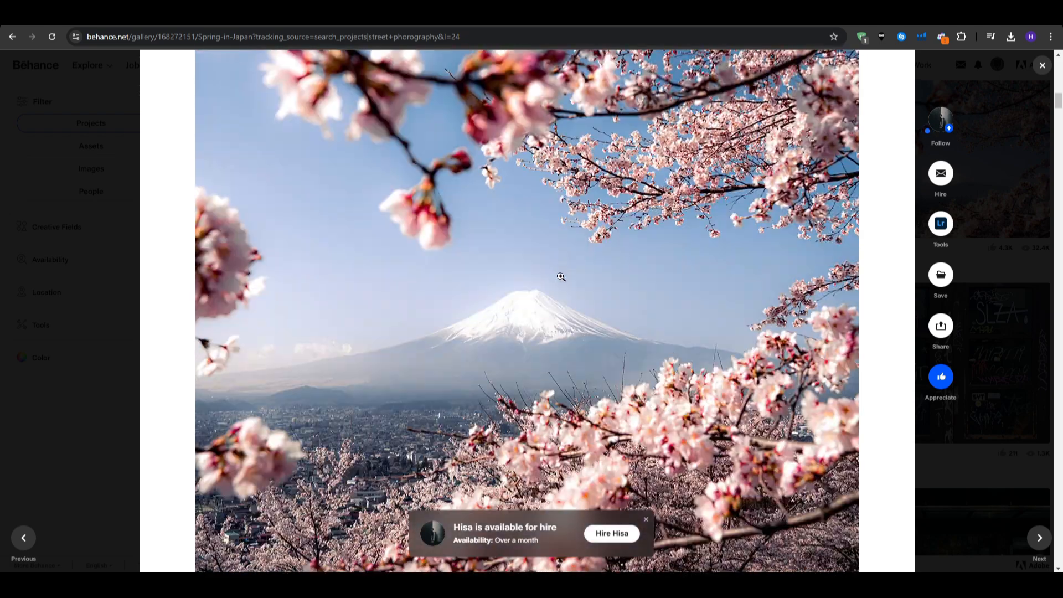
{"action": "scroll", "scroll_direction": "down", "scroll_amount": 3}
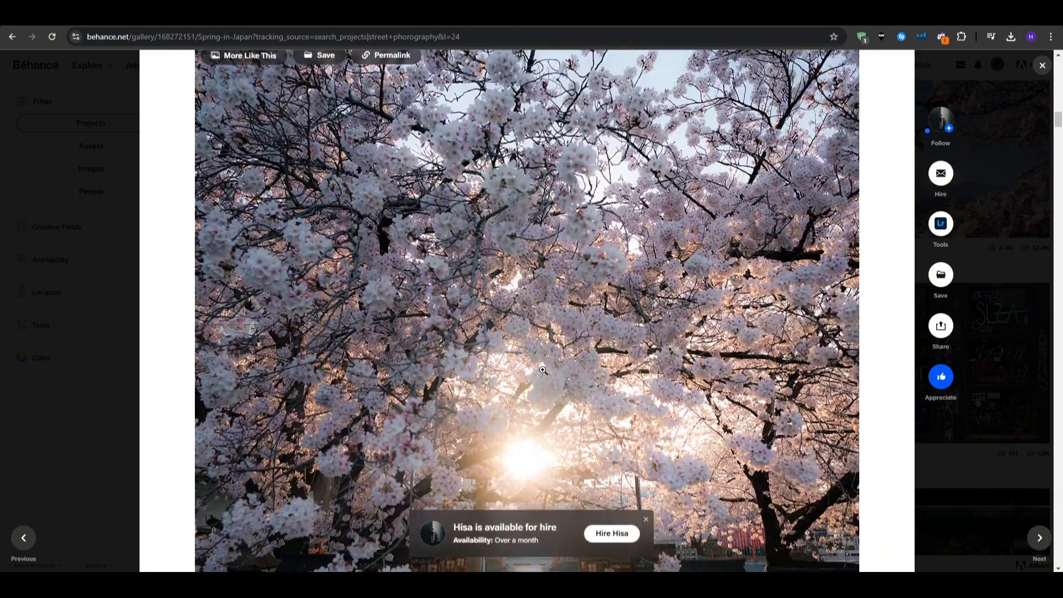
{"action": "scroll", "scroll_direction": "down", "scroll_amount": 3}
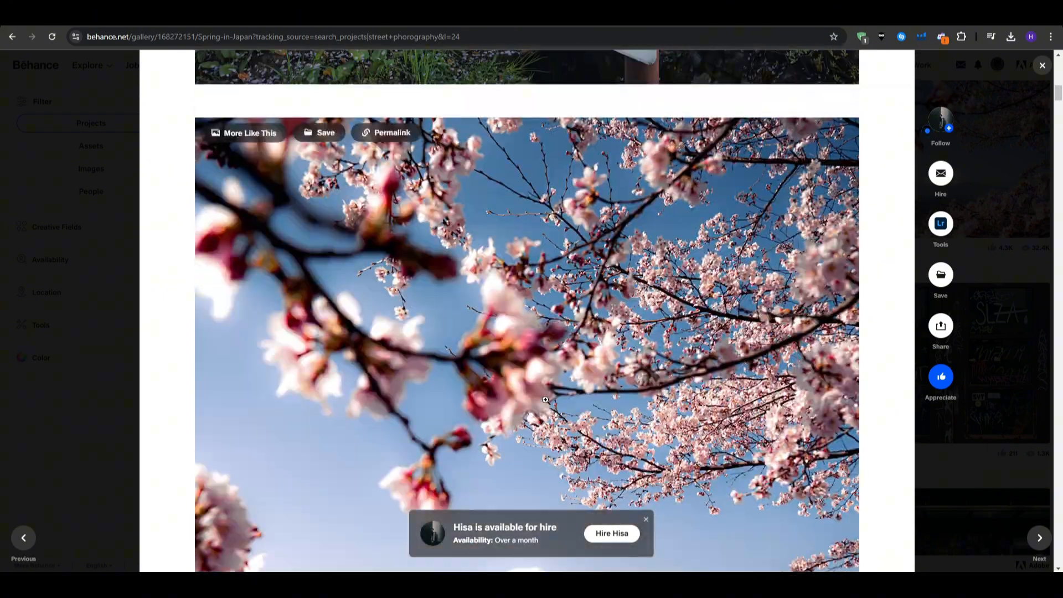
{"action": "scroll", "scroll_direction": "up", "scroll_amount": 3}
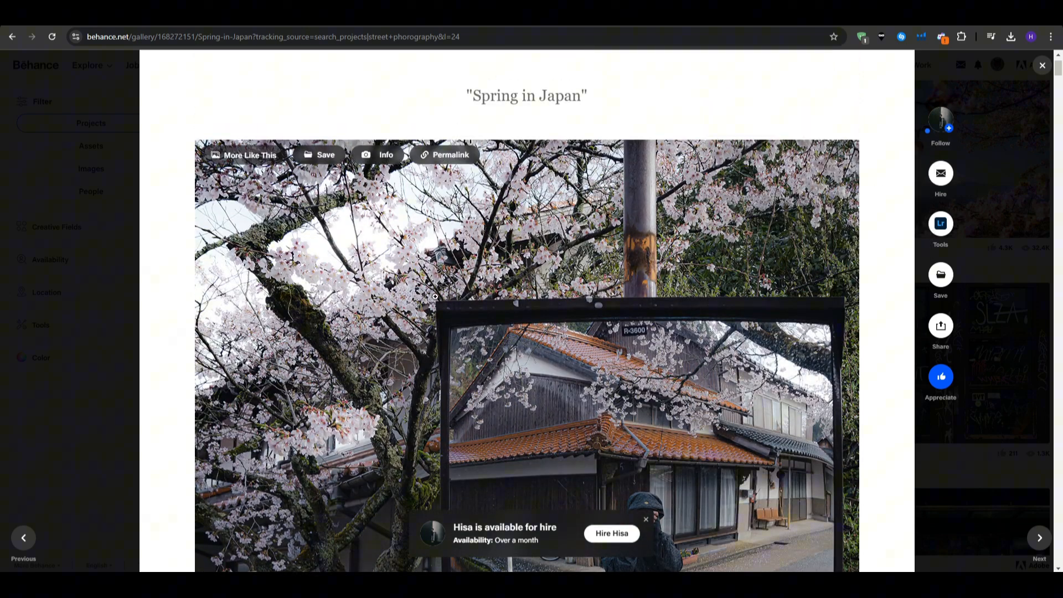
{"action": "mouse_move", "coordinate": [606, 120]}
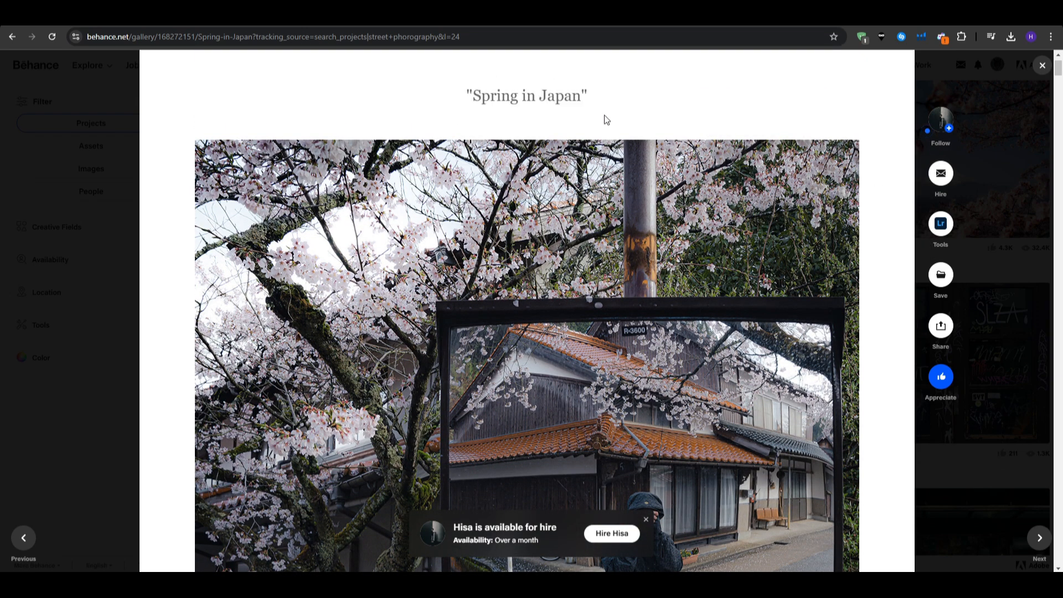
{"action": "scroll", "scroll_direction": "down", "scroll_amount": 3}
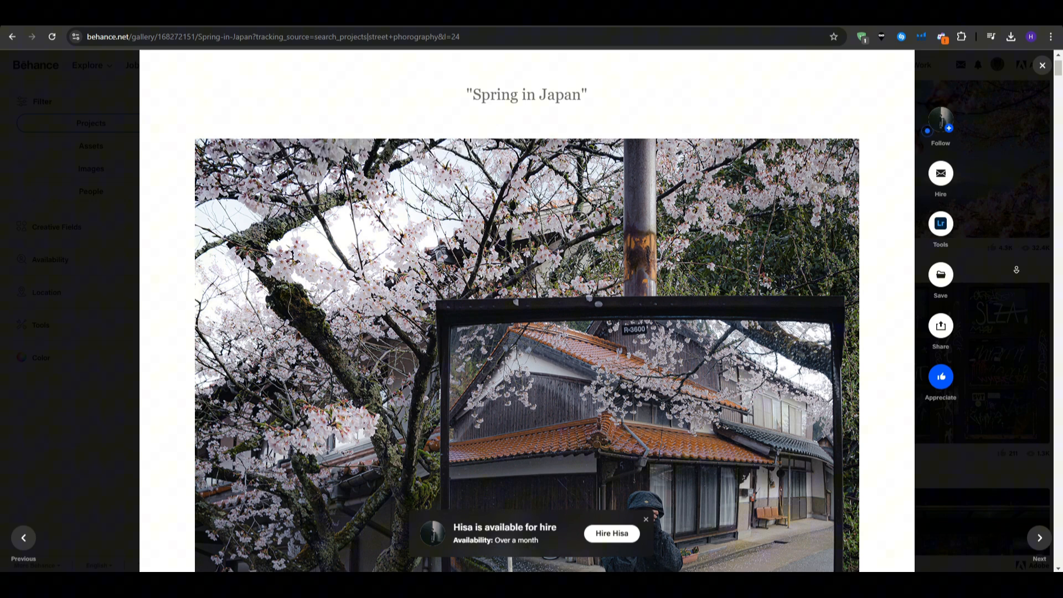
{"action": "scroll", "scroll_direction": "down", "scroll_amount": 3}
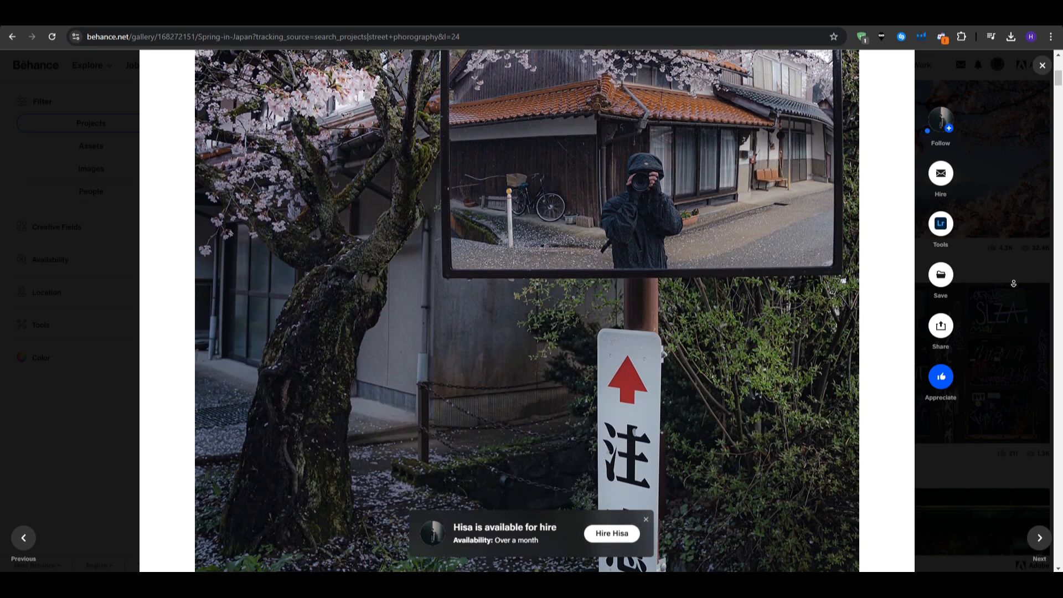
{"action": "scroll", "scroll_direction": "down", "scroll_amount": 3}
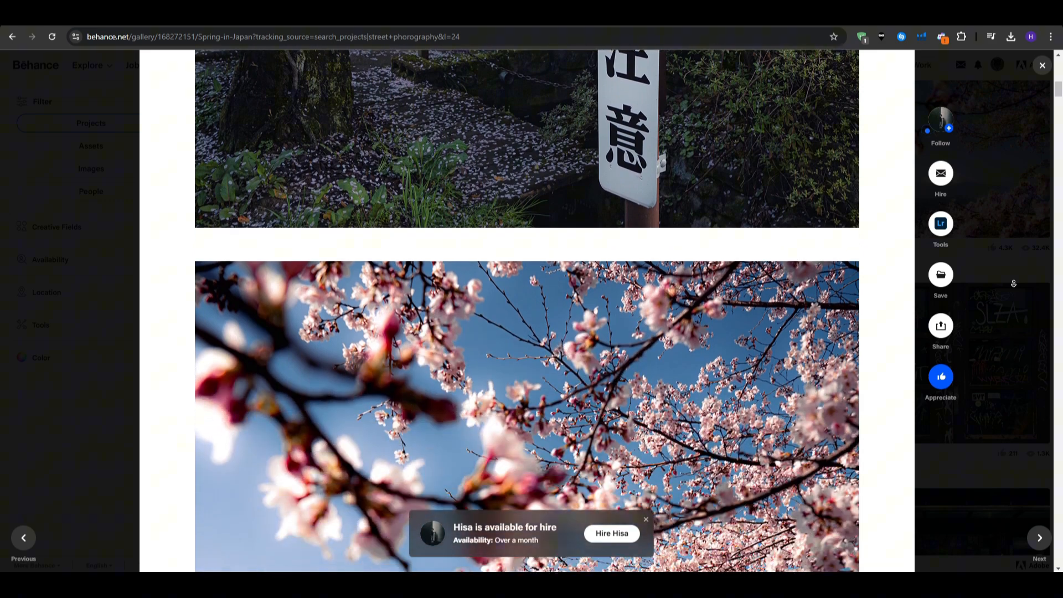
{"action": "scroll", "scroll_direction": "down", "scroll_amount": 3}
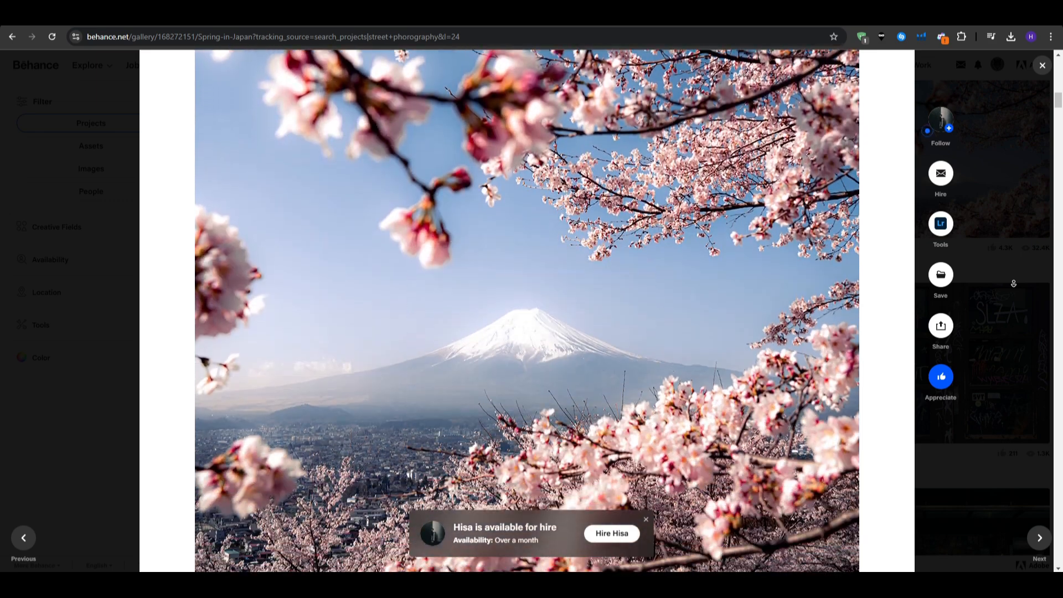
{"action": "scroll", "scroll_direction": "down", "scroll_amount": 3}
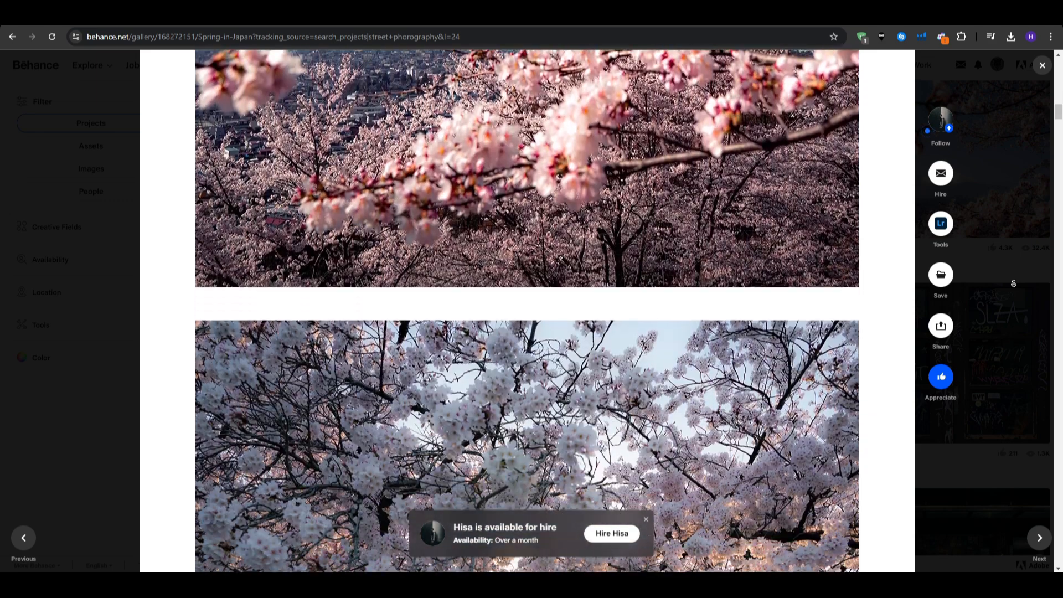
{"action": "scroll", "scroll_direction": "down", "scroll_amount": 3}
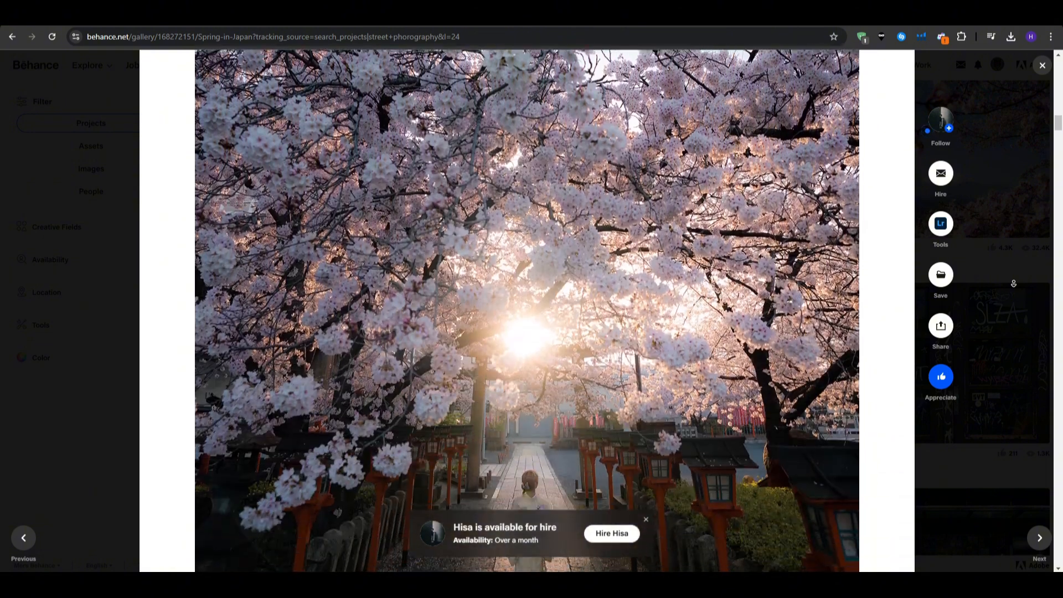
{"action": "scroll", "scroll_direction": "down", "scroll_amount": 3}
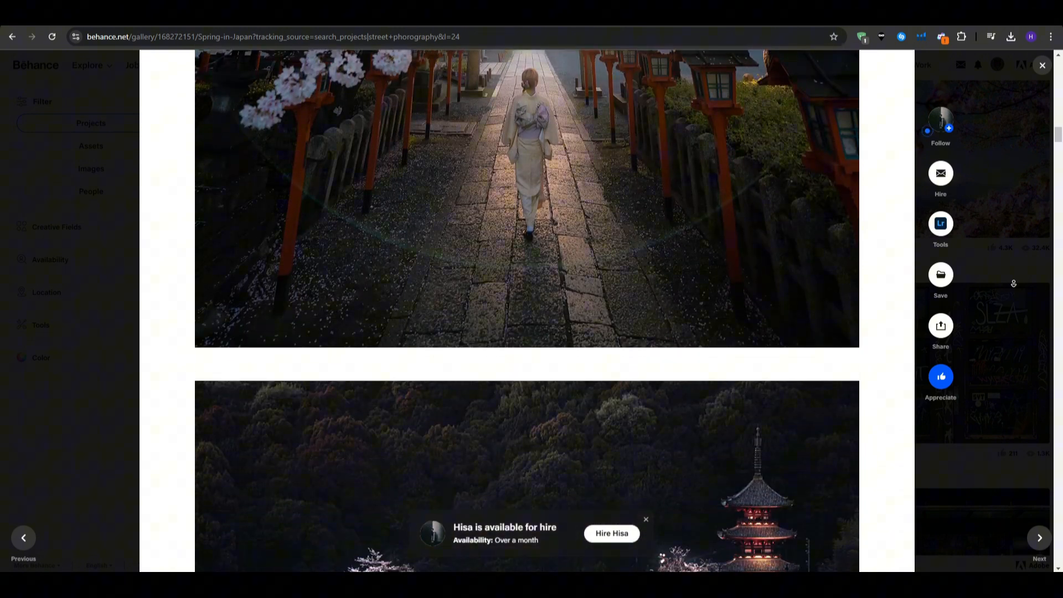
{"action": "scroll", "scroll_direction": "down", "scroll_amount": 3}
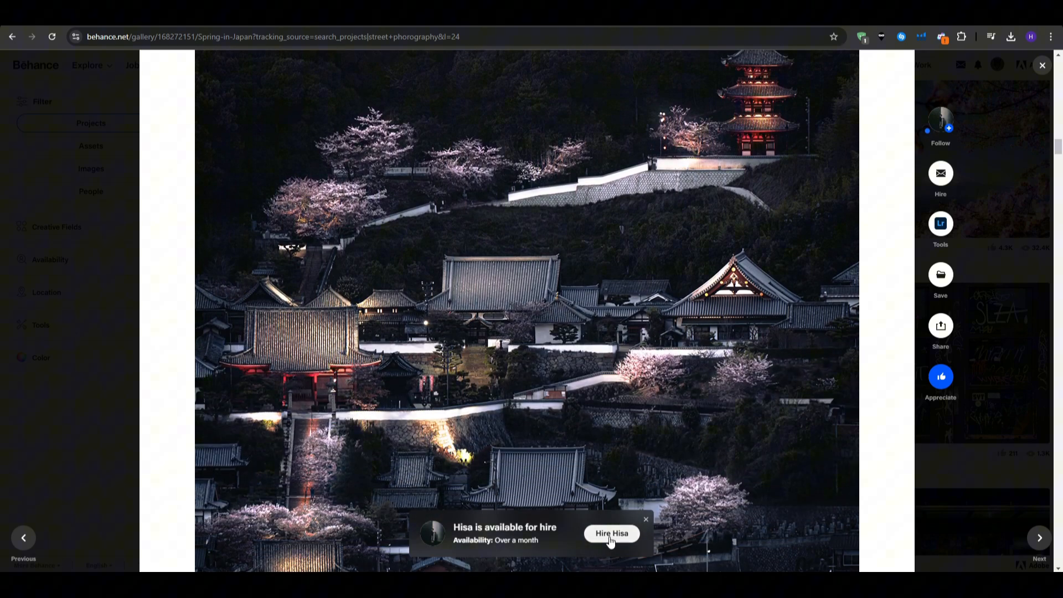
{"action": "left_click", "coordinate": [611, 533]}
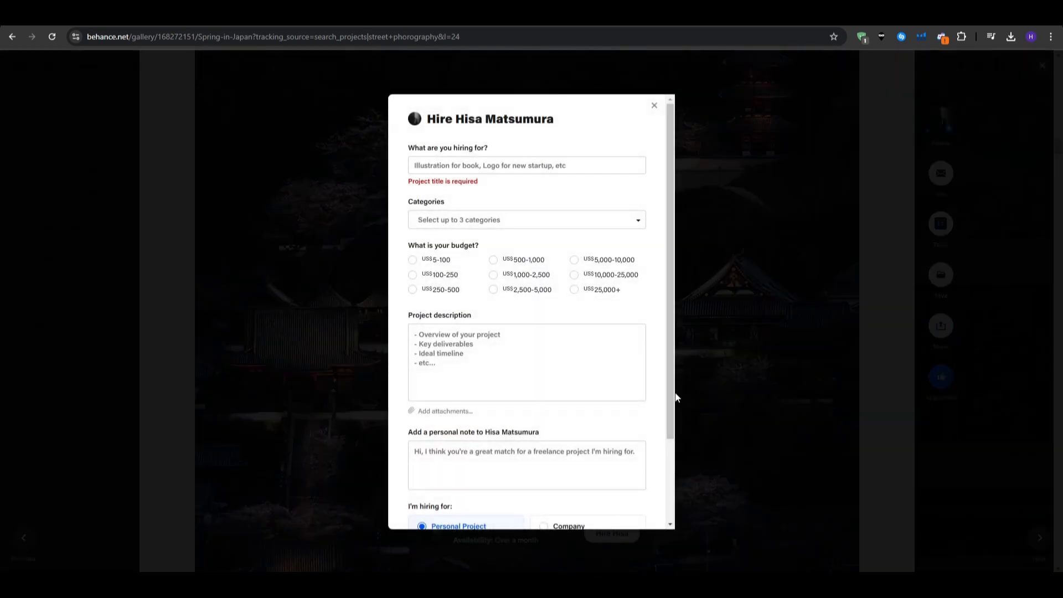
{"action": "mouse_move", "coordinate": [738, 337]}
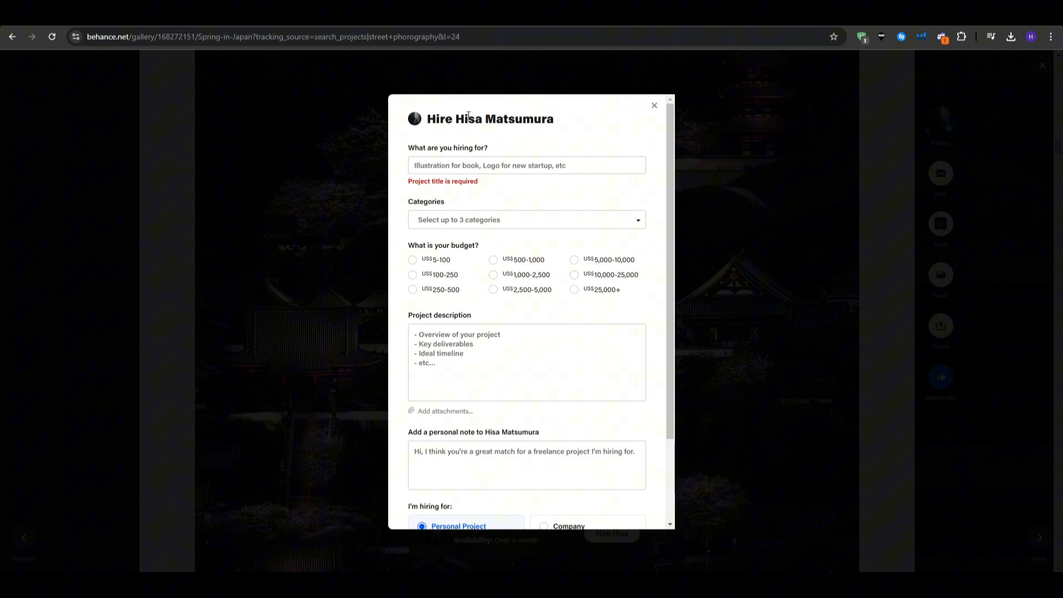
{"action": "left_click", "coordinate": [526, 165]}
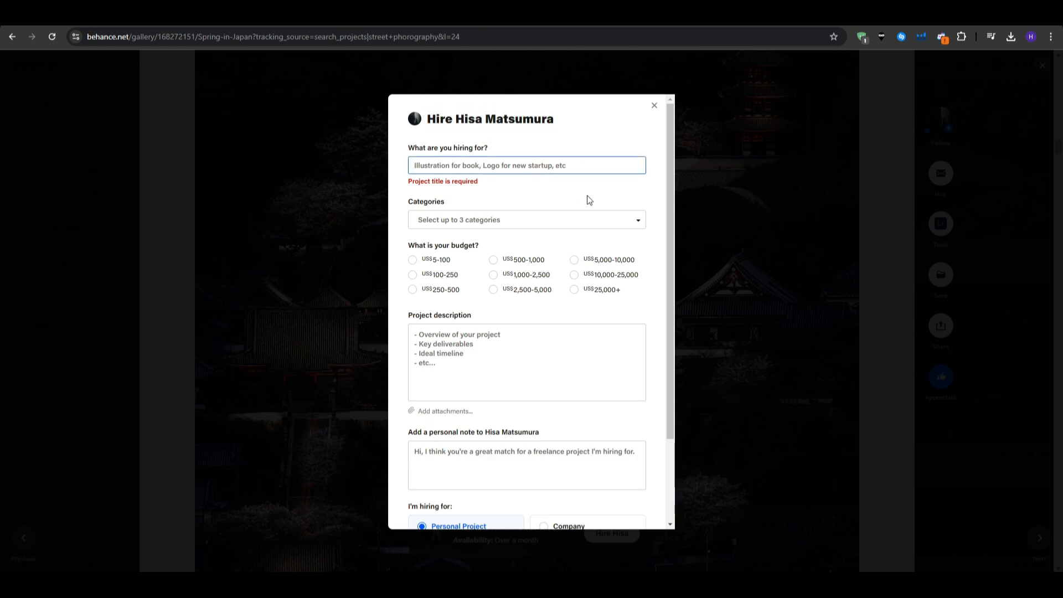
{"action": "left_click", "coordinate": [525, 220]}
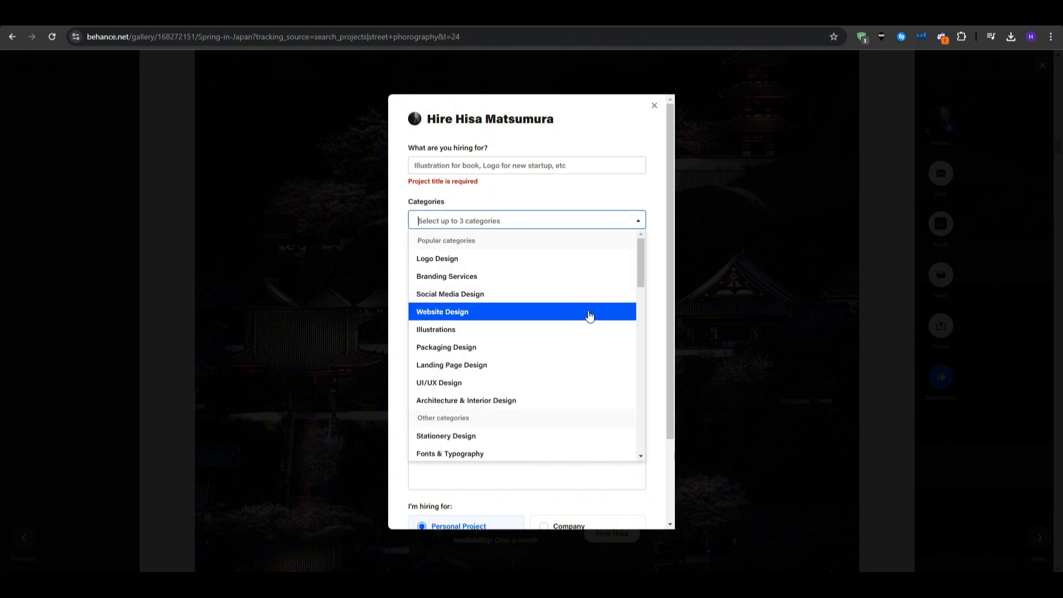
{"action": "scroll", "scroll_direction": "down", "scroll_amount": 3}
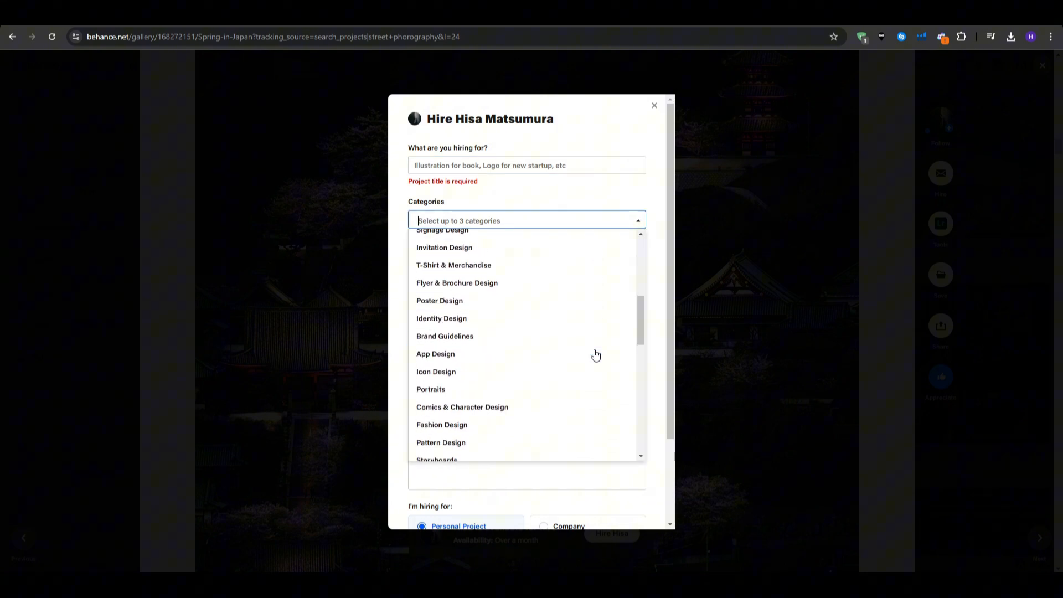
{"action": "left_click", "coordinate": [629, 197]}
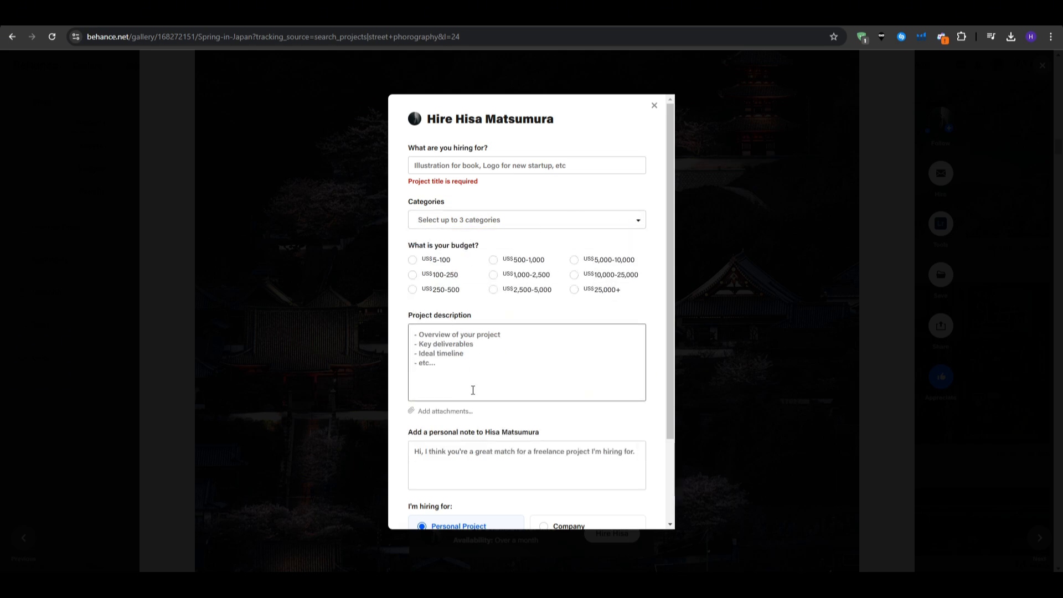
{"action": "scroll", "scroll_direction": "down", "scroll_amount": 3}
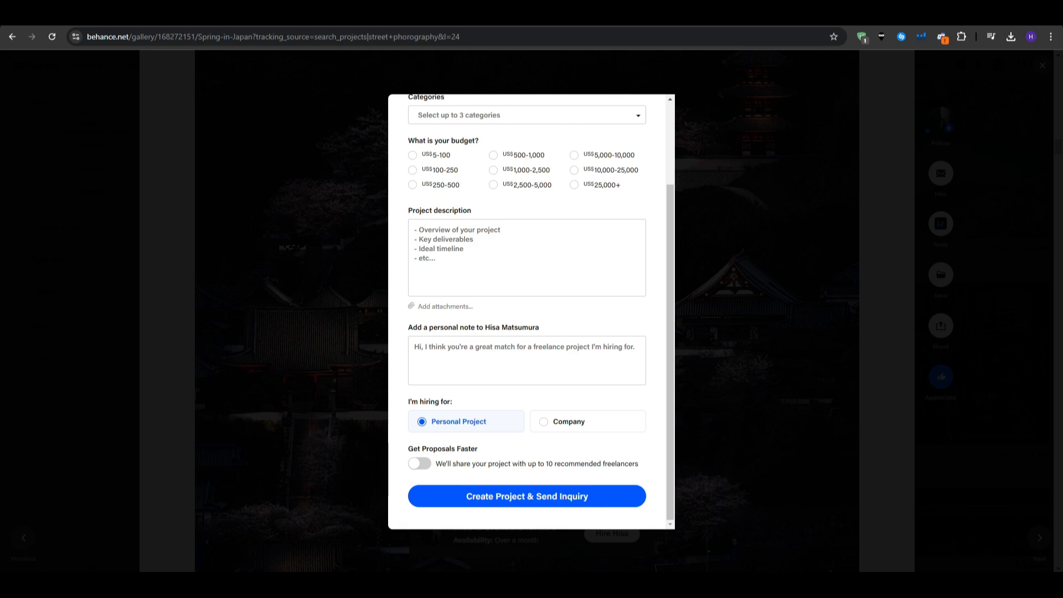
{"action": "mouse_move", "coordinate": [767, 213]}
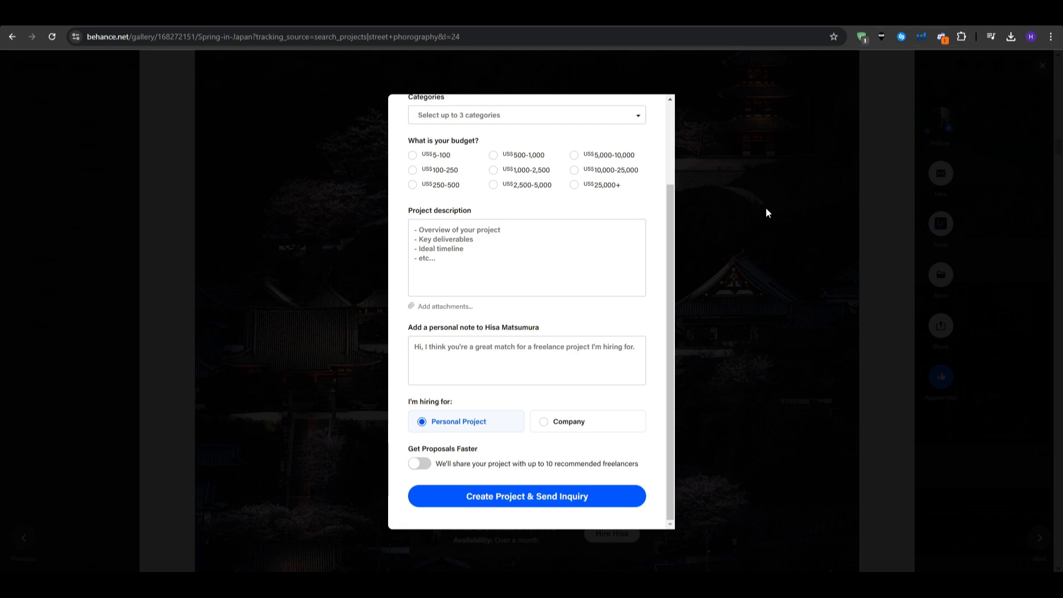
Mark the hire as for a Company, then switch it back to Personal Project.
{"action": "left_click", "coordinate": [542, 420]}
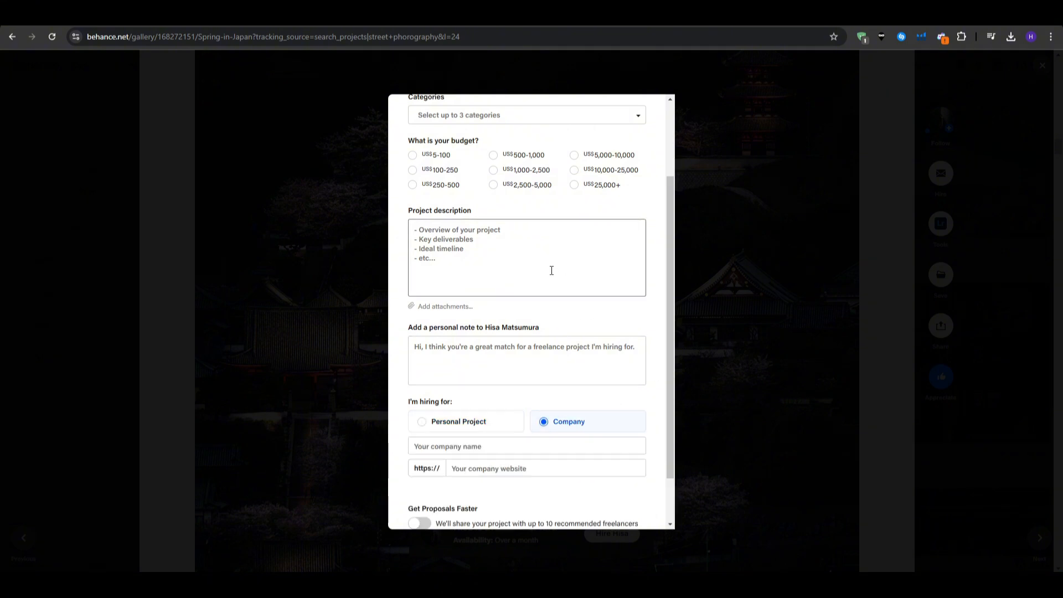
{"action": "left_click", "coordinate": [421, 420]}
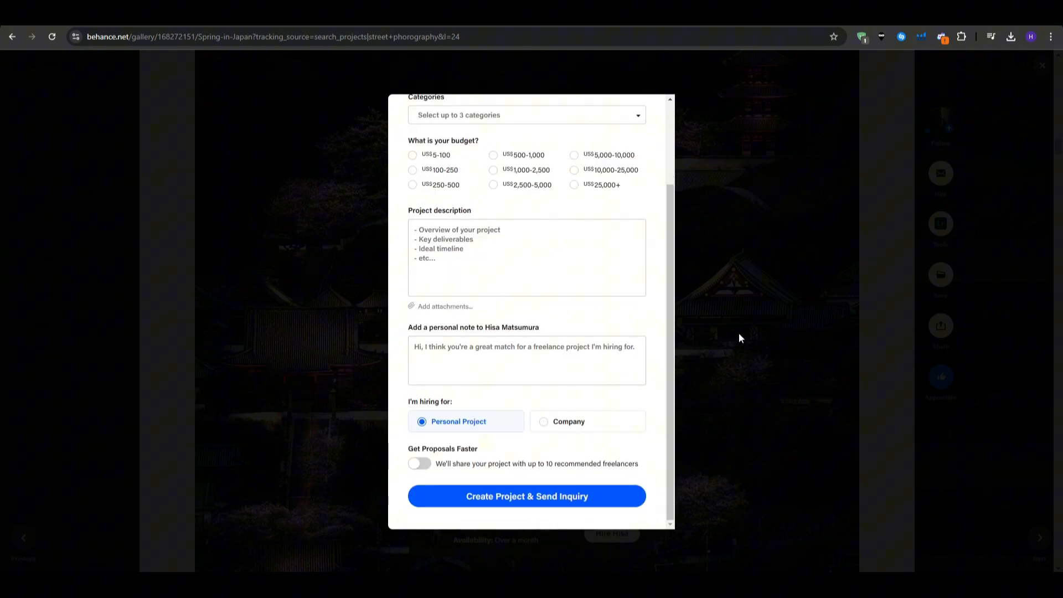
{"action": "mouse_move", "coordinate": [735, 356]}
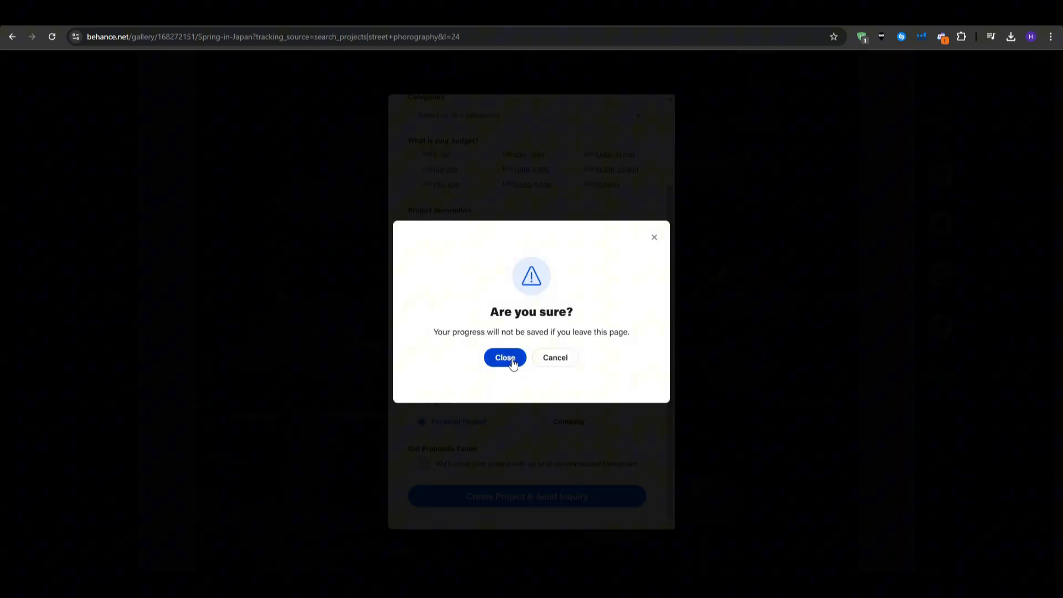
{"action": "left_click", "coordinate": [505, 358]}
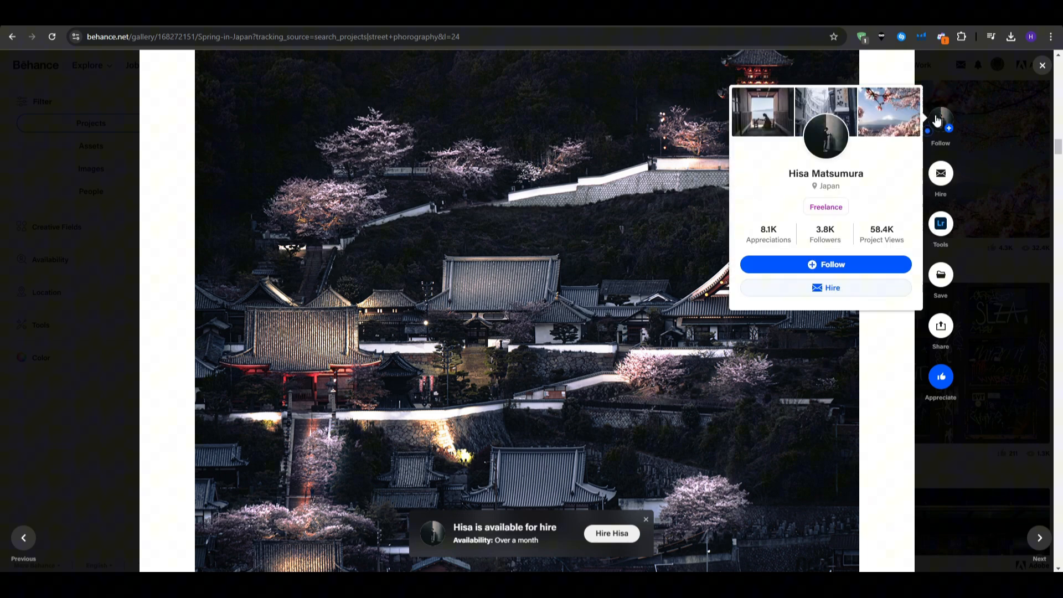
{"action": "left_click", "coordinate": [824, 264]}
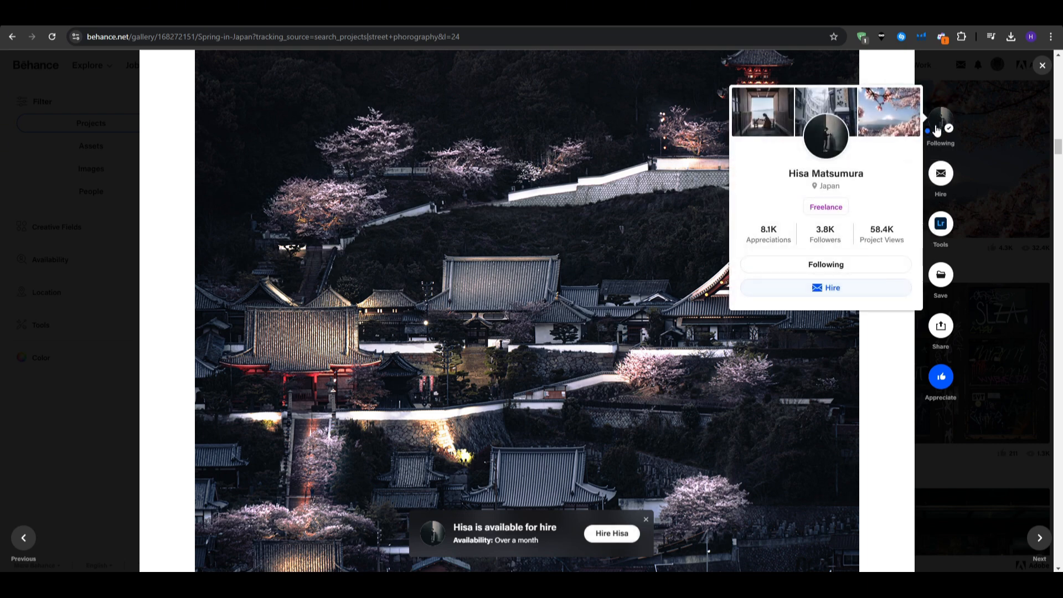
{"action": "mouse_move", "coordinate": [940, 377]}
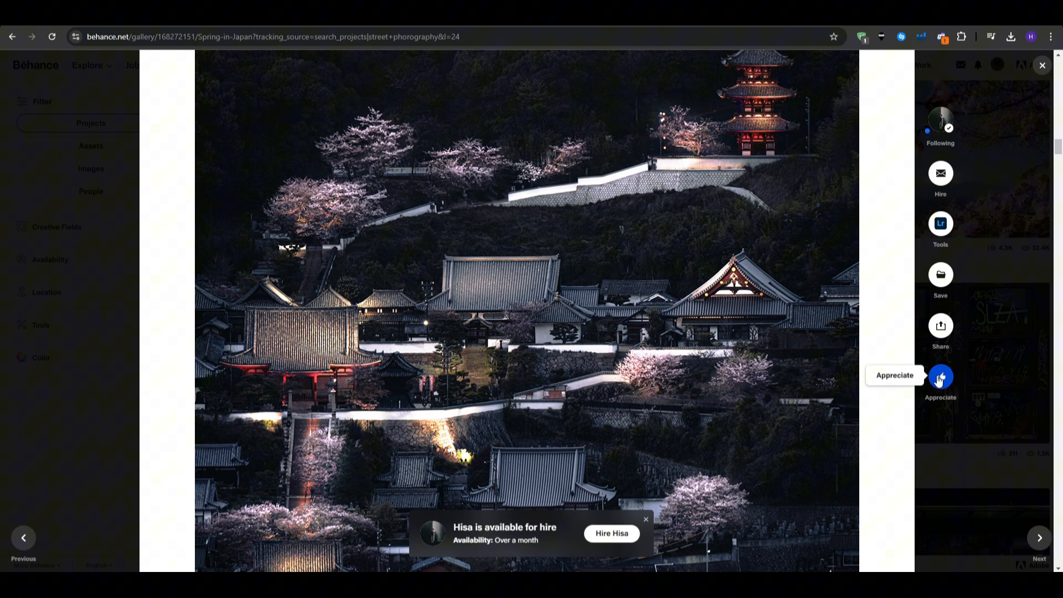
{"action": "mouse_move", "coordinate": [942, 385]}
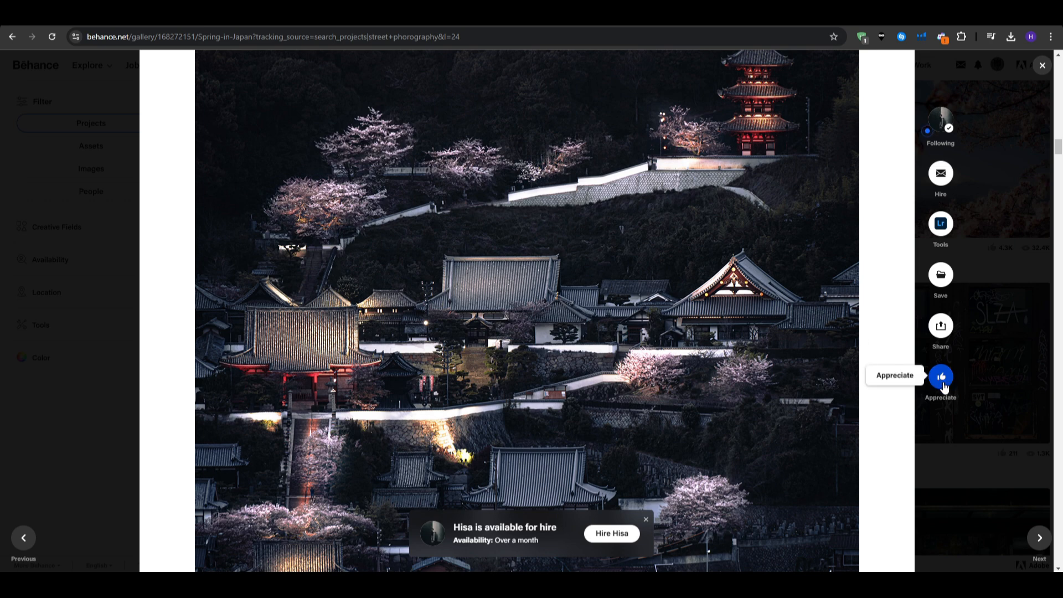
{"action": "left_click", "coordinate": [939, 376]}
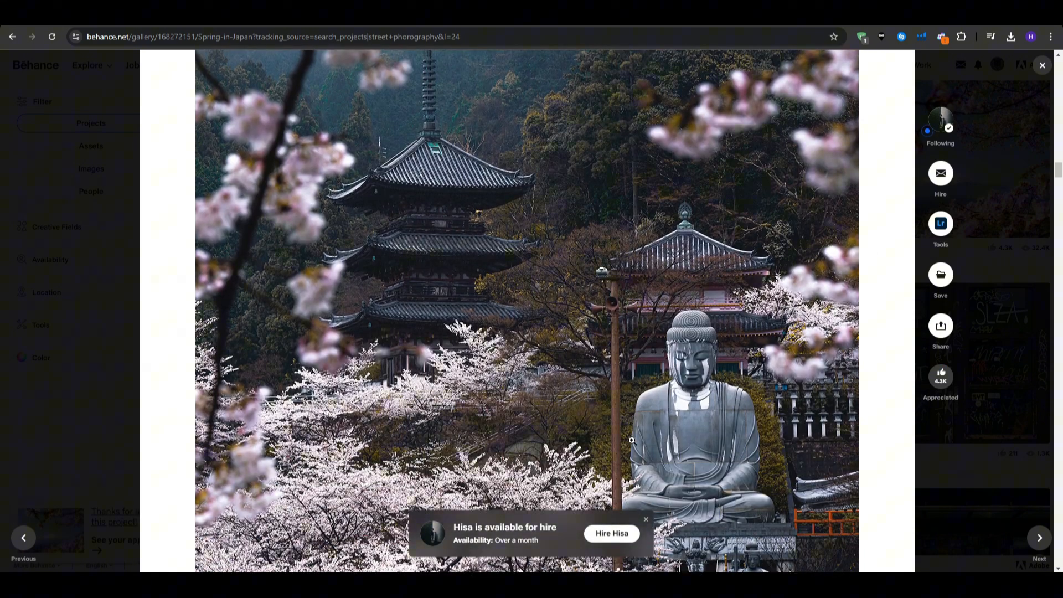
{"action": "scroll", "scroll_direction": "down", "scroll_amount": 3}
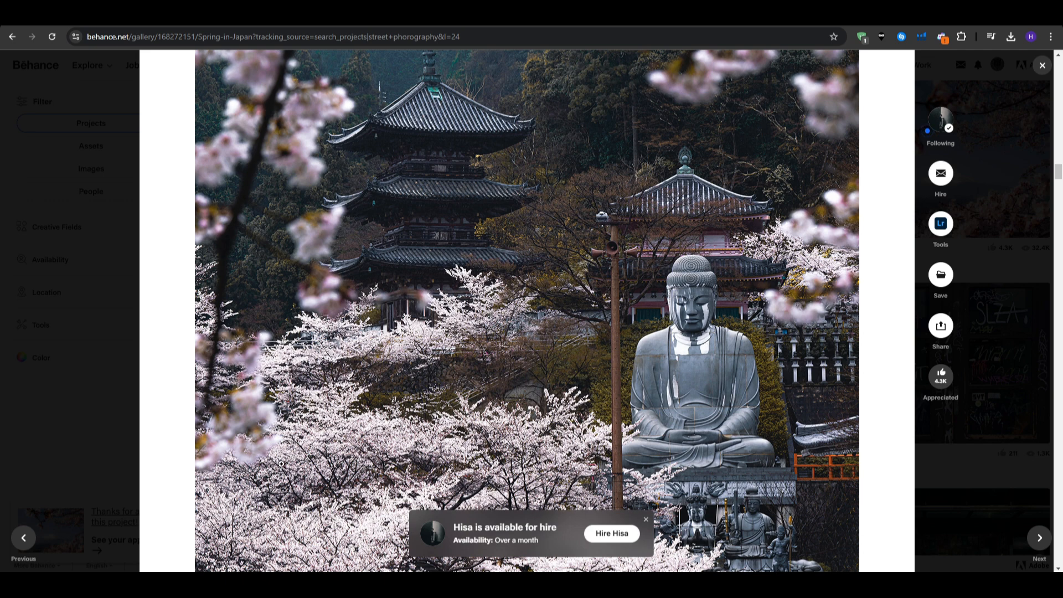
{"action": "scroll", "scroll_direction": "down", "scroll_amount": 3}
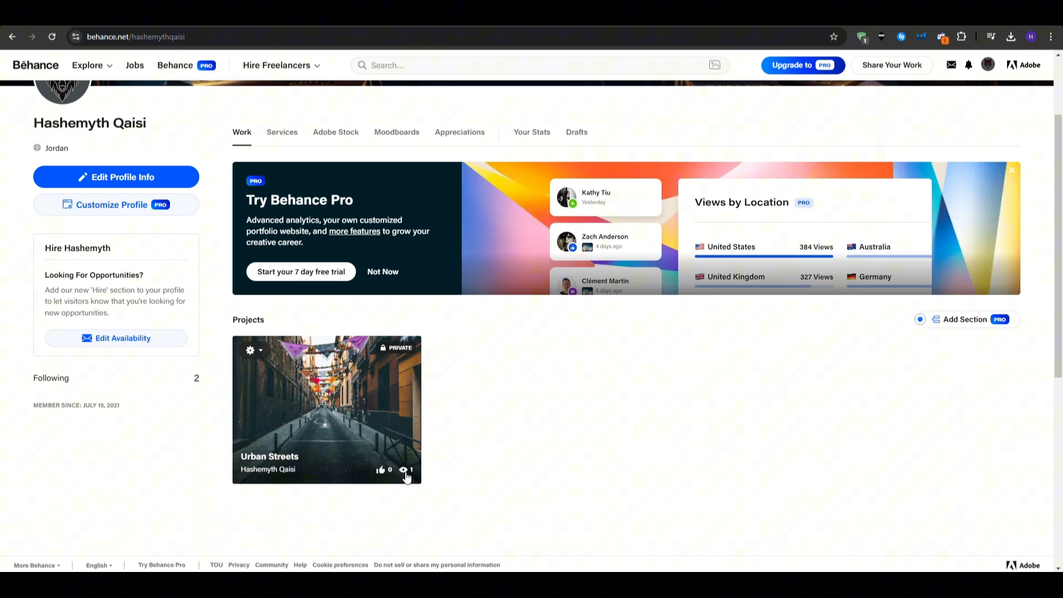
{"action": "mouse_move", "coordinate": [359, 406]}
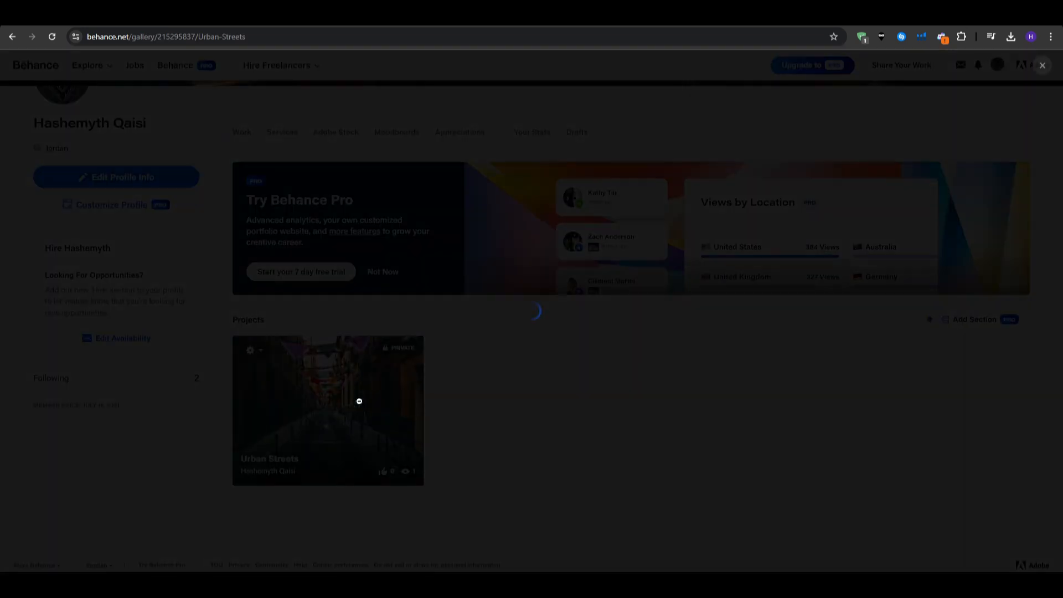
{"action": "left_click", "coordinate": [328, 409]}
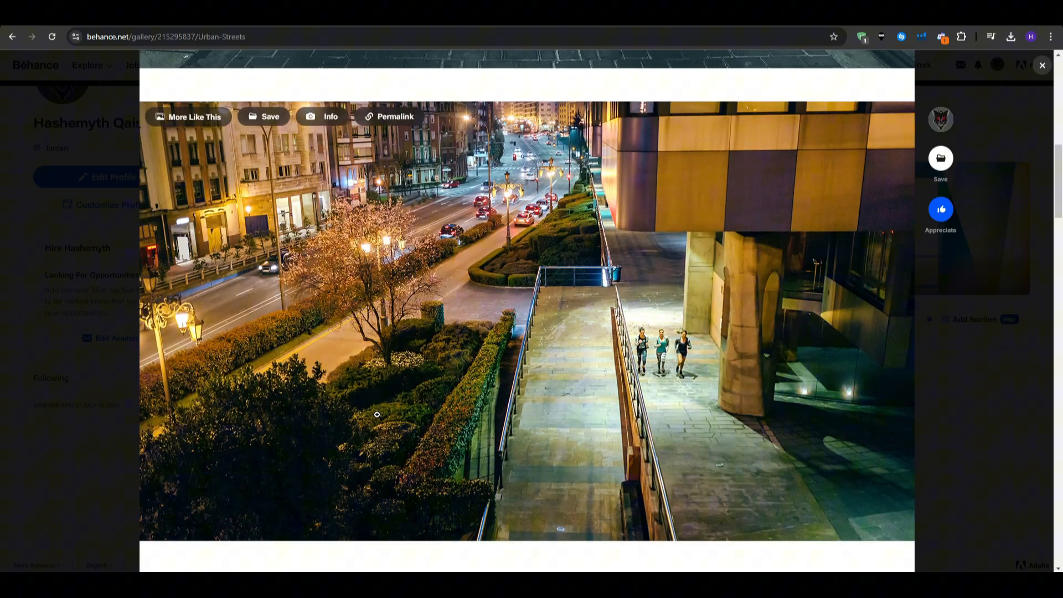
{"action": "left_click", "coordinate": [1040, 66]}
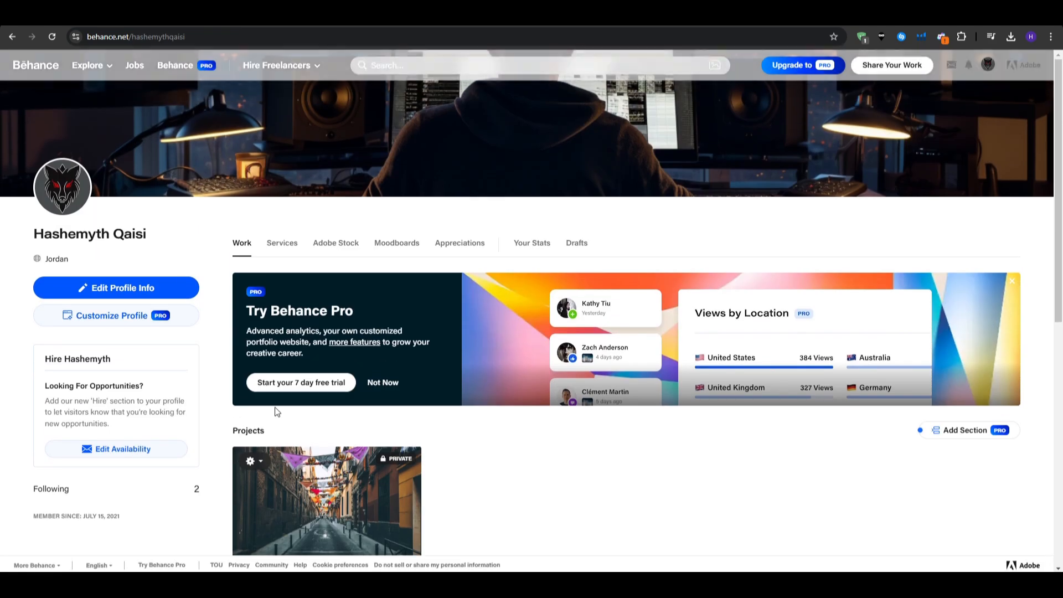
Go to the Creative Jobs board and browse several rows down the full-time postings.
{"action": "left_click", "coordinate": [134, 65]}
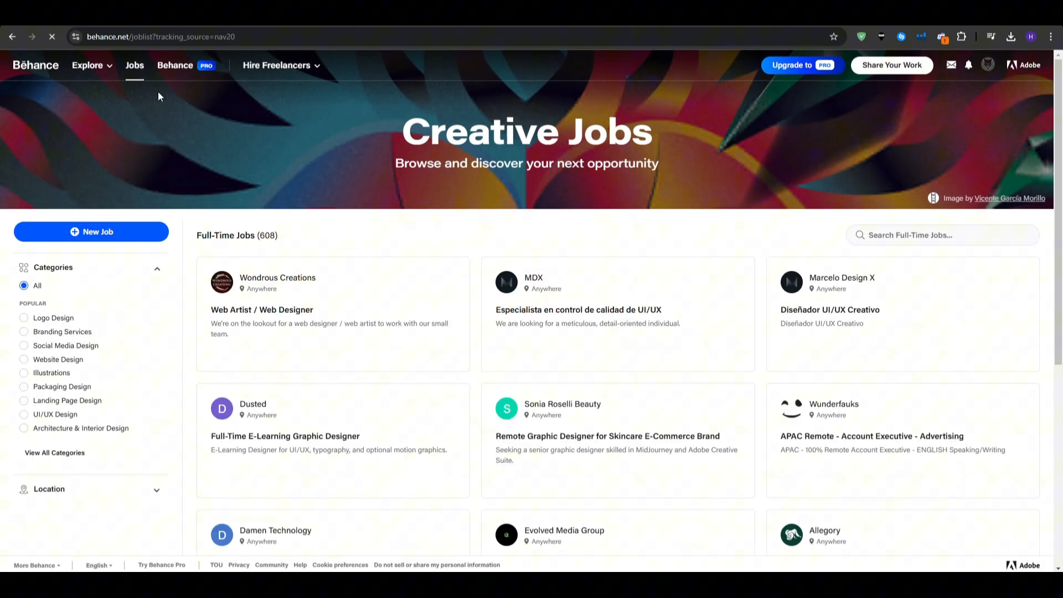
{"action": "scroll", "scroll_direction": "down", "scroll_amount": 3}
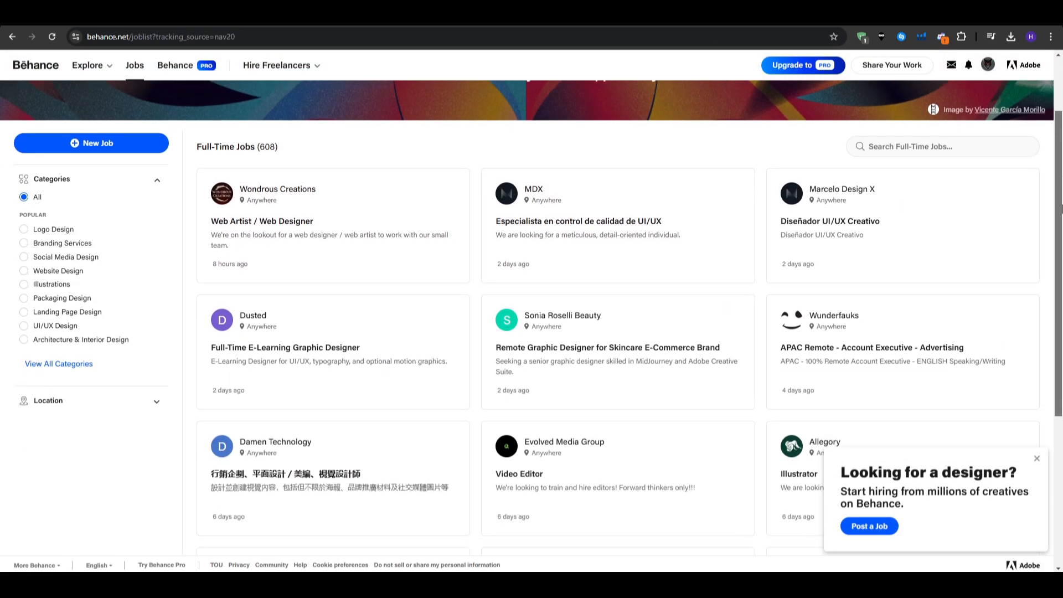
{"action": "scroll", "scroll_direction": "down", "scroll_amount": 3}
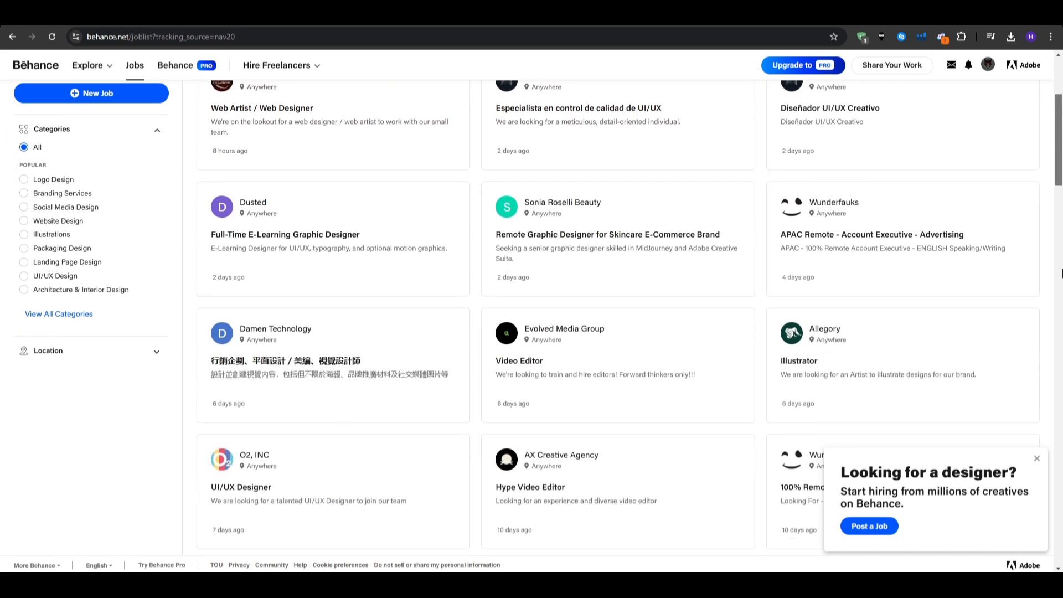
{"action": "scroll", "scroll_direction": "down", "scroll_amount": 3}
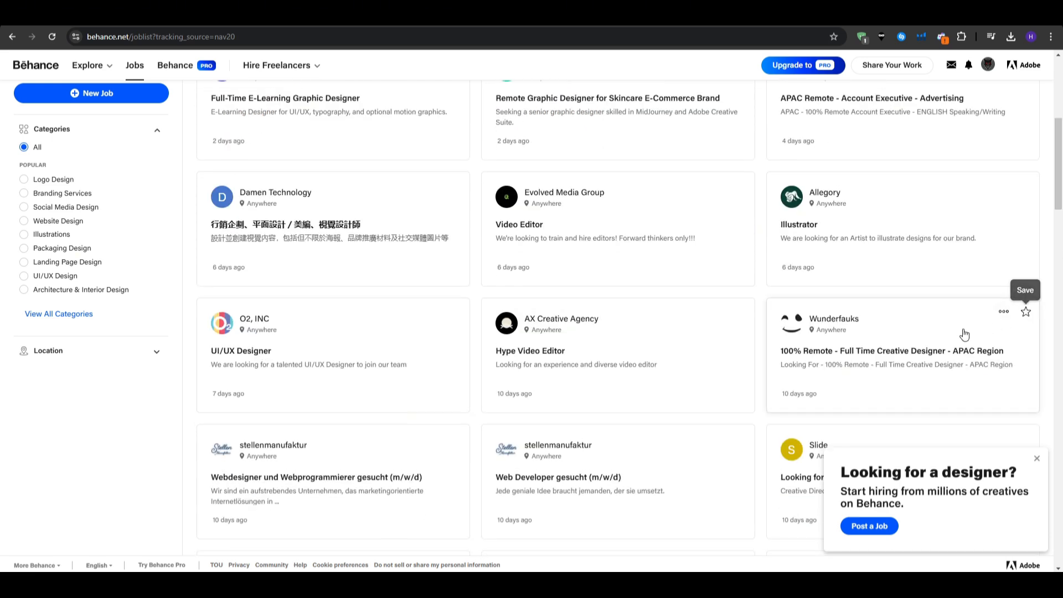
{"action": "mouse_move", "coordinate": [659, 434]}
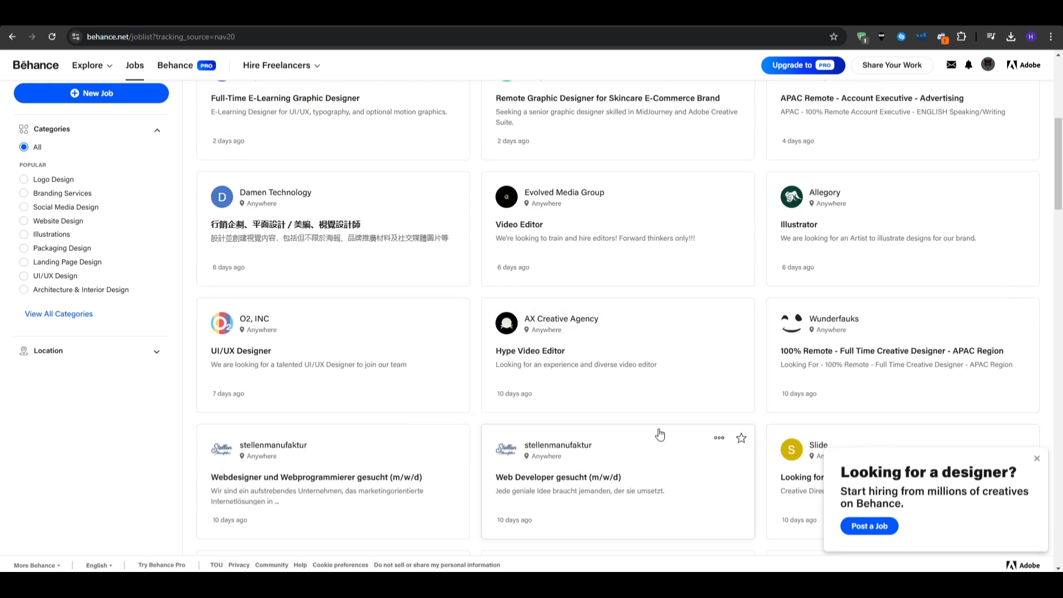
{"action": "scroll", "scroll_direction": "down", "scroll_amount": 3}
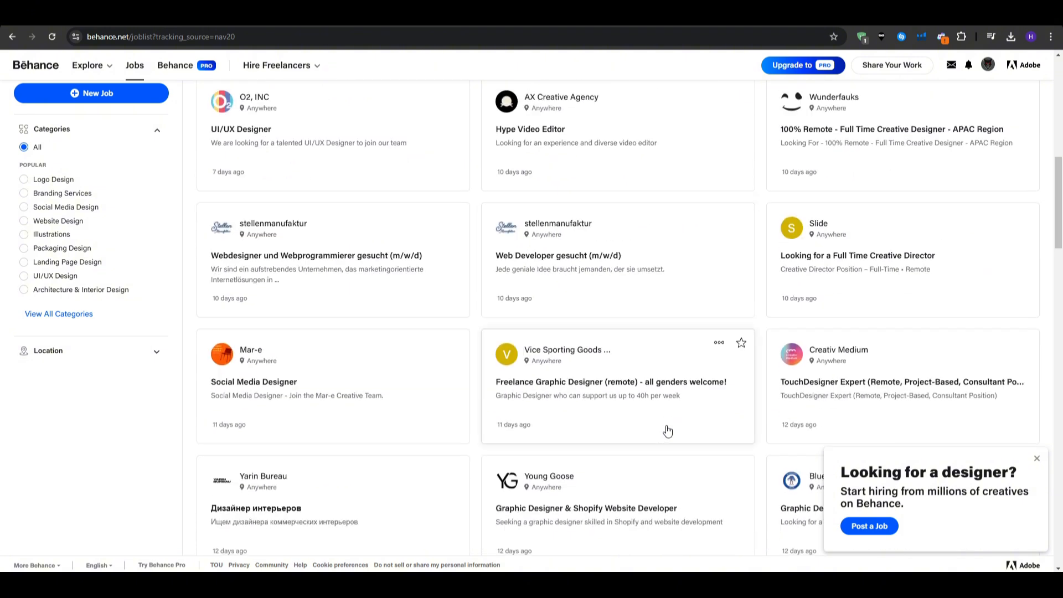
{"action": "mouse_move", "coordinate": [667, 446]}
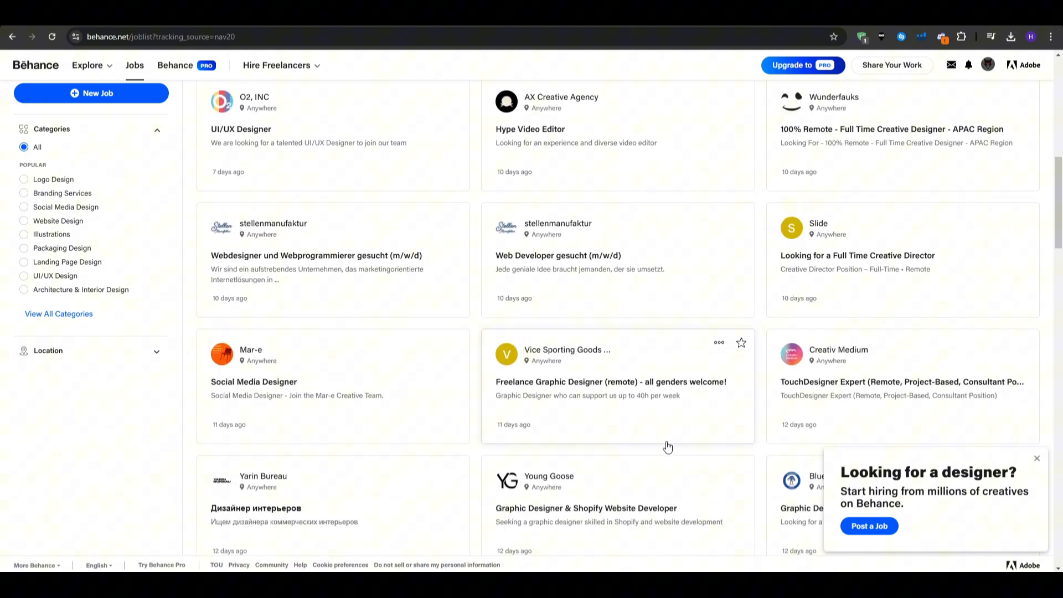
{"action": "scroll", "scroll_direction": "down", "scroll_amount": 3}
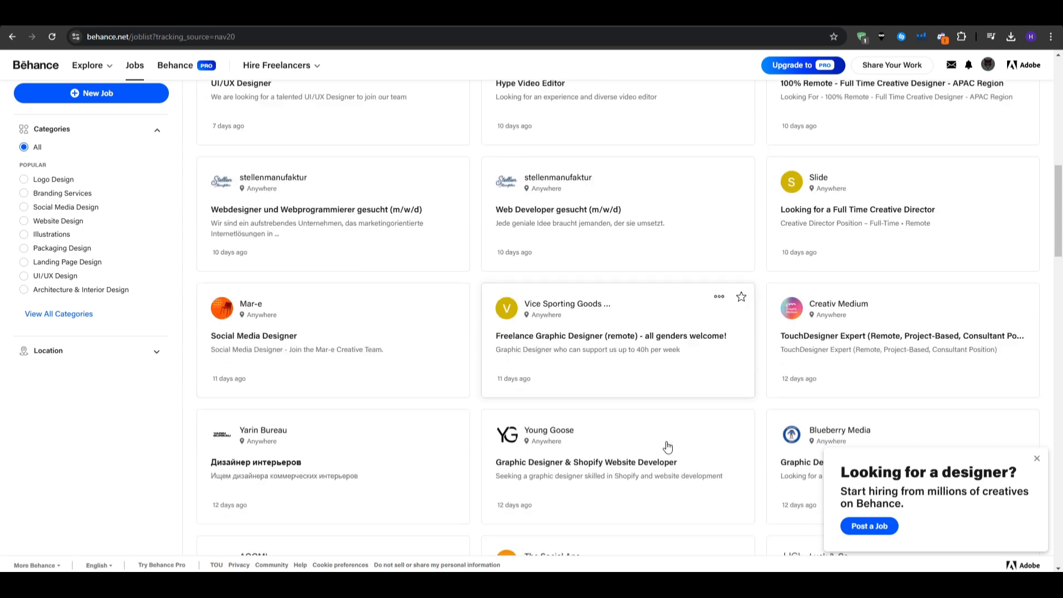
{"action": "scroll", "scroll_direction": "down", "scroll_amount": 3}
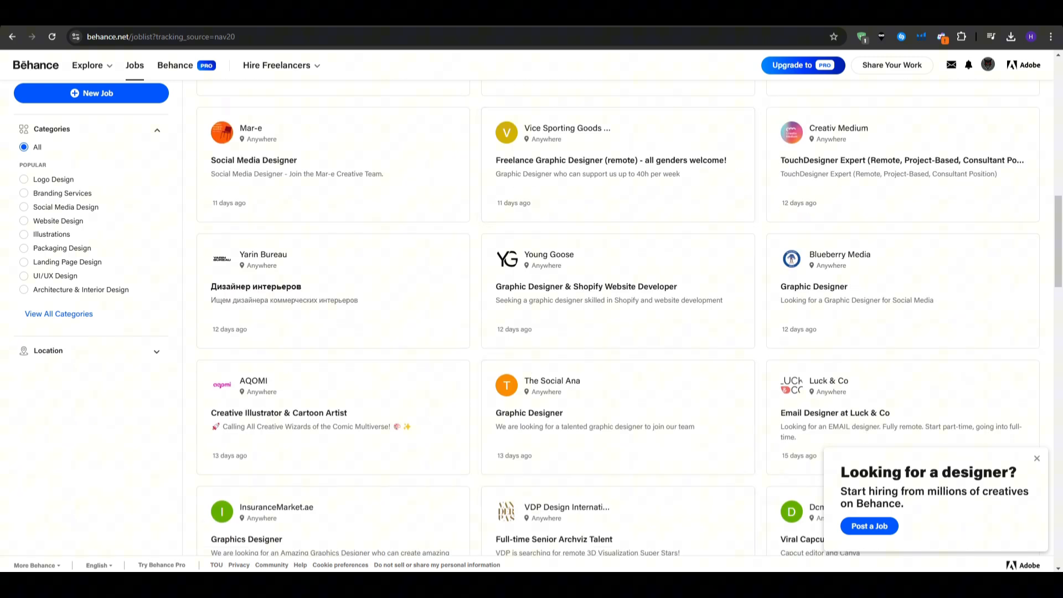